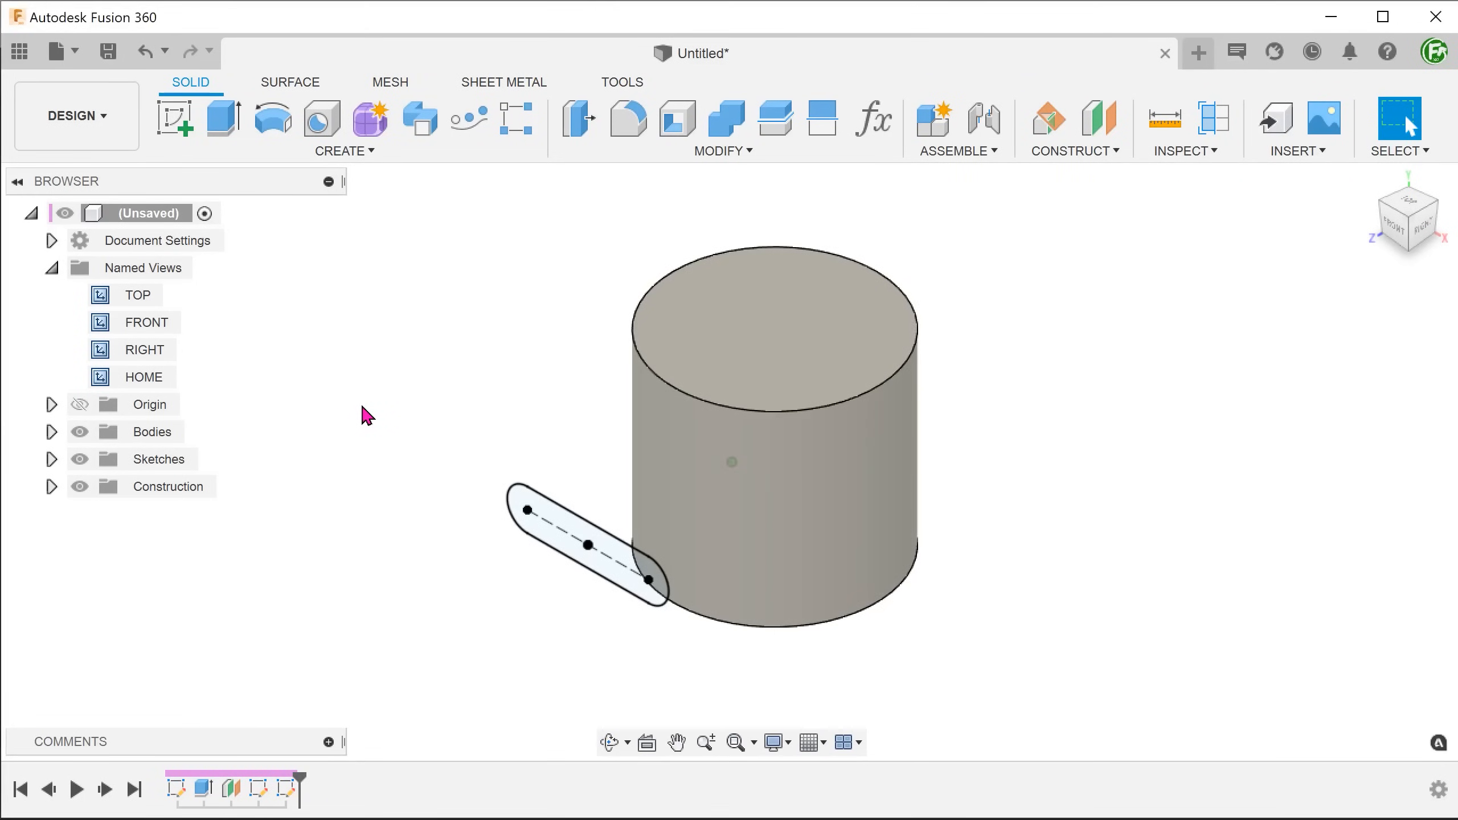
Create a new sketch on an origin plane through the cylinder via the marking menu.
{"action": "left_click", "coordinate": [572, 530]}
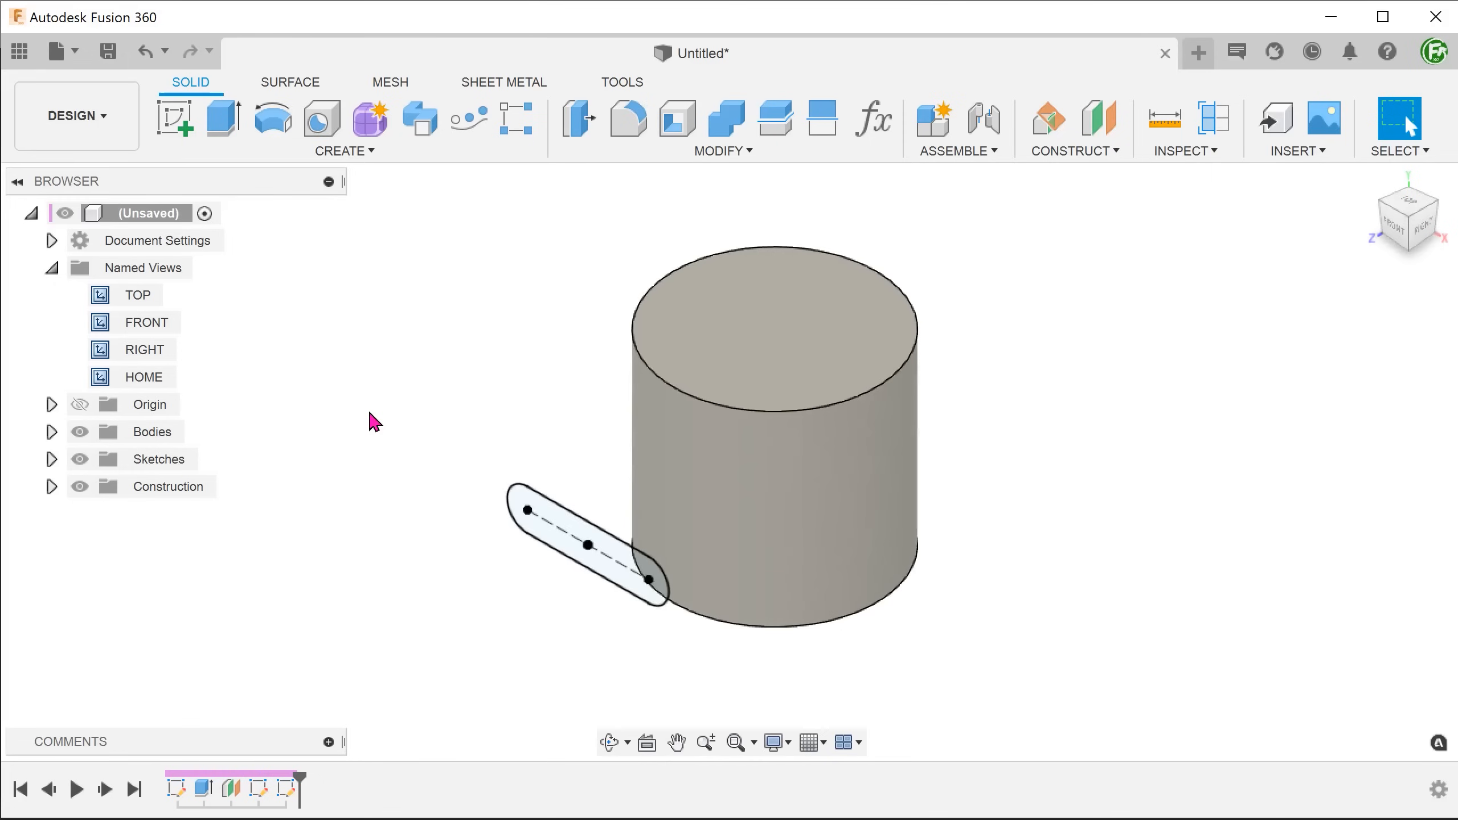
{"action": "right_click", "coordinate": [372, 420]}
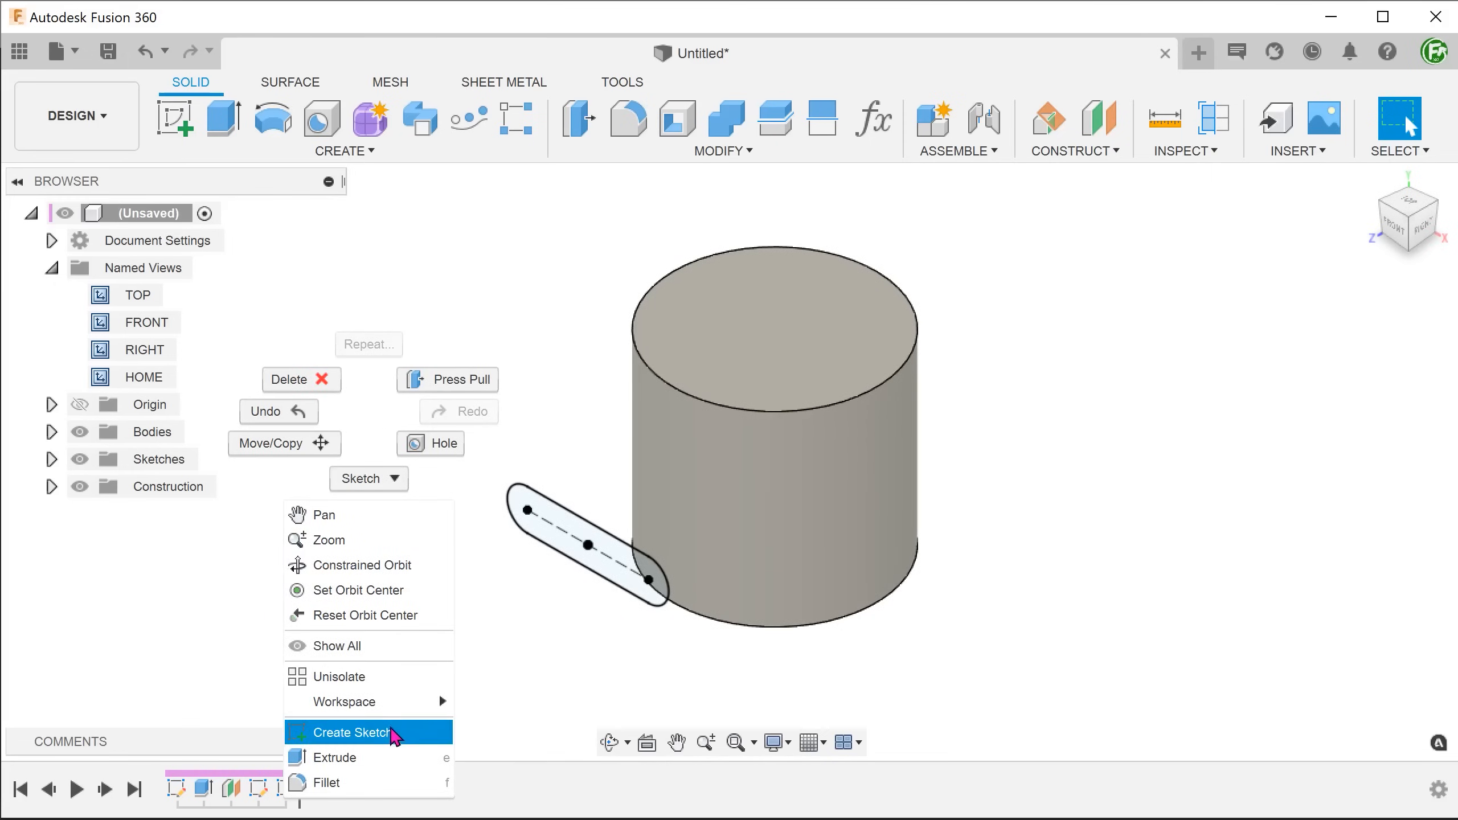
{"action": "left_click", "coordinate": [353, 733]}
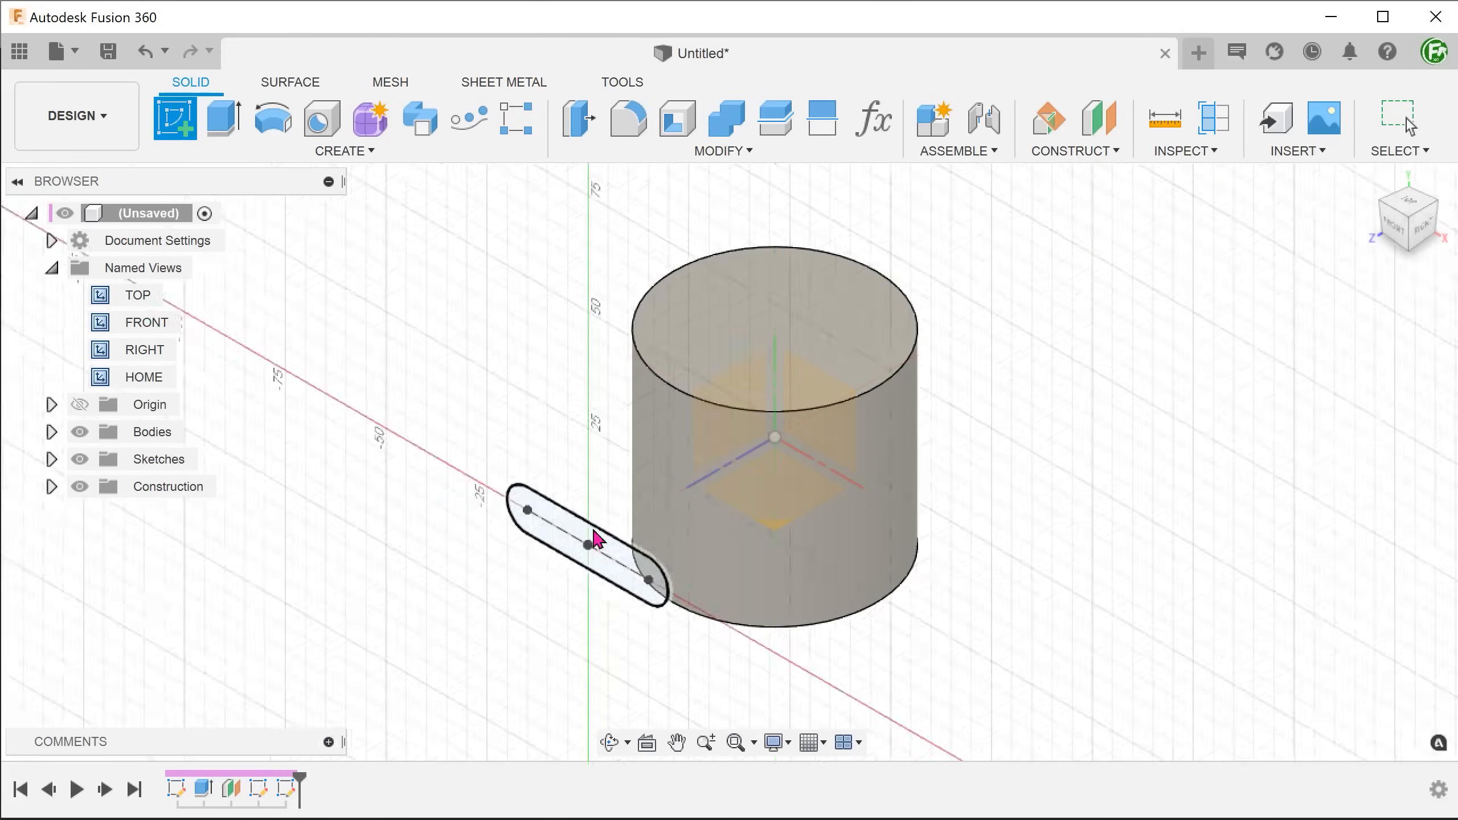
{"action": "double_click", "coordinate": [590, 542]}
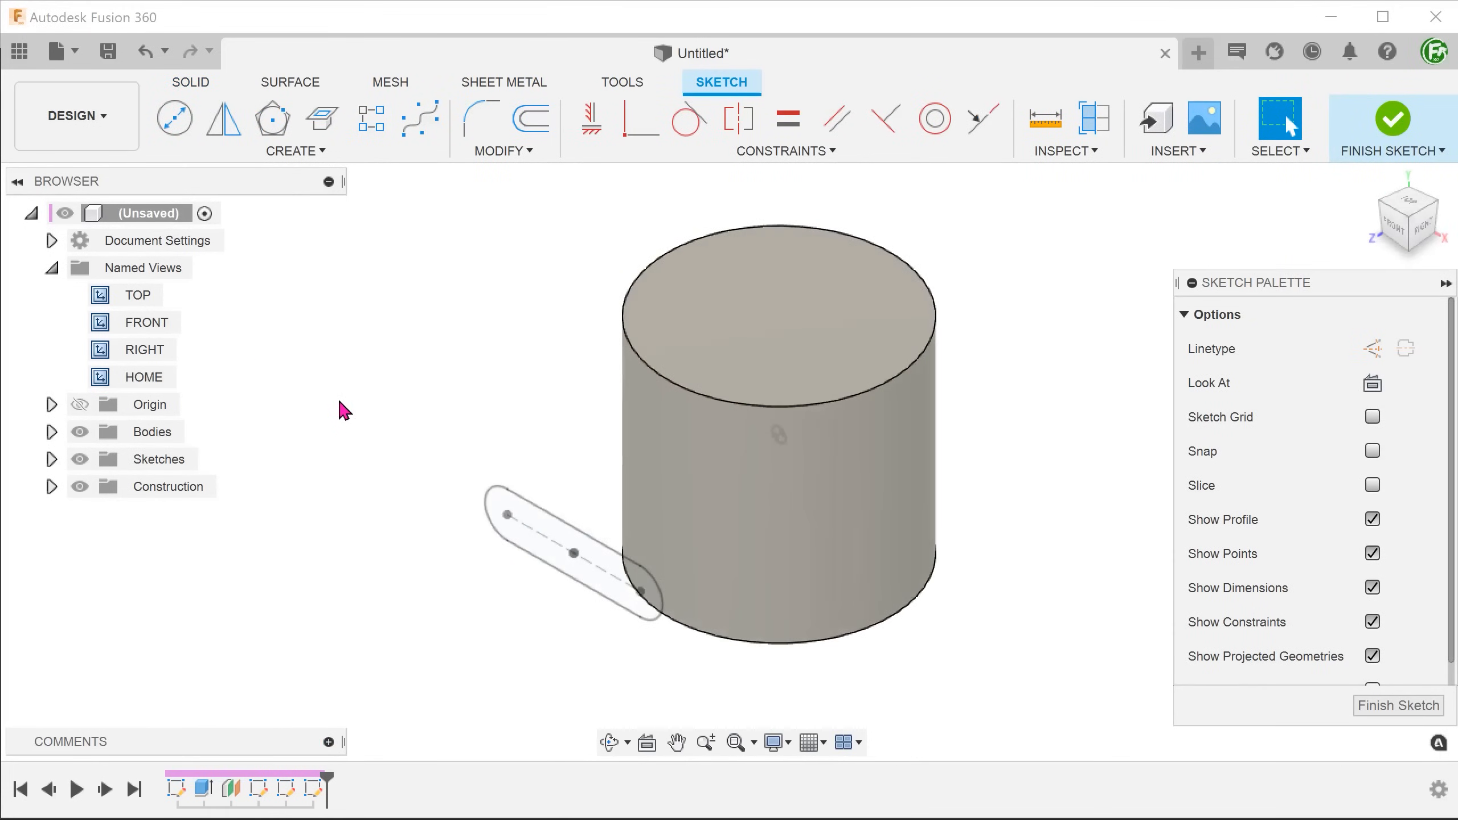
{"action": "mouse_move", "coordinate": [335, 414]}
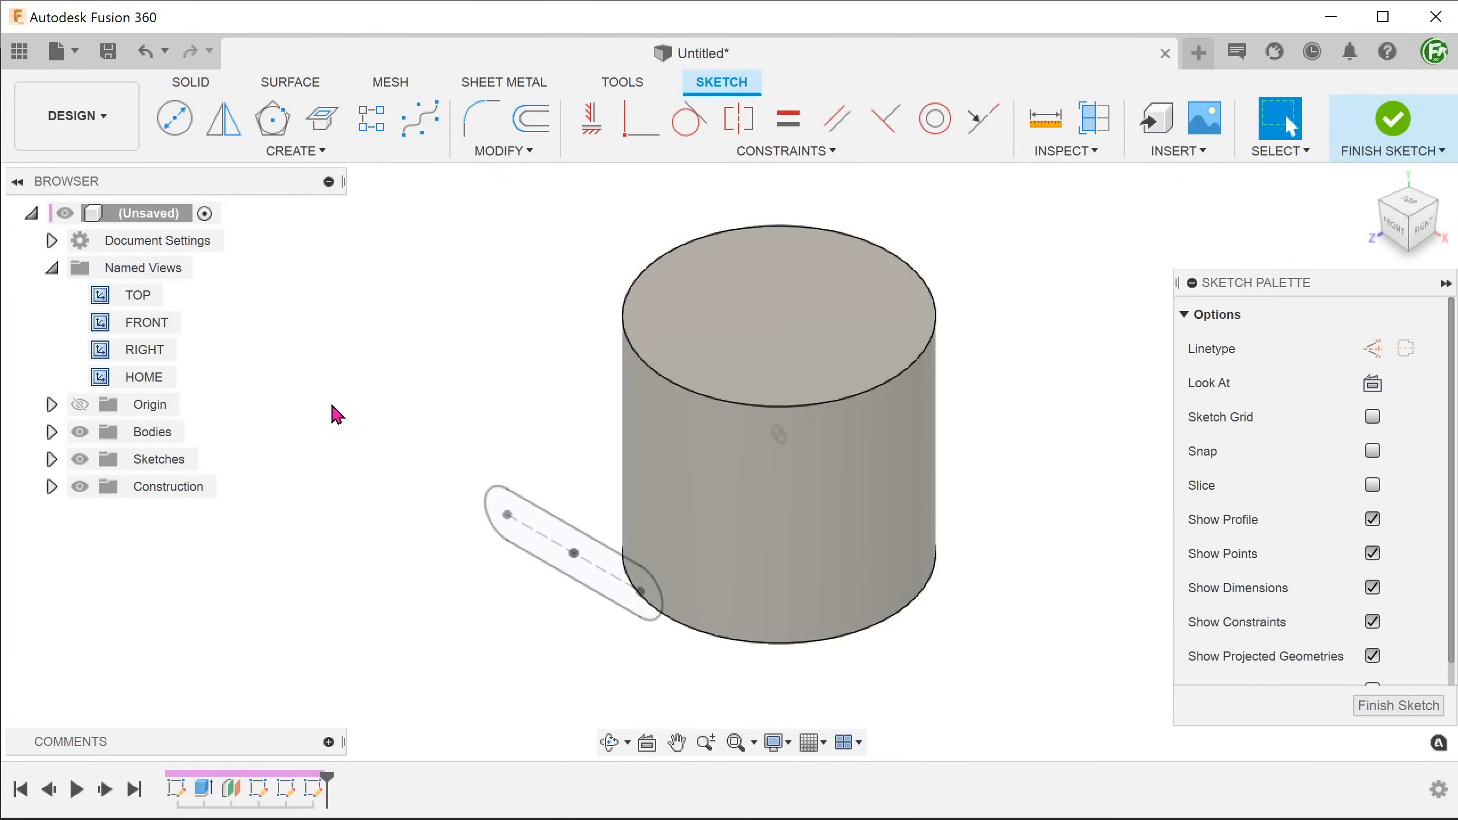
{"action": "left_click", "coordinate": [297, 149]}
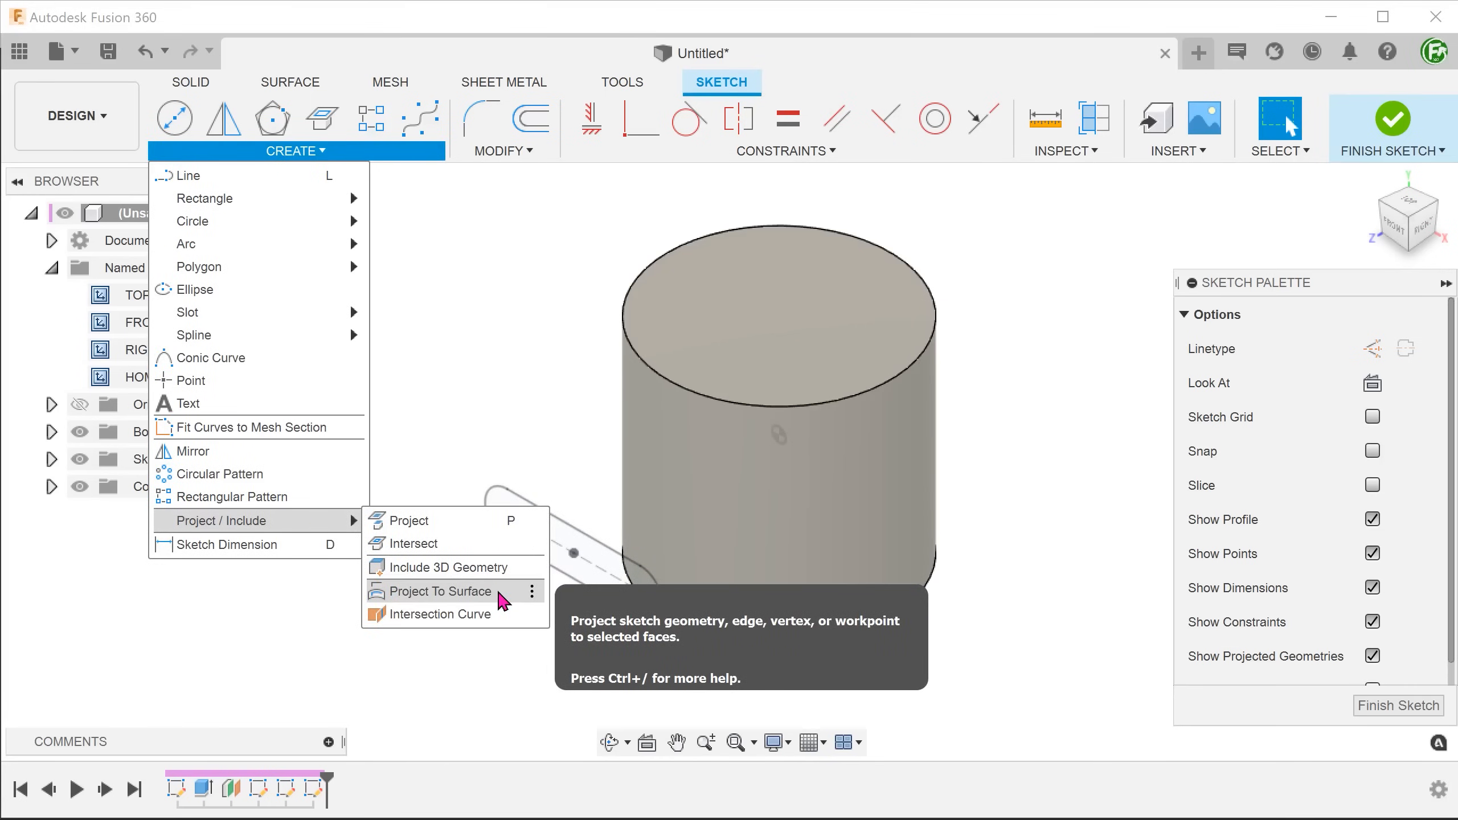
Project the slot outline edges onto the cylinder's side face along the Z vector.
{"action": "left_click", "coordinate": [441, 591]}
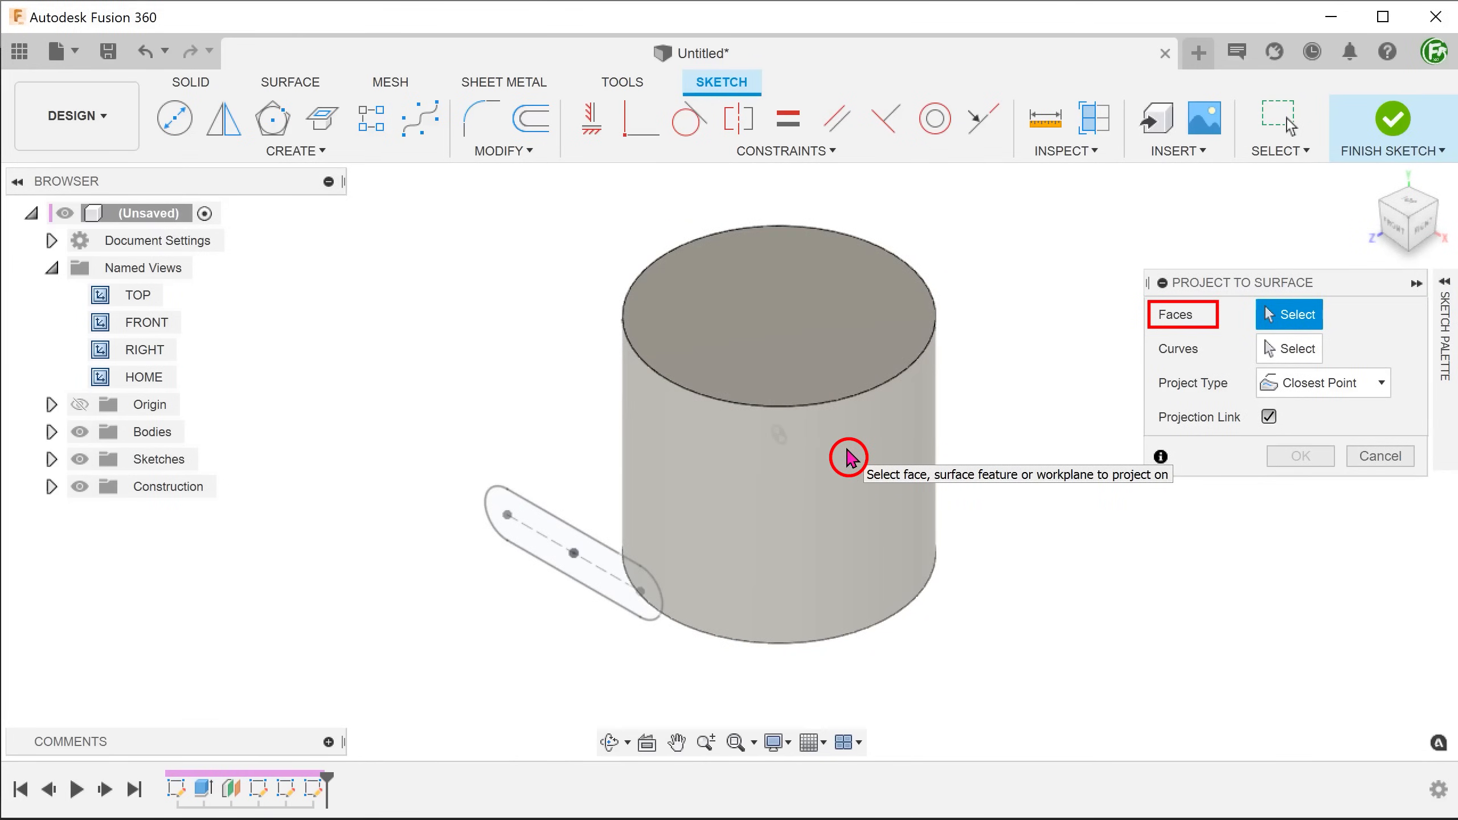
{"action": "left_click", "coordinate": [848, 456]}
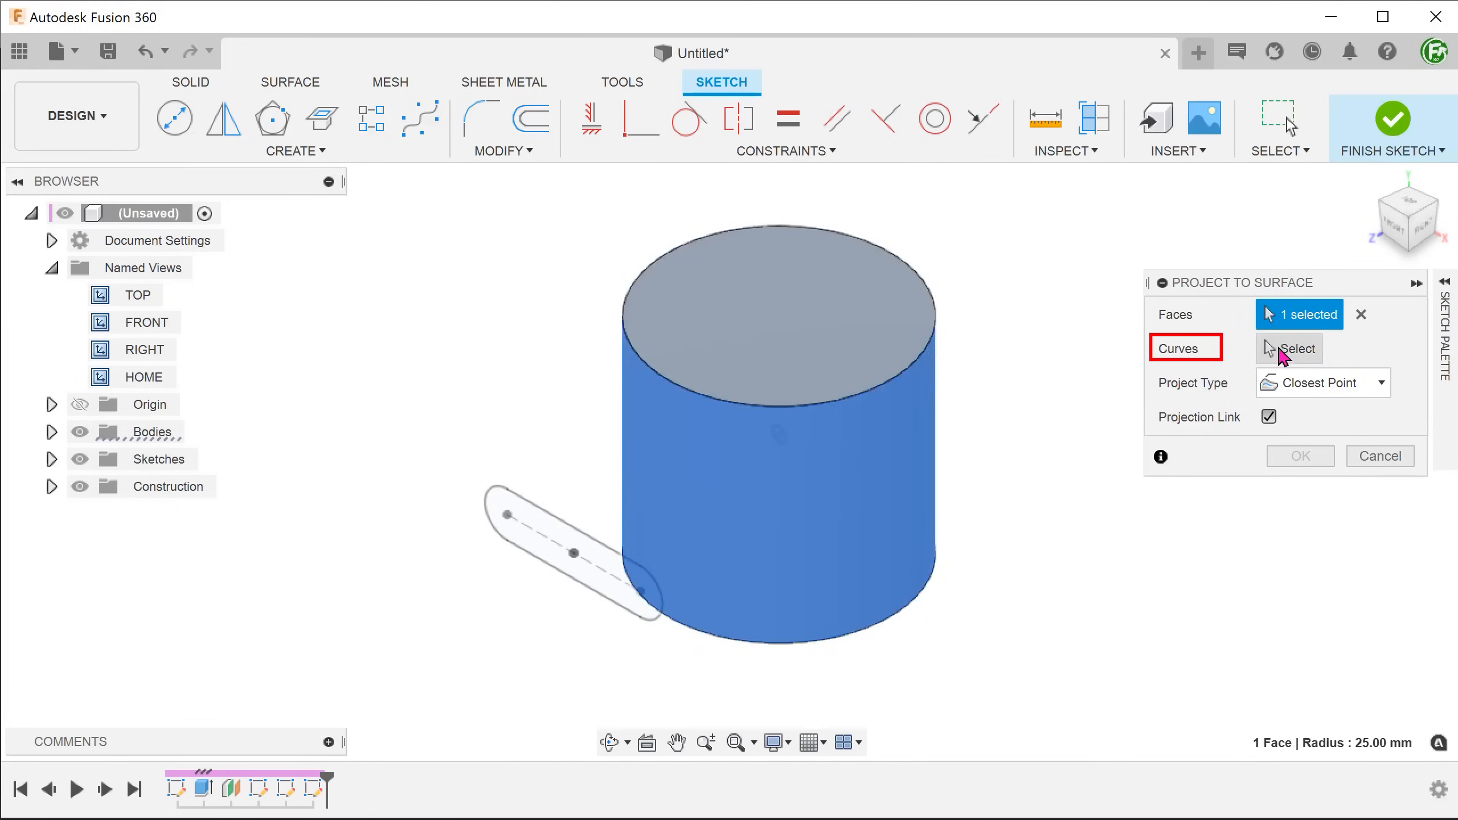
{"action": "left_click", "coordinate": [1289, 348]}
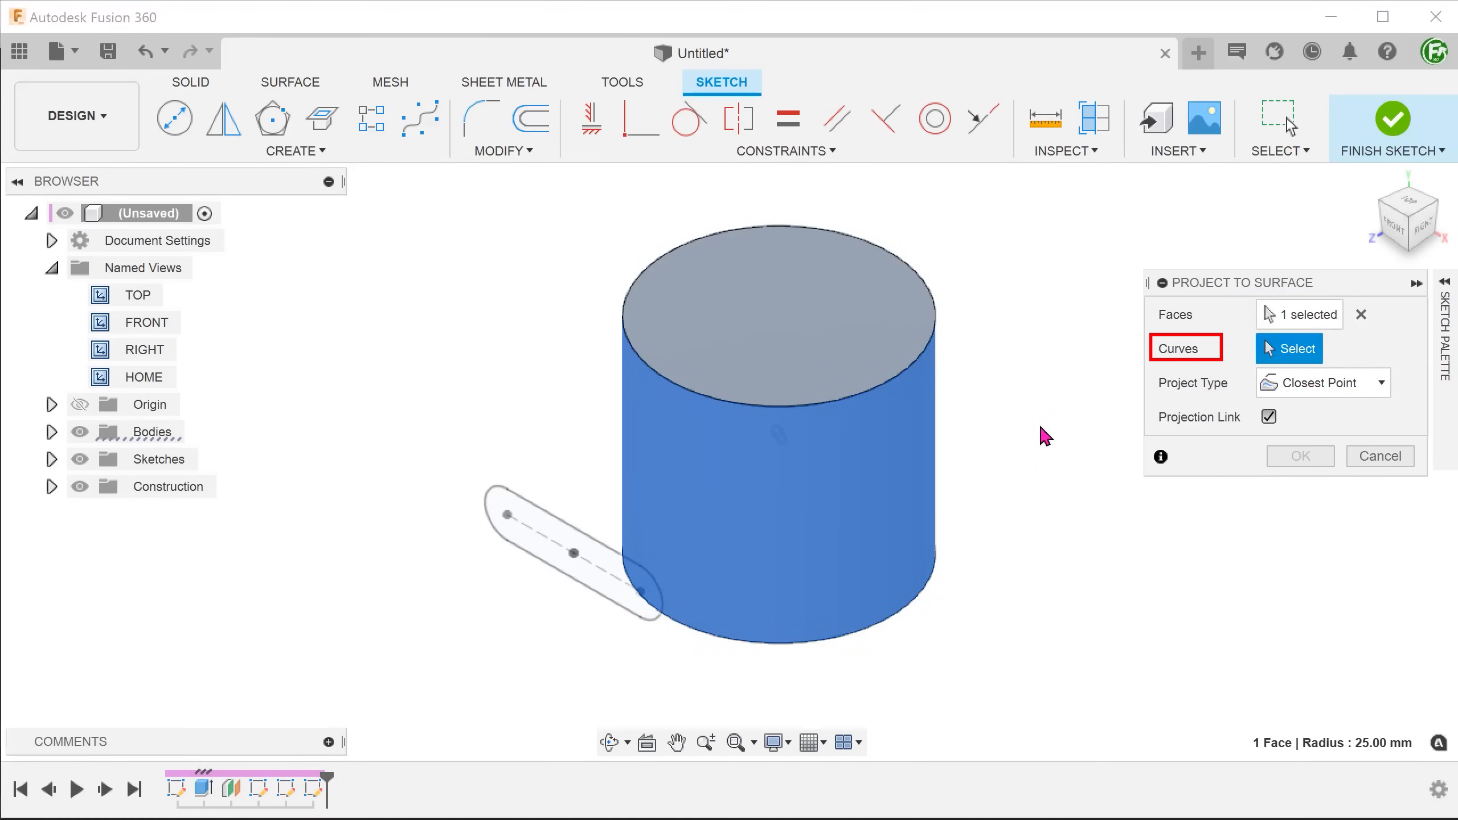
{"action": "mouse_move", "coordinate": [549, 516]}
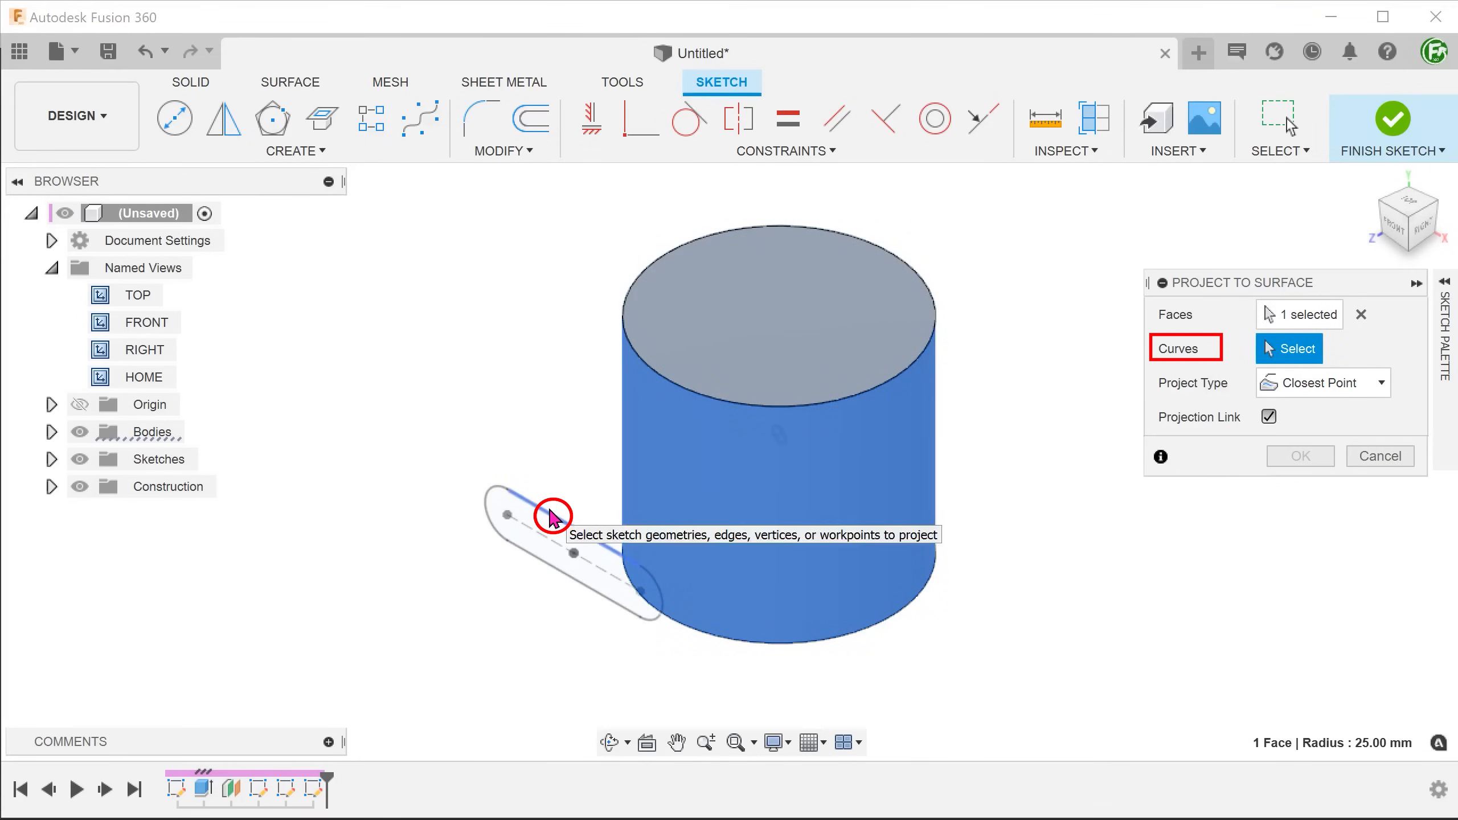
{"action": "left_click", "coordinate": [551, 518]}
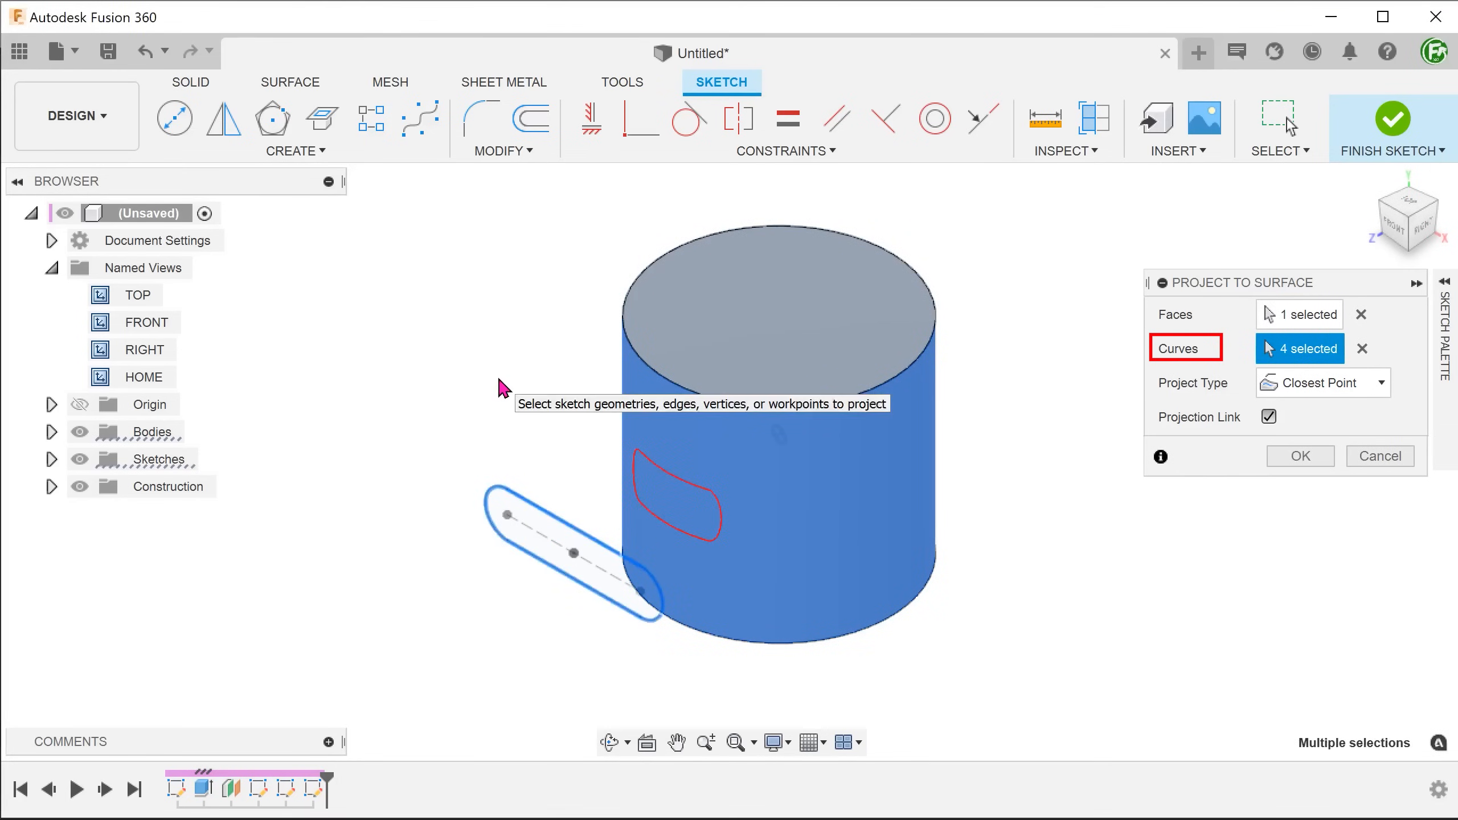
{"action": "mouse_move", "coordinate": [1050, 398]}
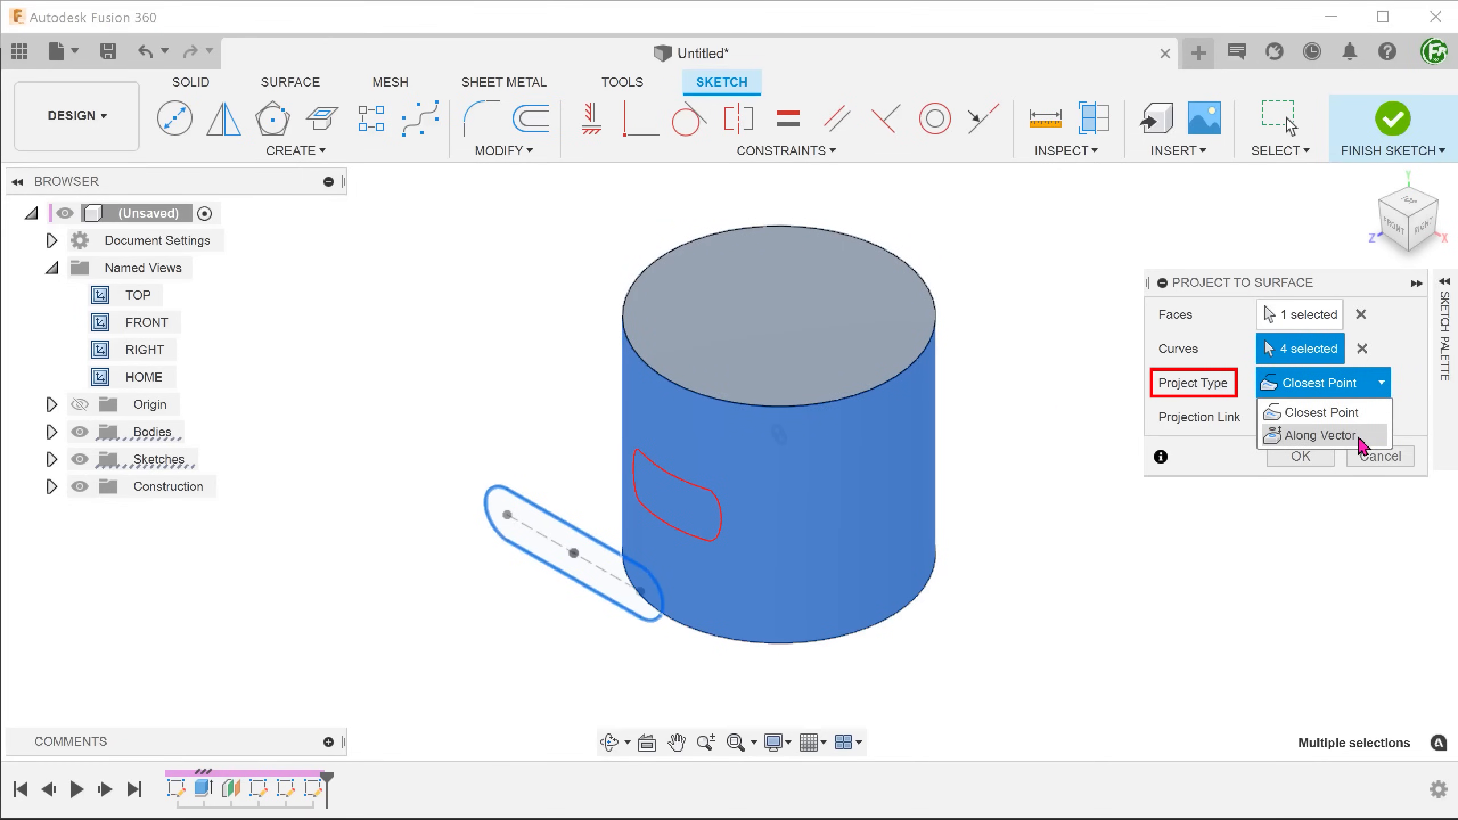
{"action": "left_click", "coordinate": [1317, 435]}
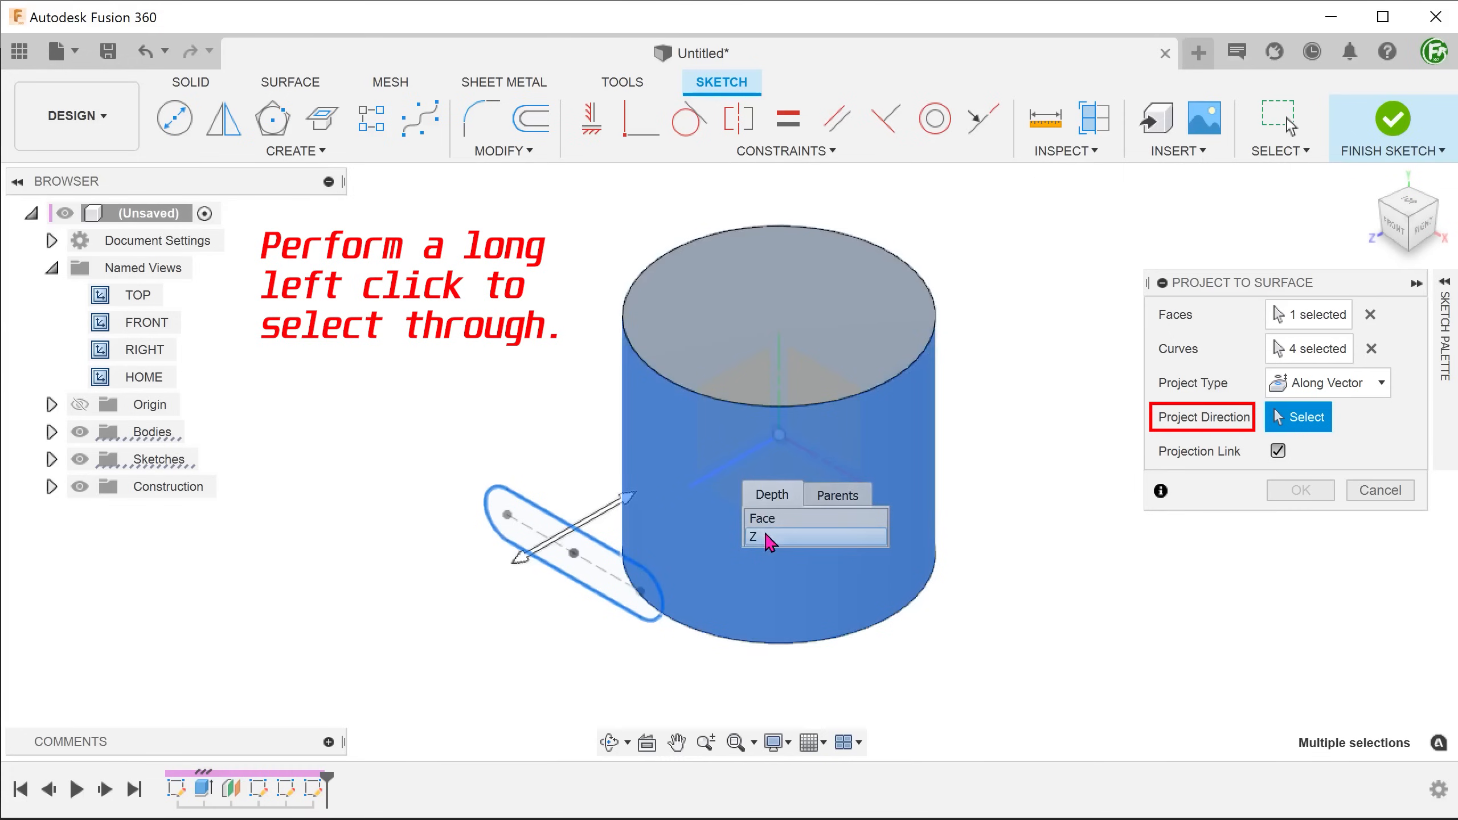
{"action": "left_click", "coordinate": [754, 538]}
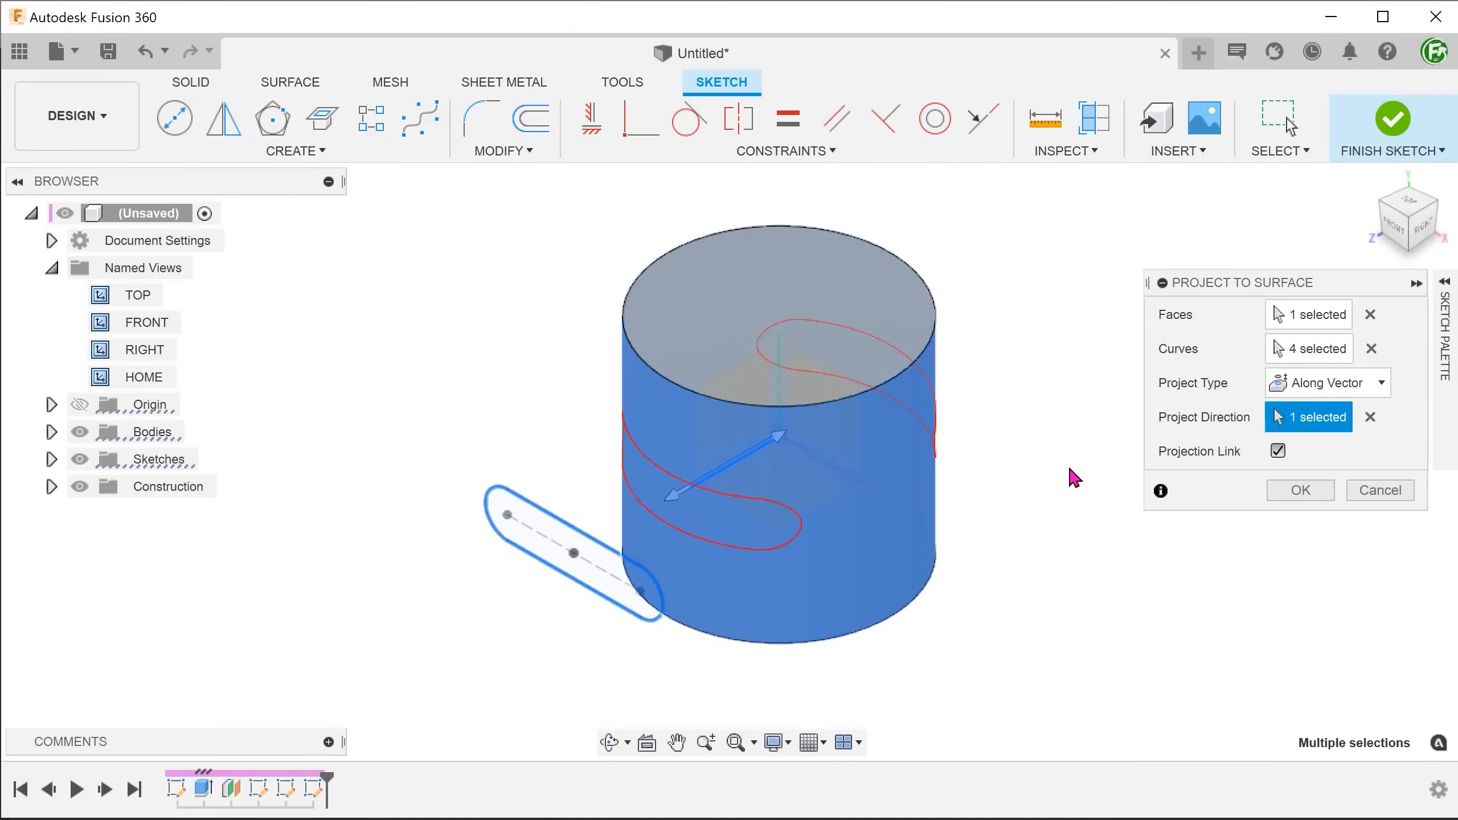
{"action": "left_click", "coordinate": [1299, 490]}
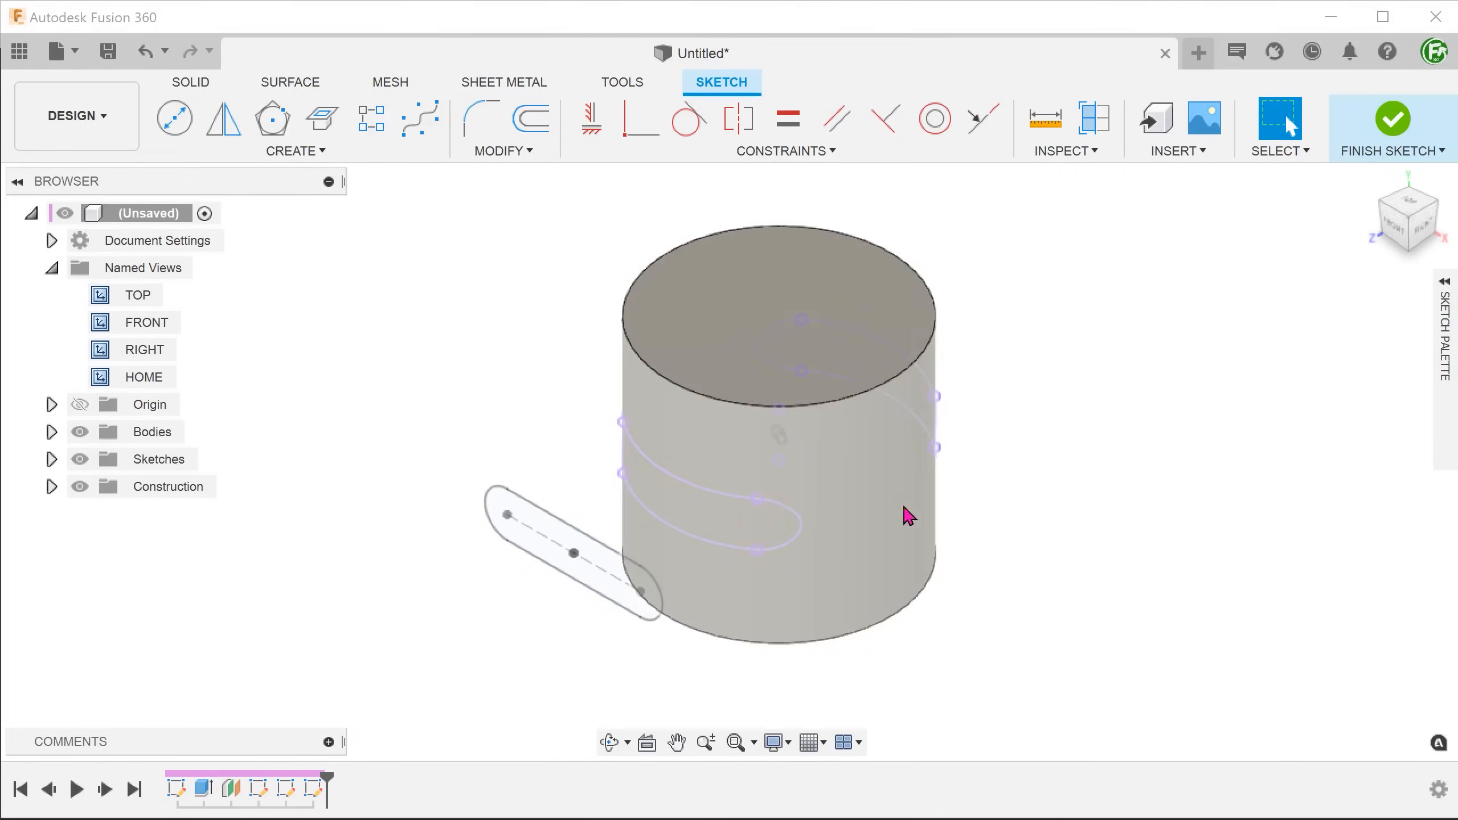
Inspect the wrapped slot curves from the front view, then return to the home view.
{"action": "left_click", "coordinate": [690, 502]}
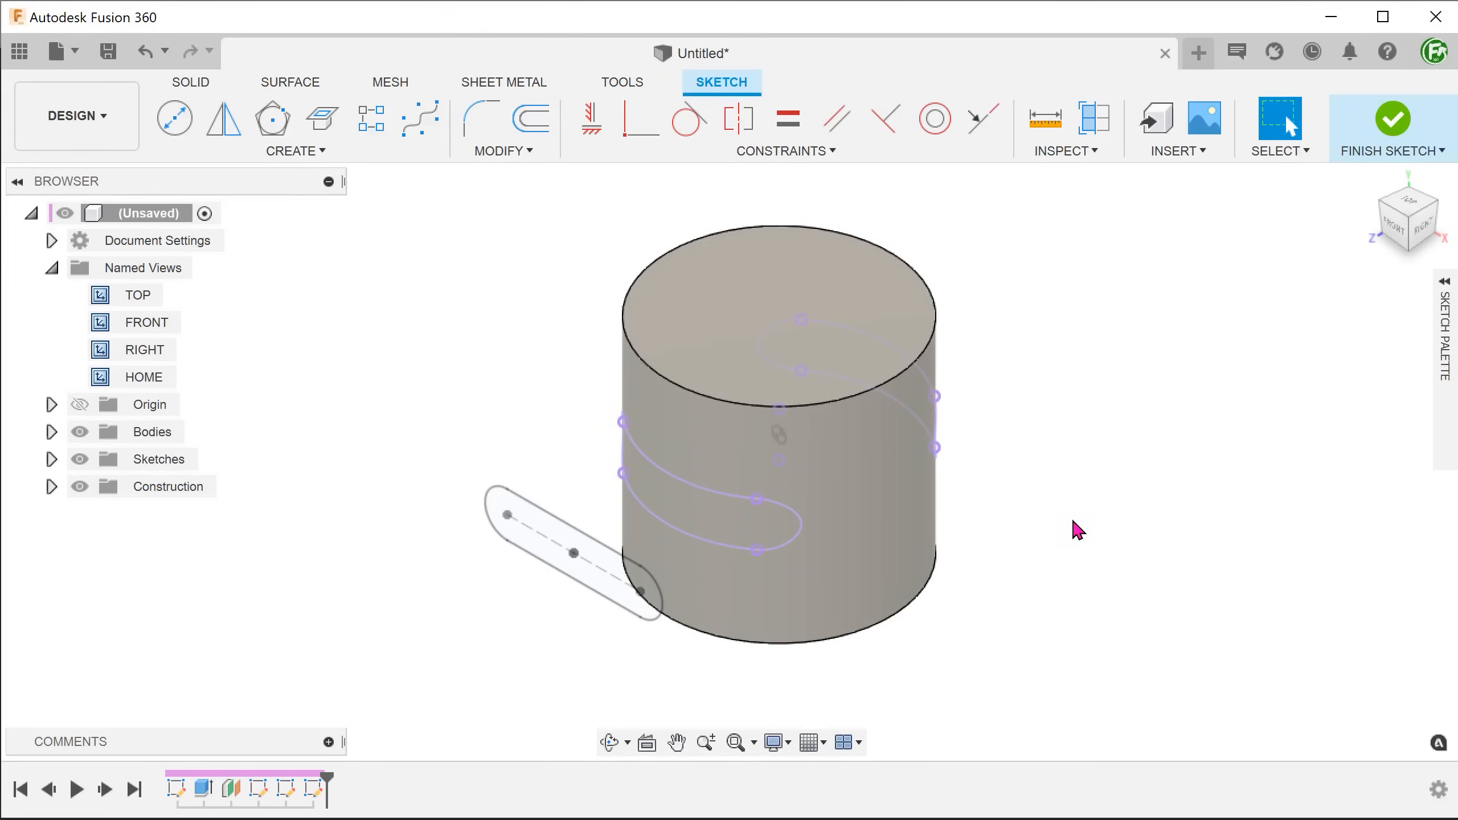
{"action": "left_click", "coordinate": [1407, 221]}
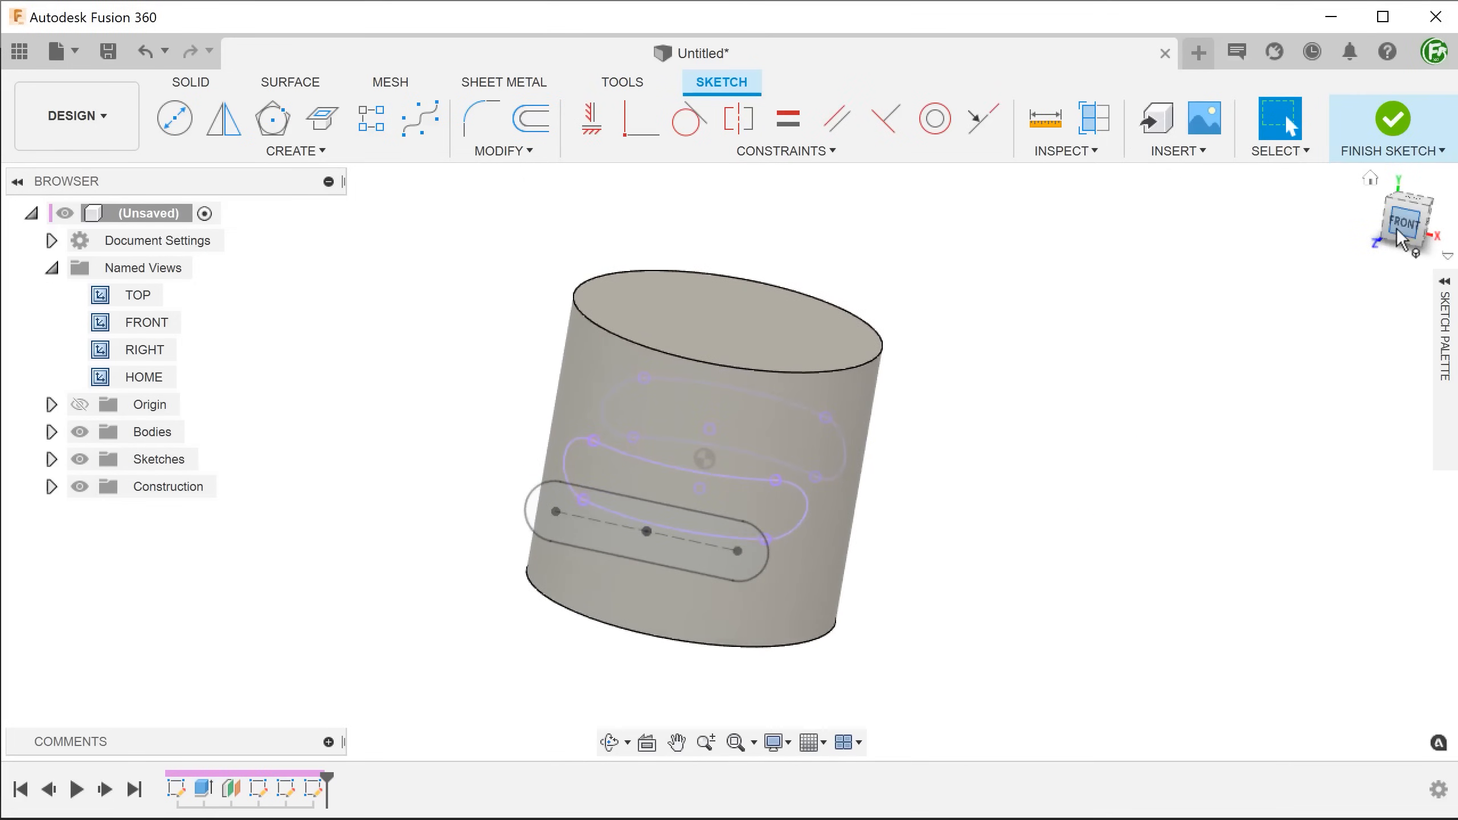
{"action": "left_click", "coordinate": [1407, 220]}
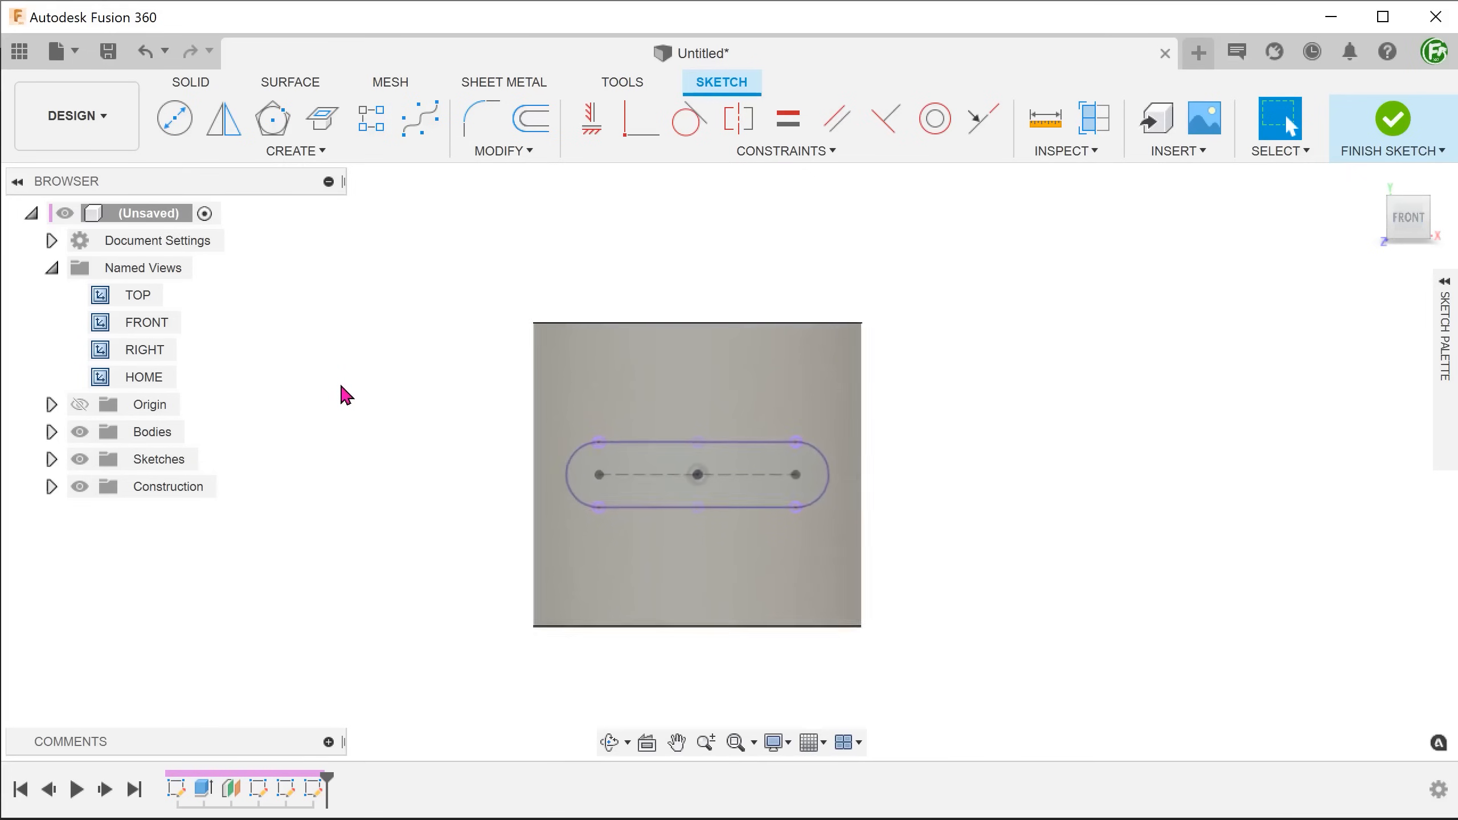
{"action": "scroll", "scroll_direction": "up", "scroll_amount": 3}
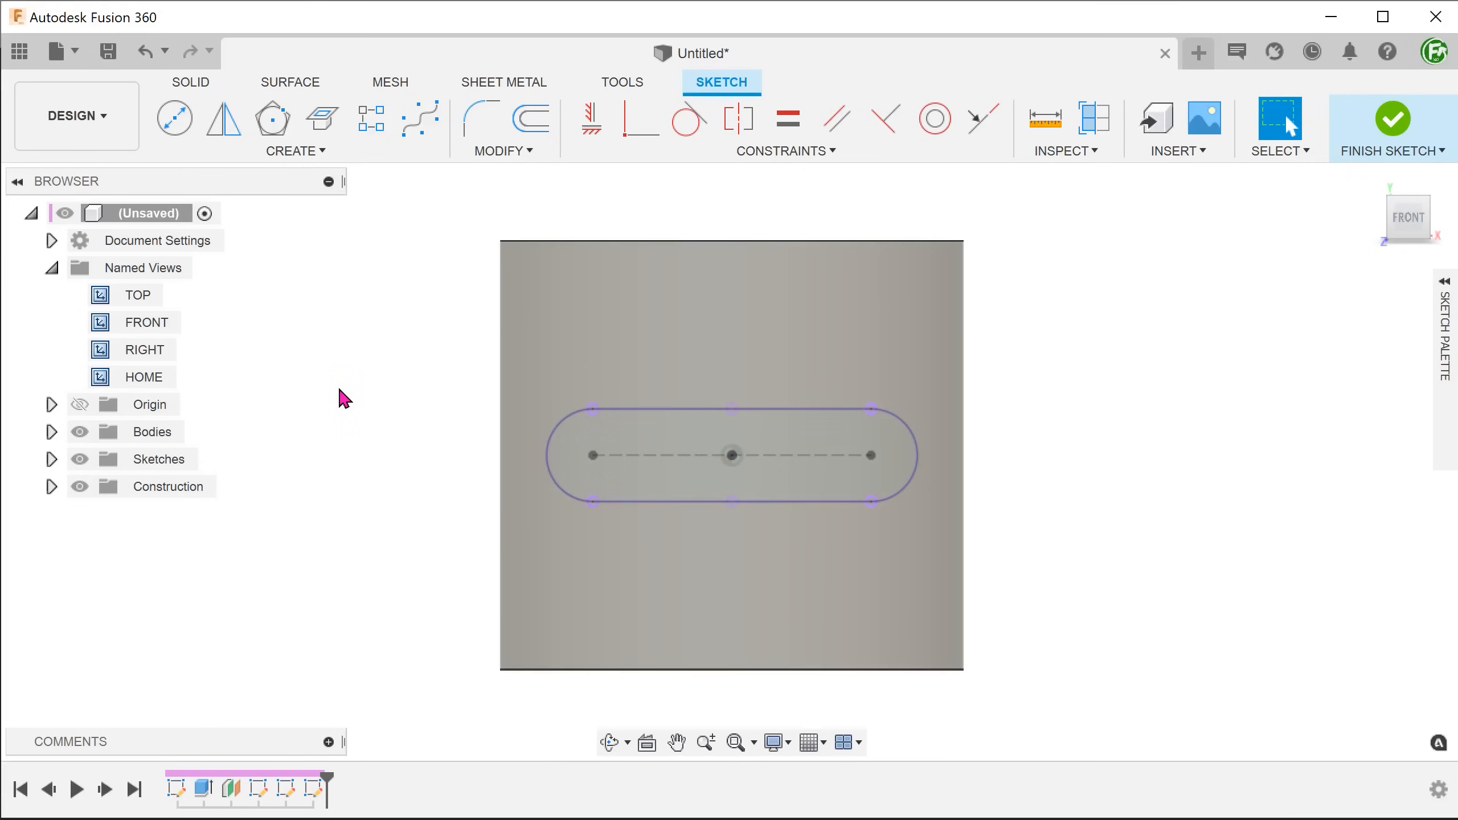
{"action": "left_click", "coordinate": [610, 741]}
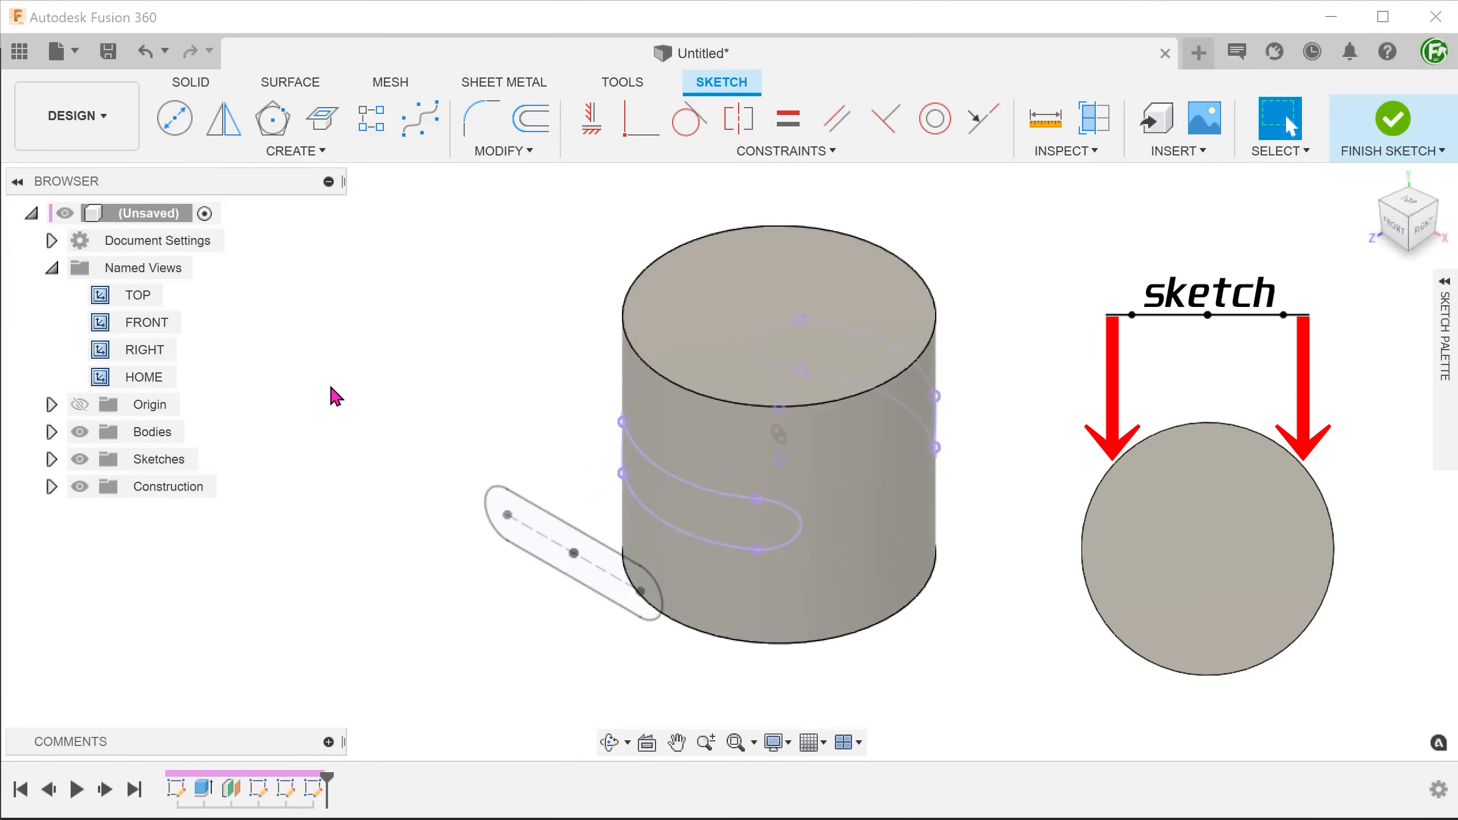
{"action": "mouse_move", "coordinate": [352, 392]}
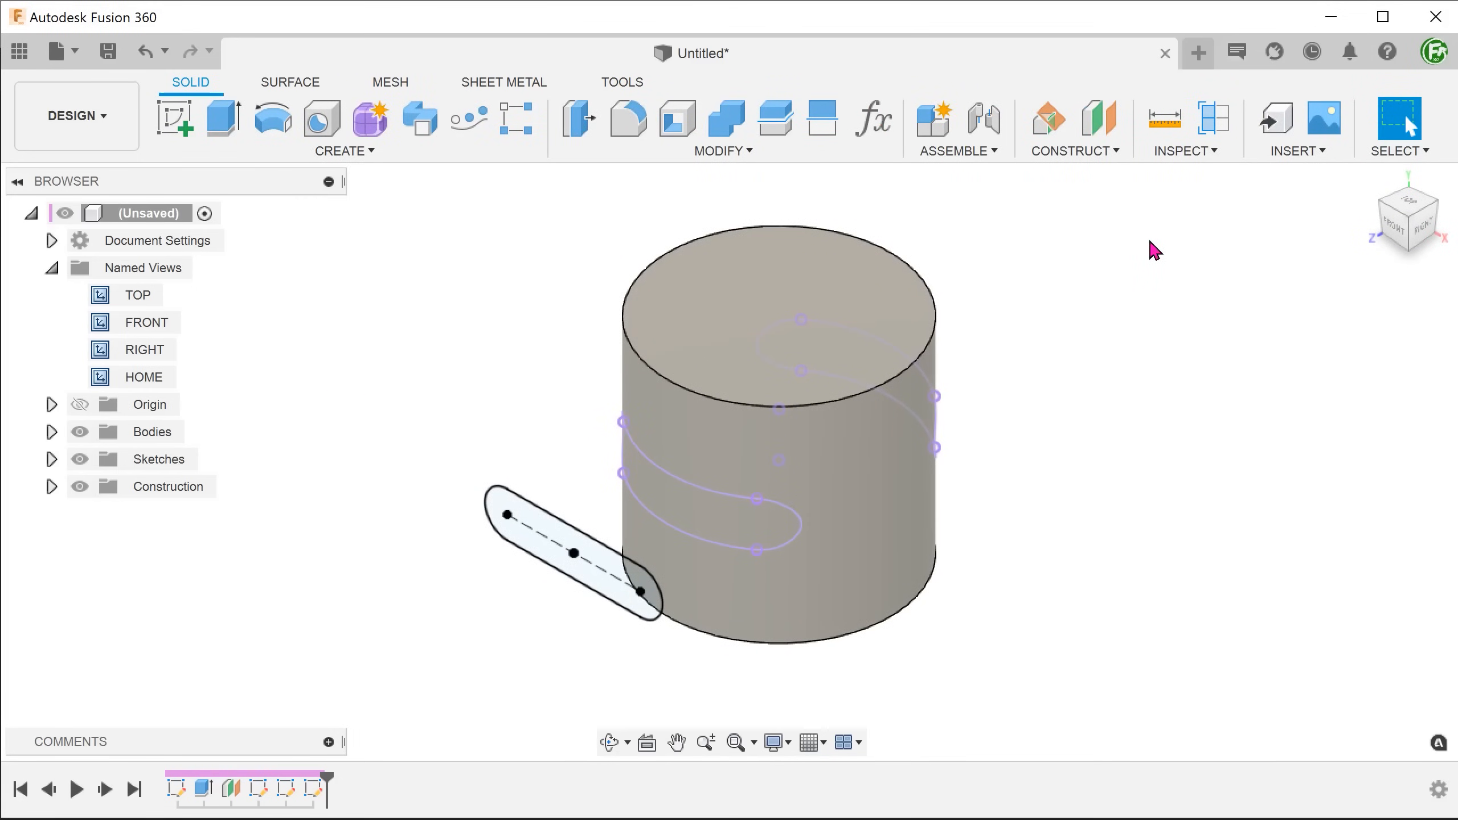
Measure the wrapped arc on the cylinder face, reading a length of 32.175 mm.
{"action": "left_click", "coordinate": [1187, 129]}
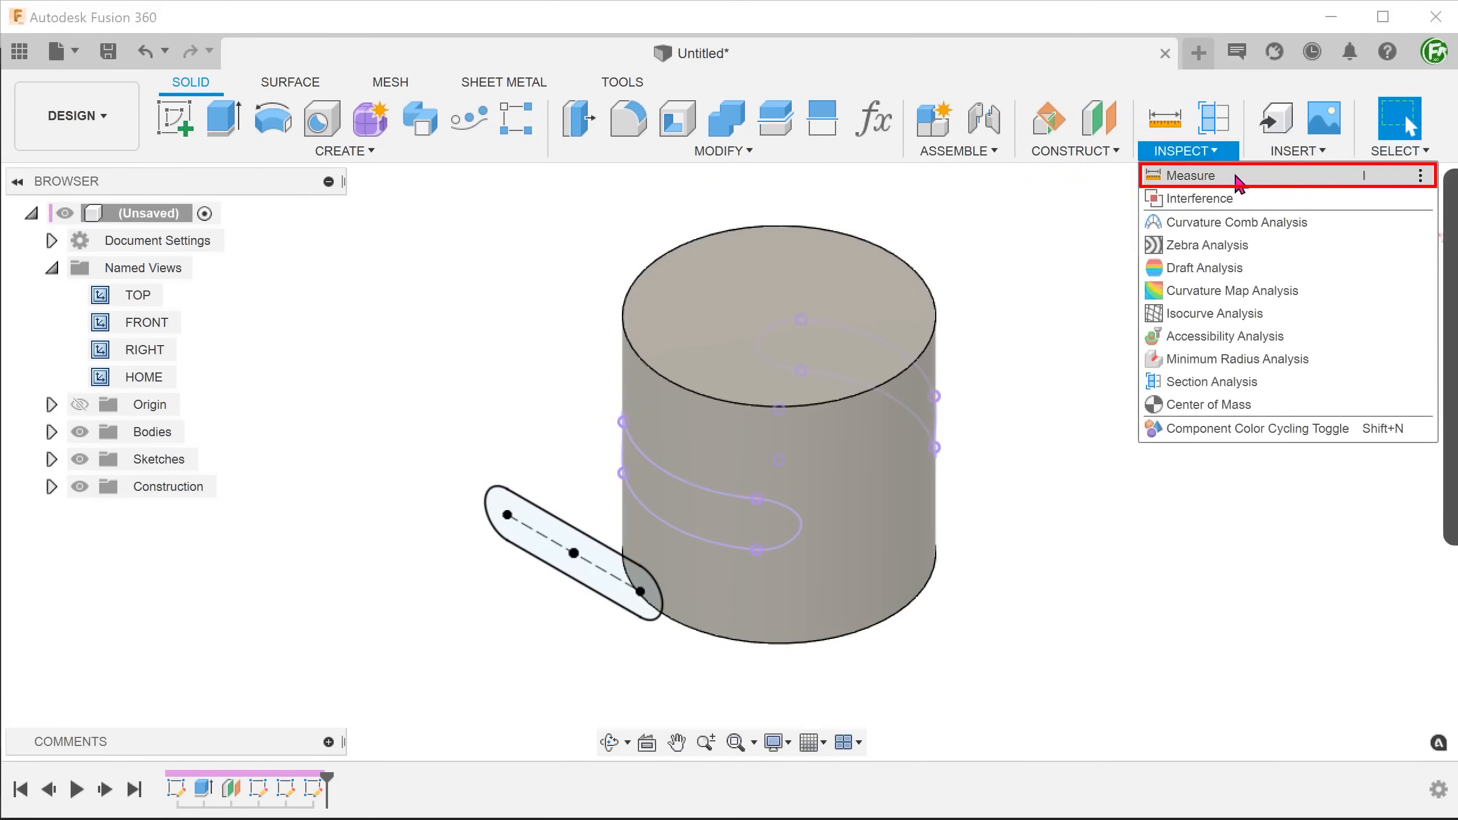
{"action": "left_click", "coordinate": [1187, 174]}
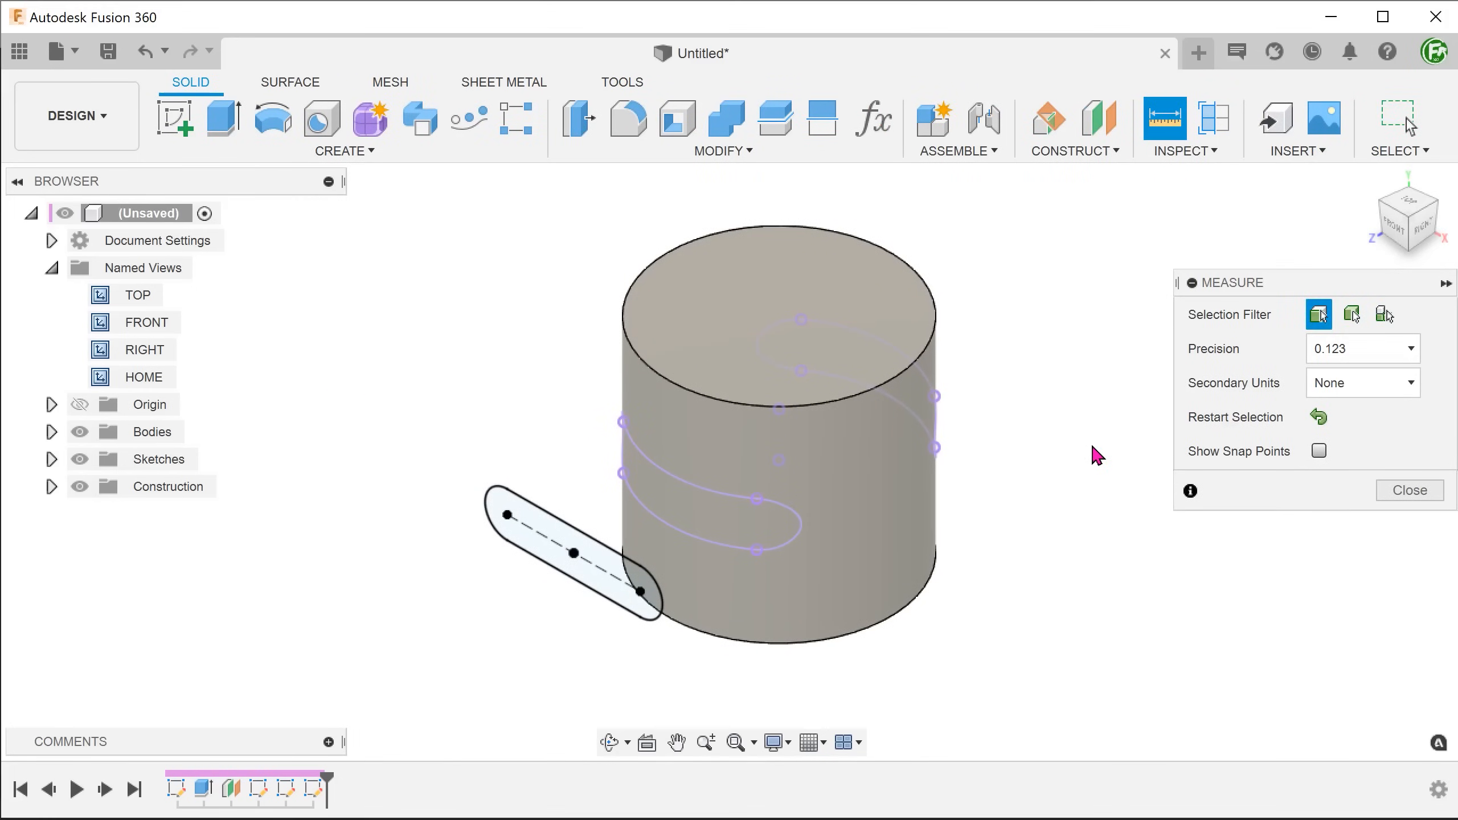
{"action": "left_click", "coordinate": [693, 474]}
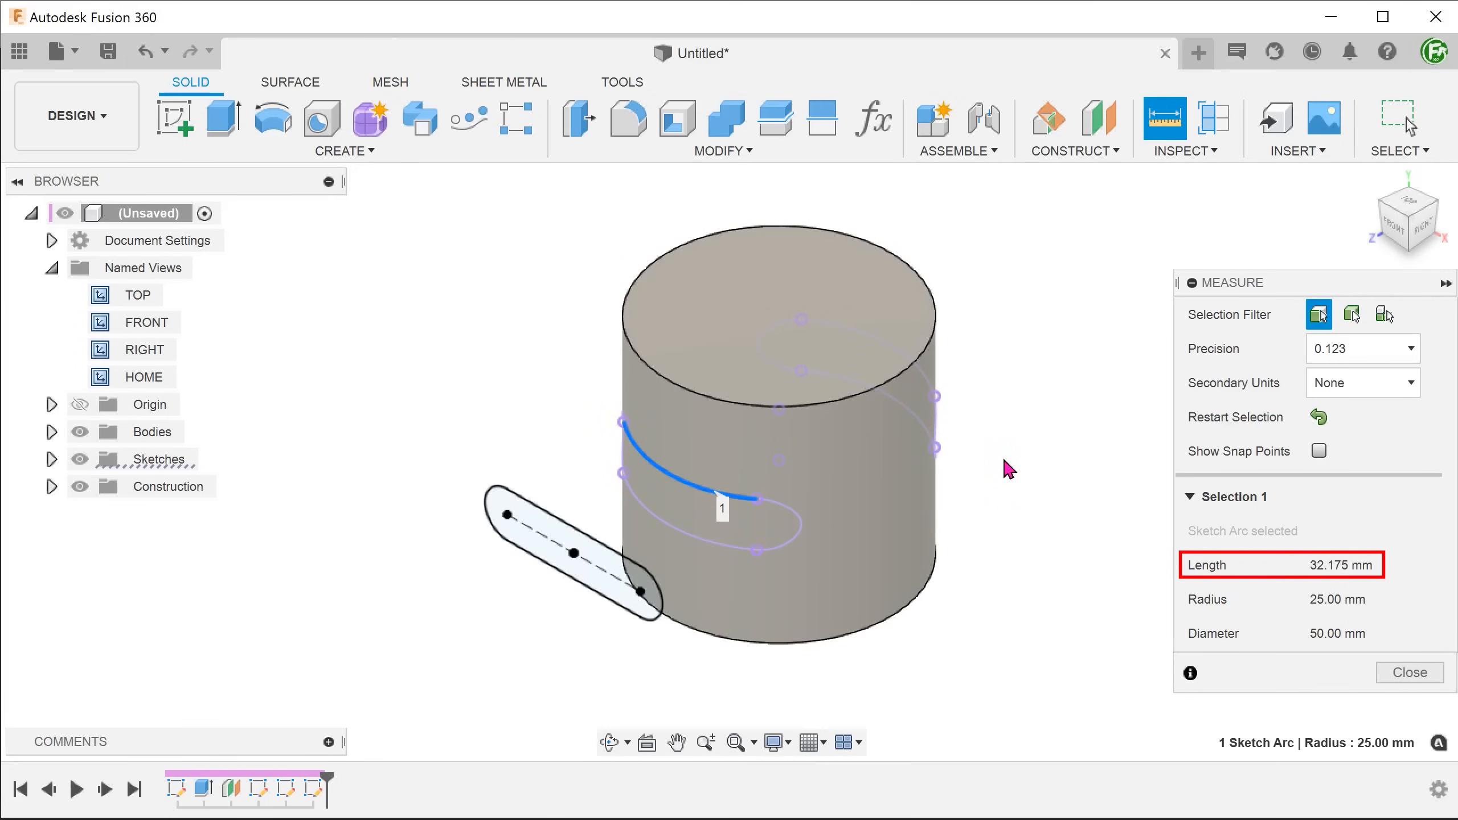
{"action": "mouse_move", "coordinate": [1007, 468]}
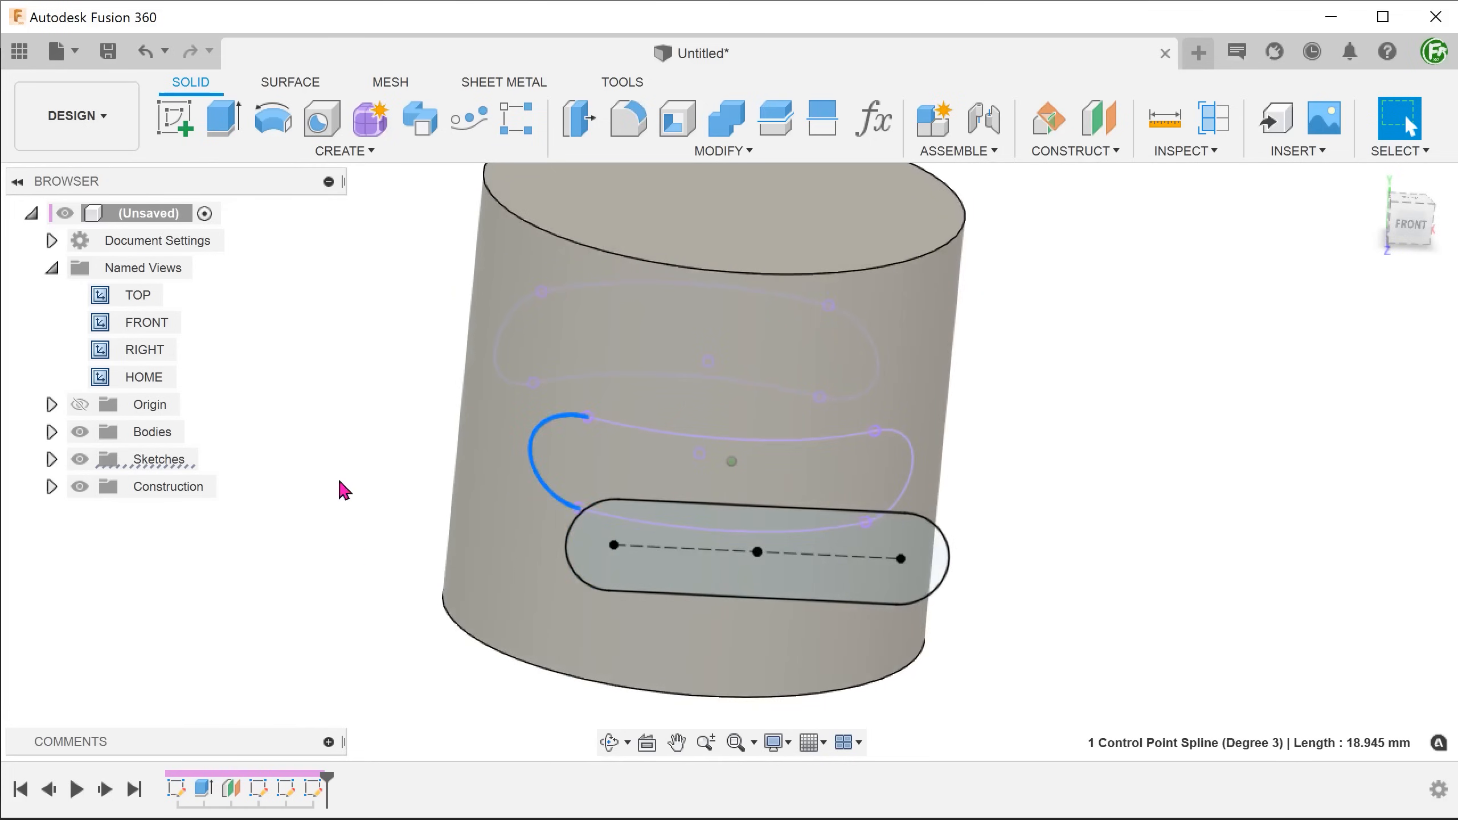
Return to the home view showing the bare cylinder and tilted slot sketch.
{"action": "left_click", "coordinate": [143, 377]}
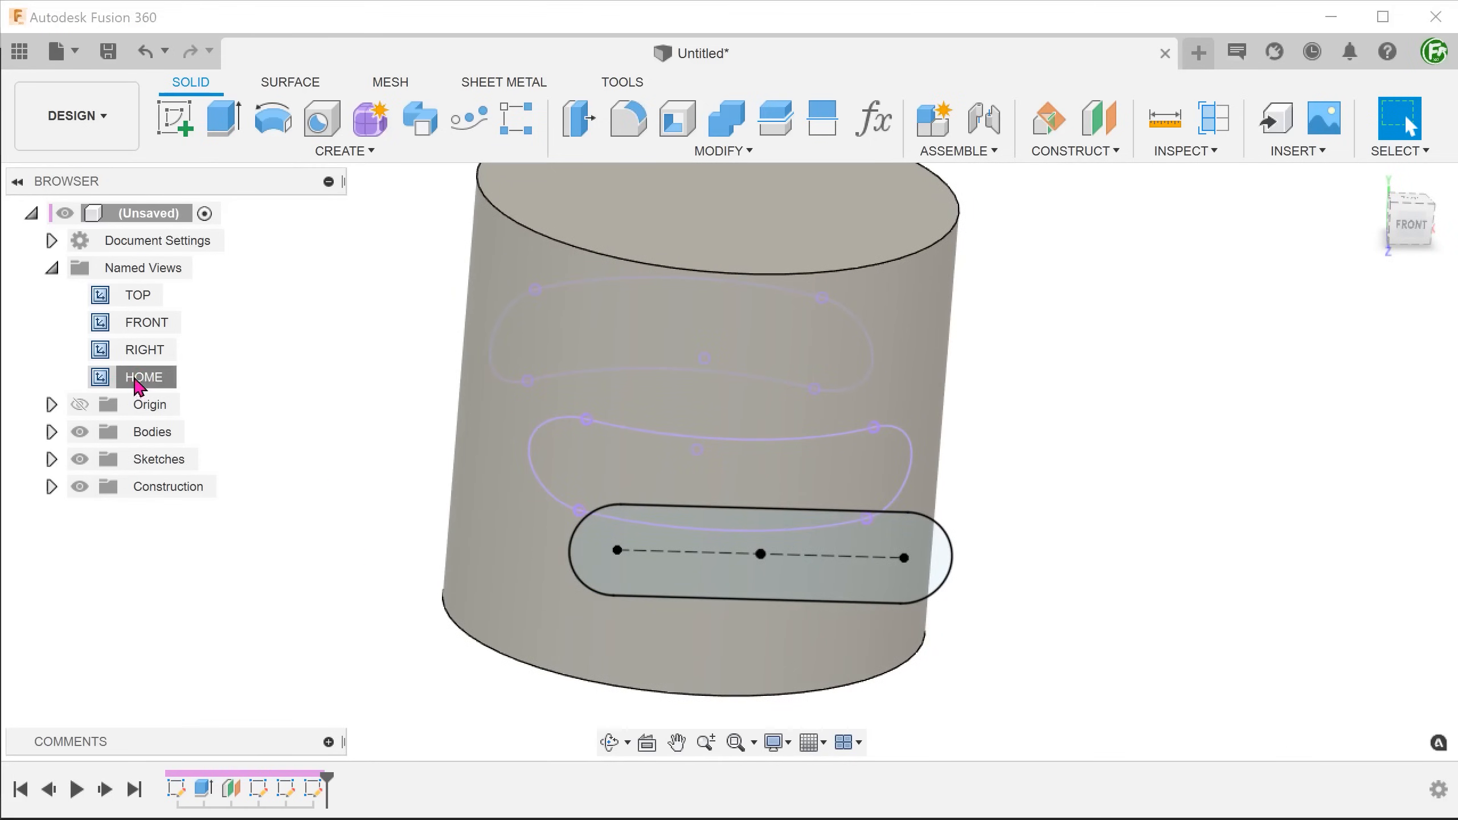
{"action": "left_click", "coordinate": [144, 377]}
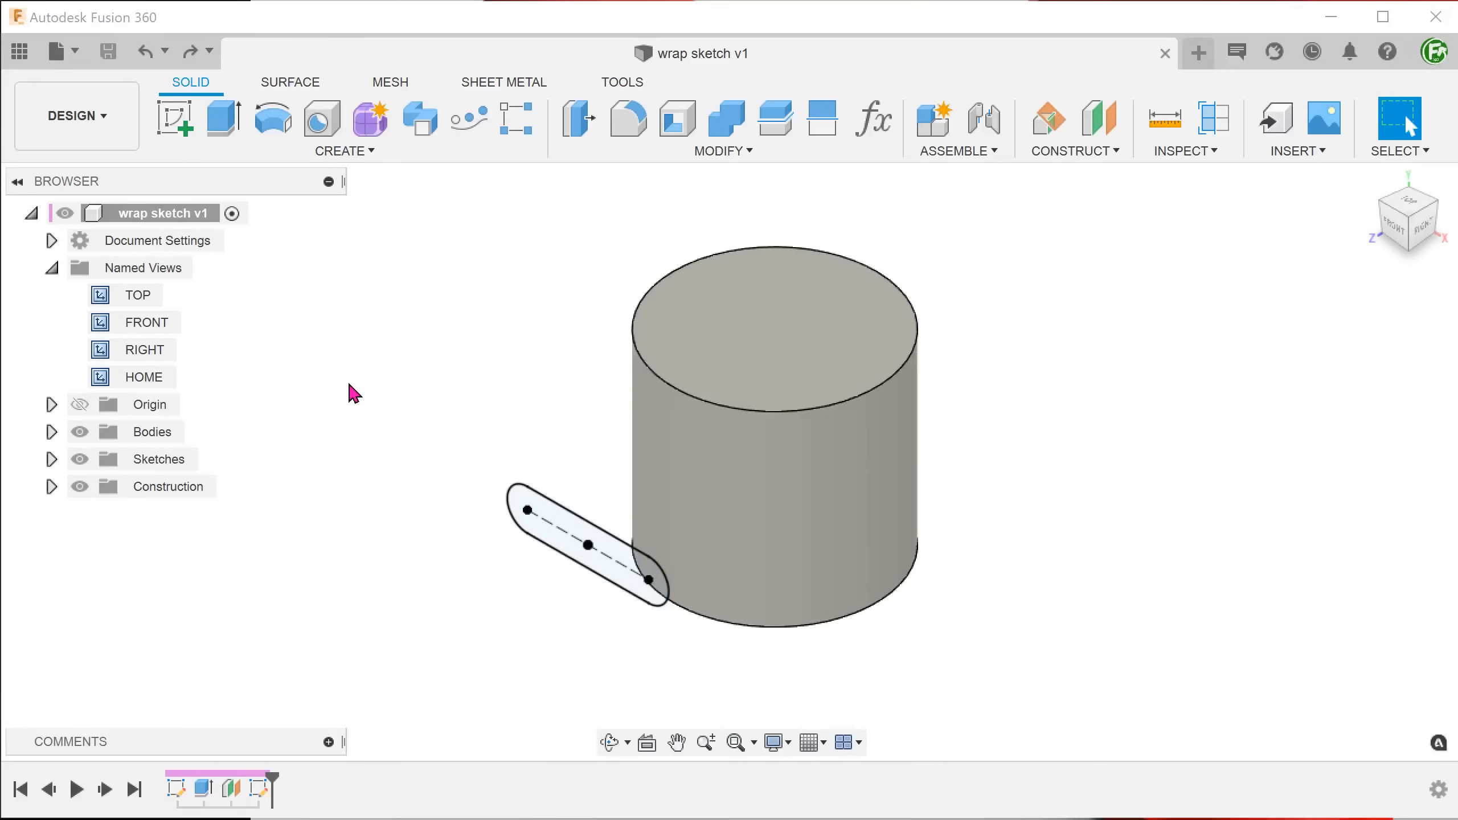
Emboss the slot profile 2 mm onto the cylinder's curved face.
{"action": "left_click", "coordinate": [342, 149]}
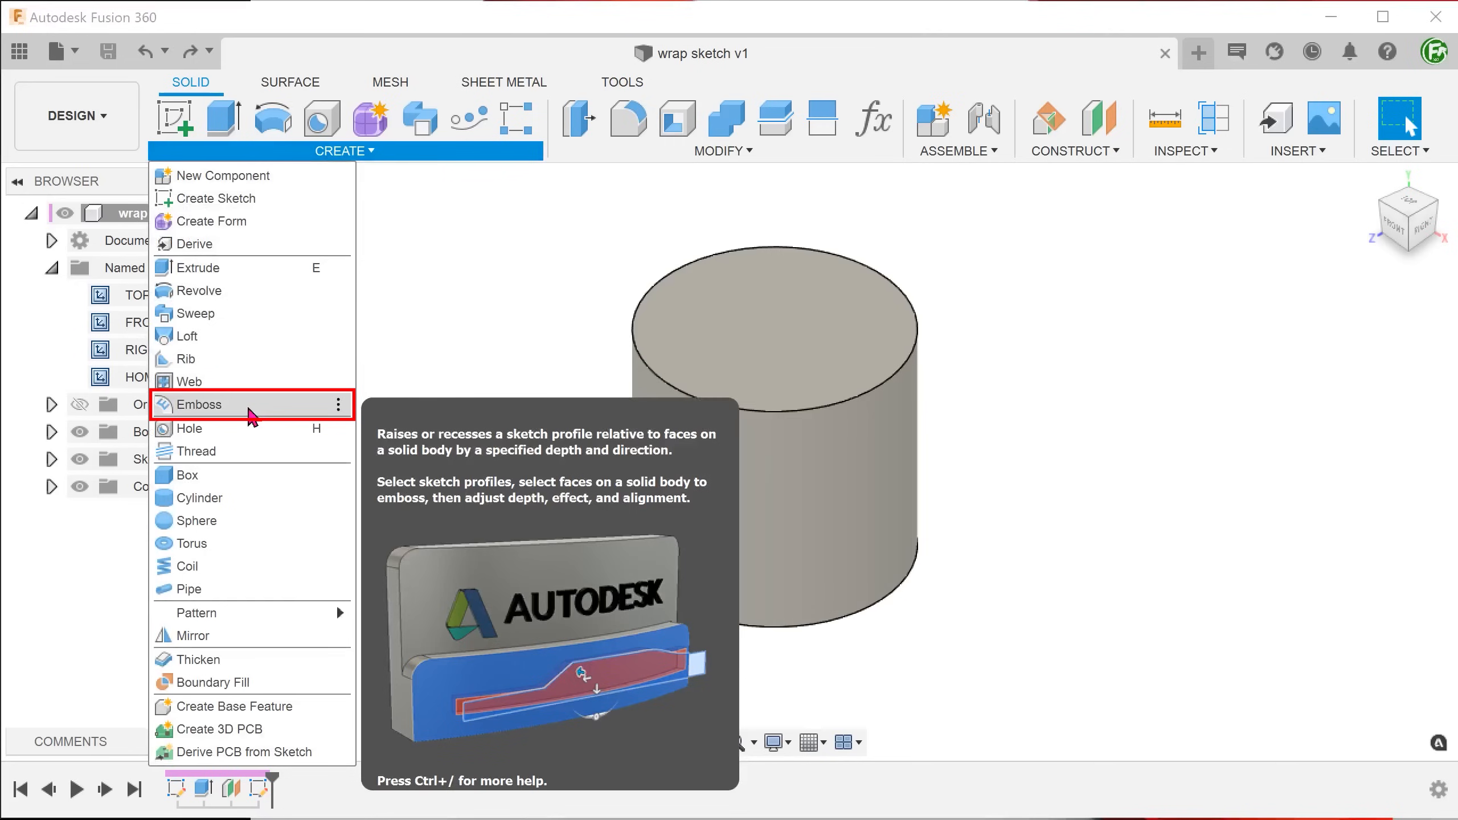
{"action": "left_click", "coordinate": [199, 403]}
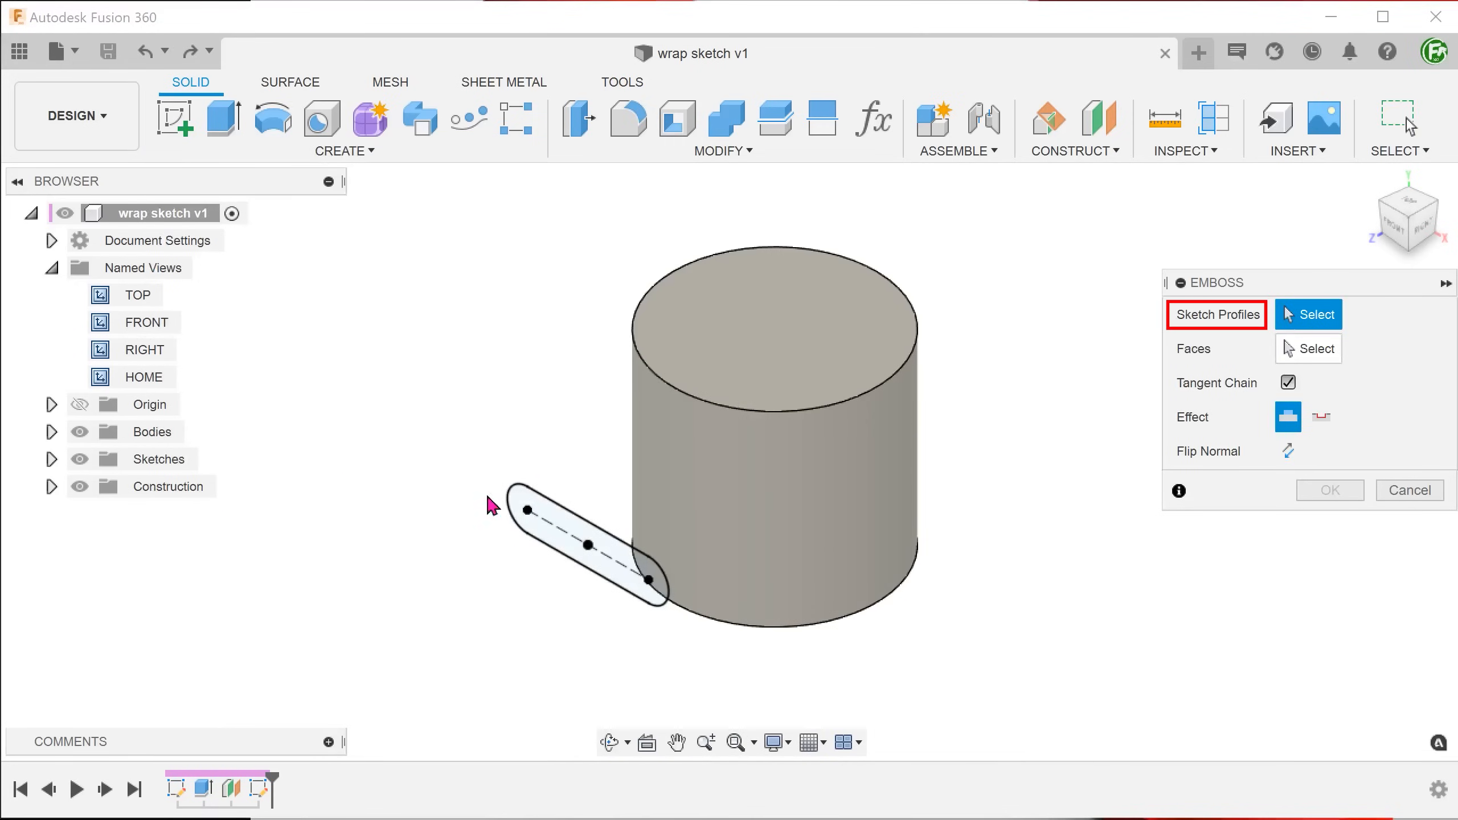
{"action": "left_click", "coordinate": [581, 545]}
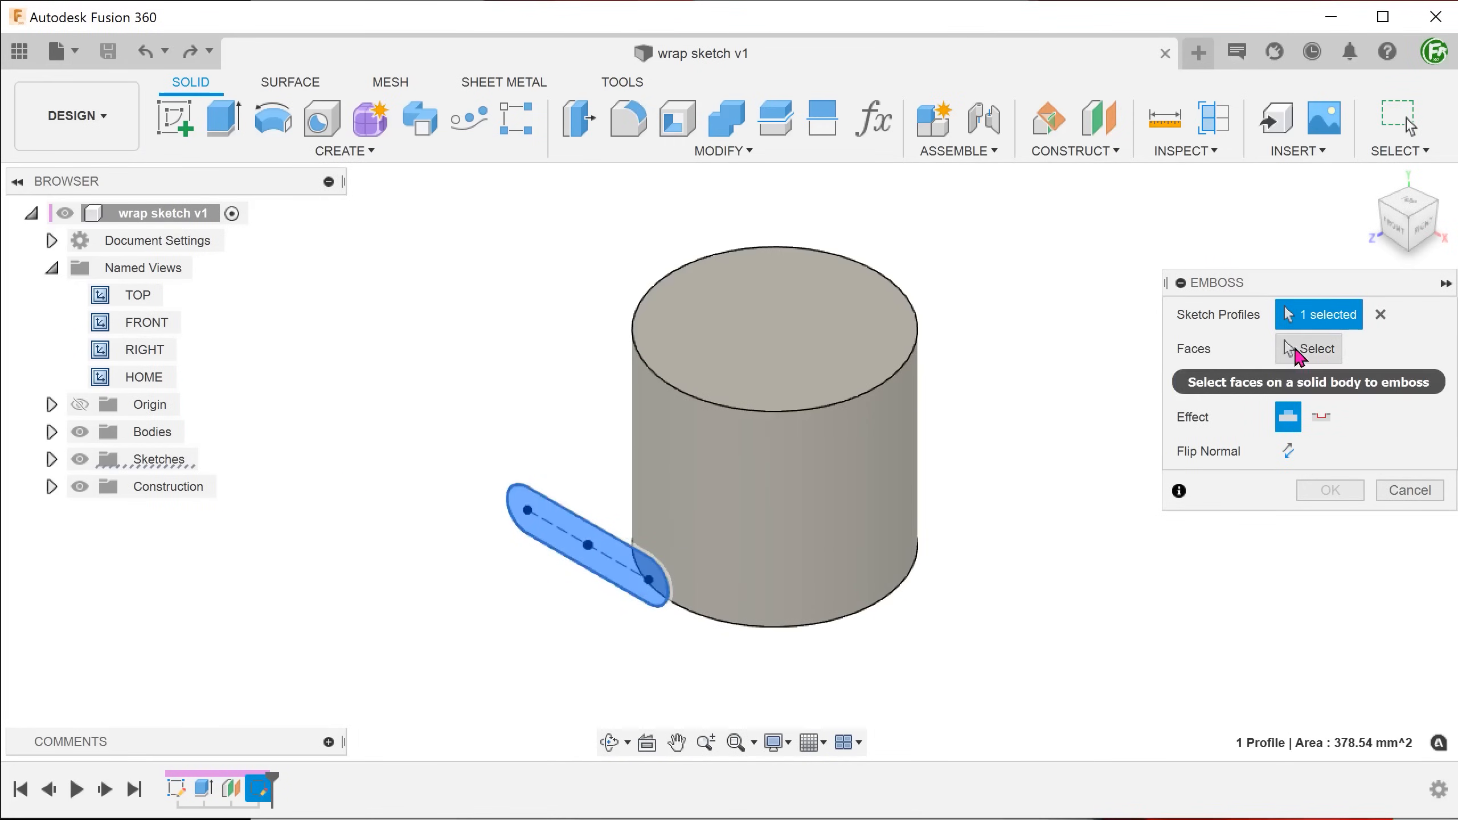
{"action": "left_click", "coordinate": [1308, 348]}
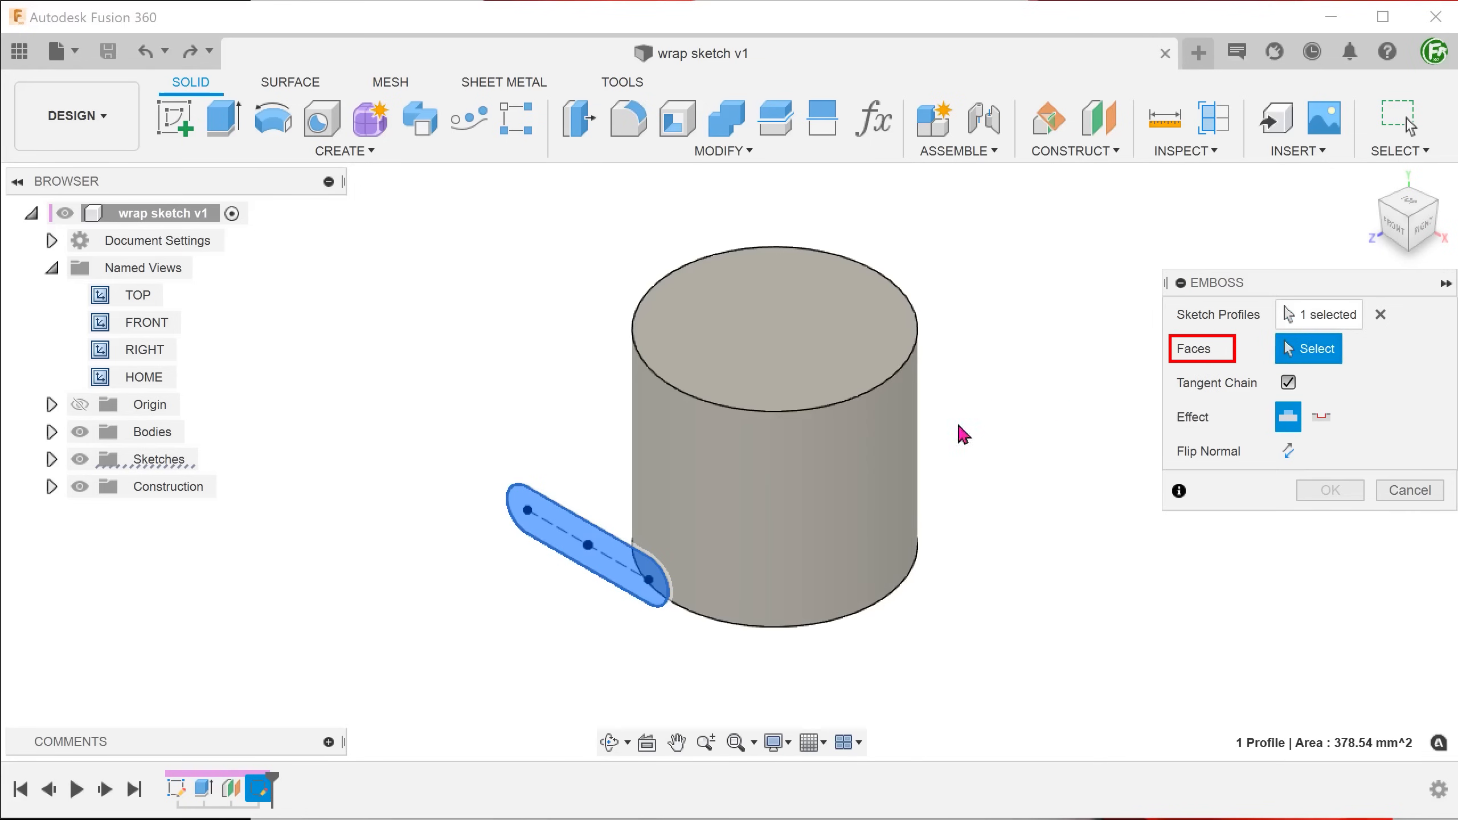
{"action": "left_click", "coordinate": [809, 446]}
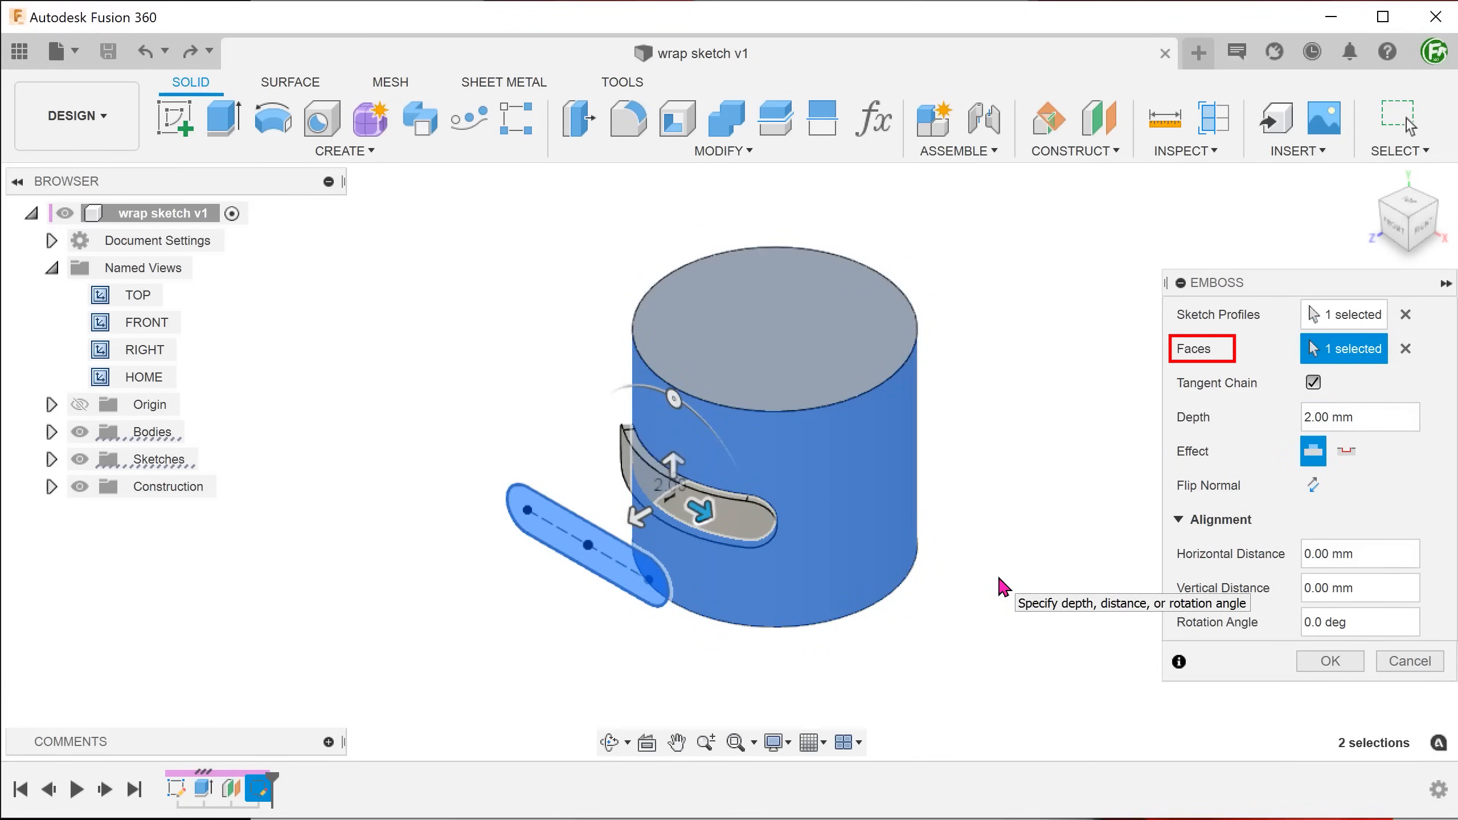
{"action": "left_click", "coordinate": [1328, 661]}
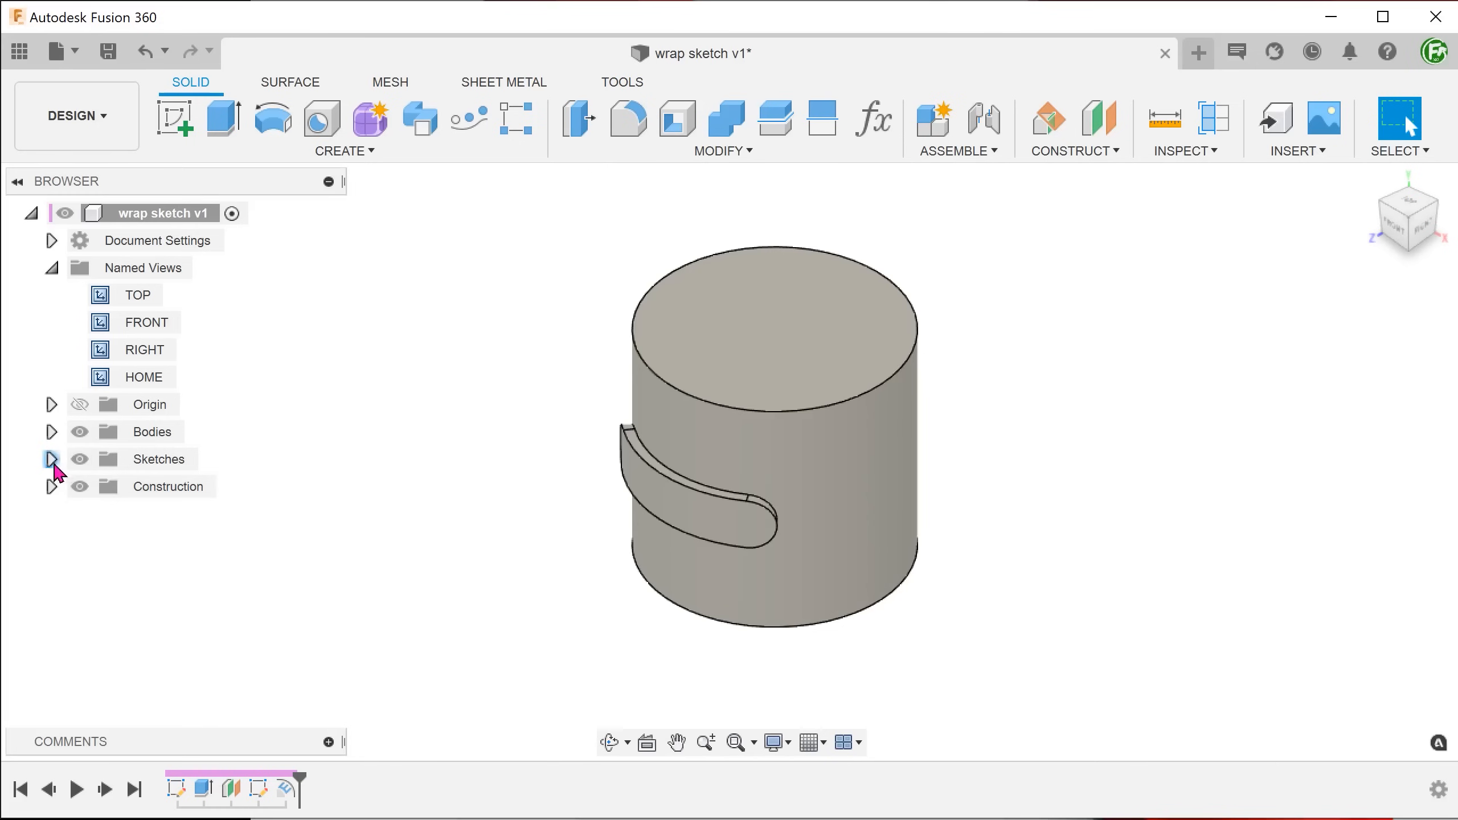
Expand the Sketches folder and make Sketch3 visible again.
{"action": "left_click", "coordinate": [53, 458]}
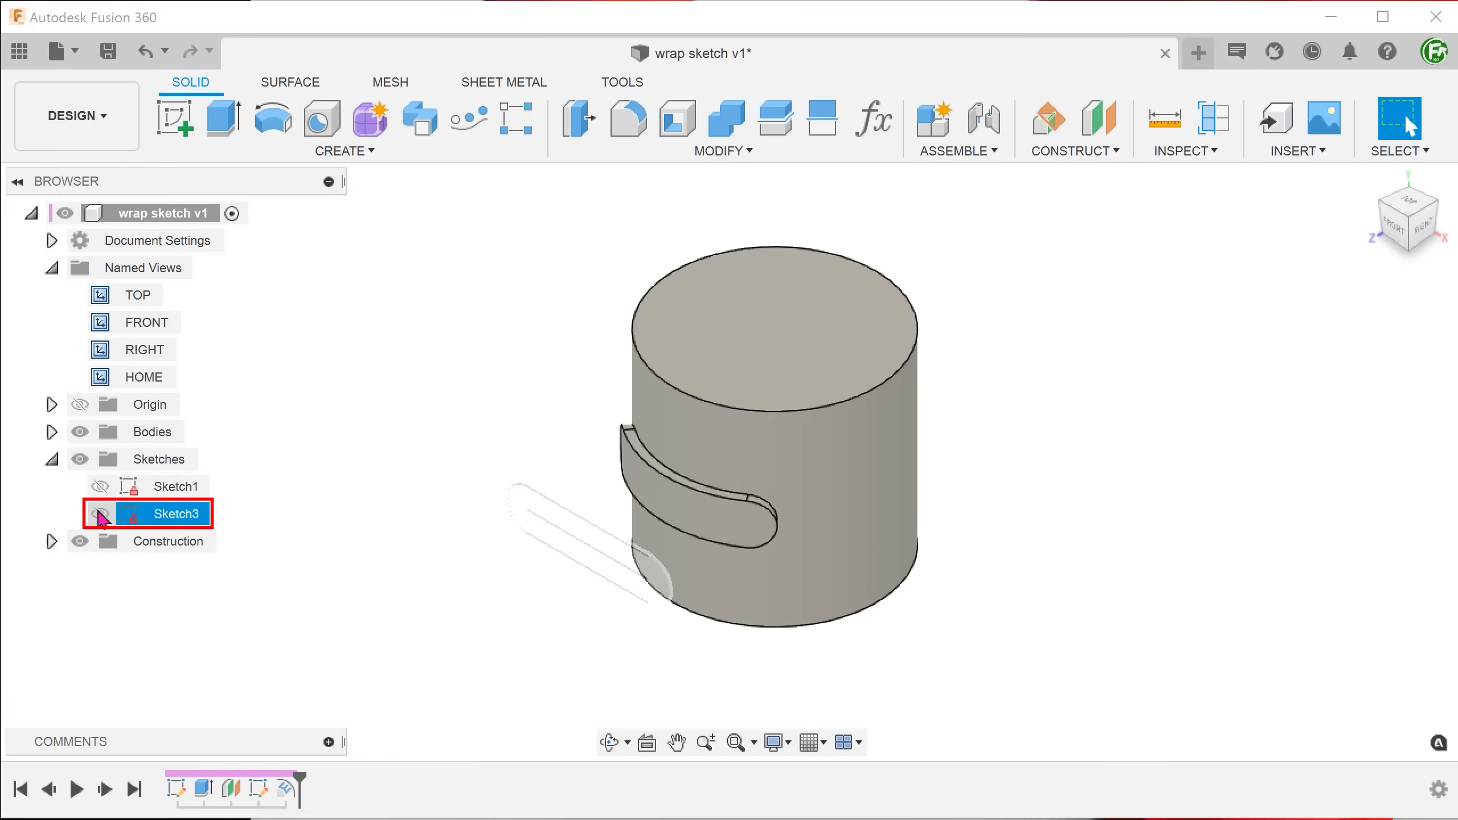
{"action": "left_click", "coordinate": [99, 514]}
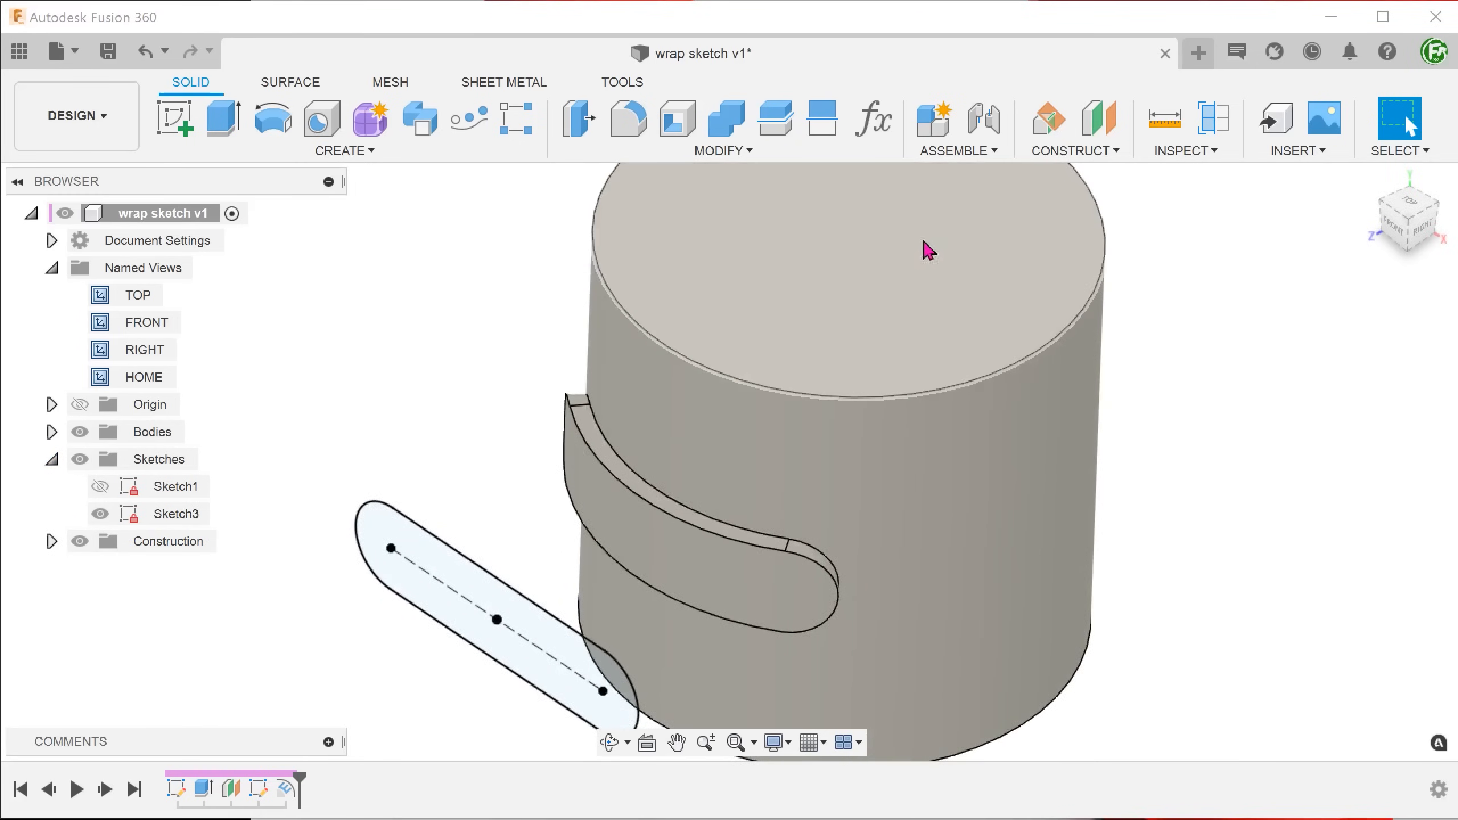
Measure the embossed slot's curved edge, reading 30.00 mm, and close Measure.
{"action": "left_click", "coordinate": [1187, 128]}
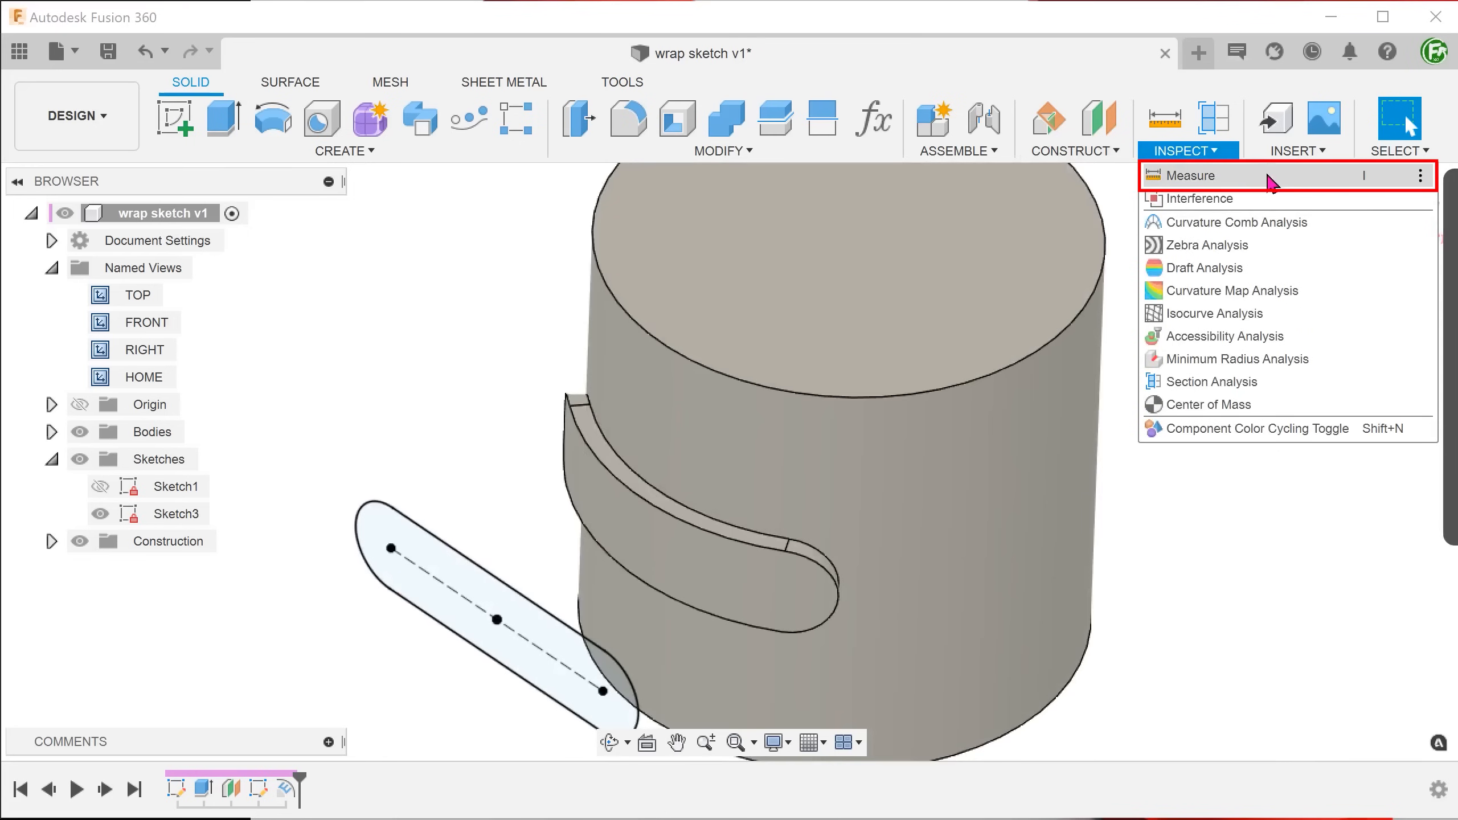
{"action": "left_click", "coordinate": [1193, 174]}
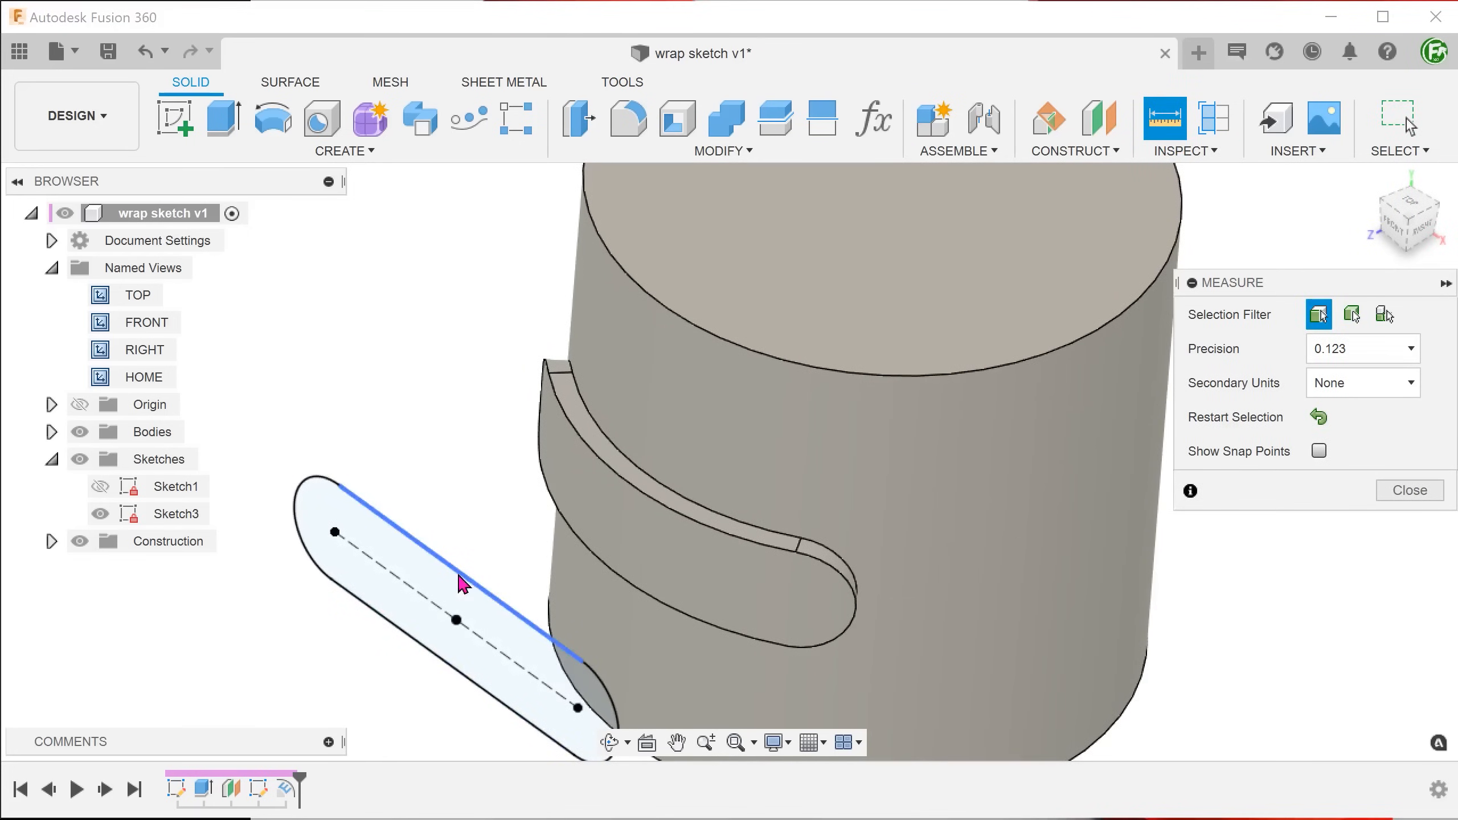
{"action": "left_click", "coordinate": [456, 559]}
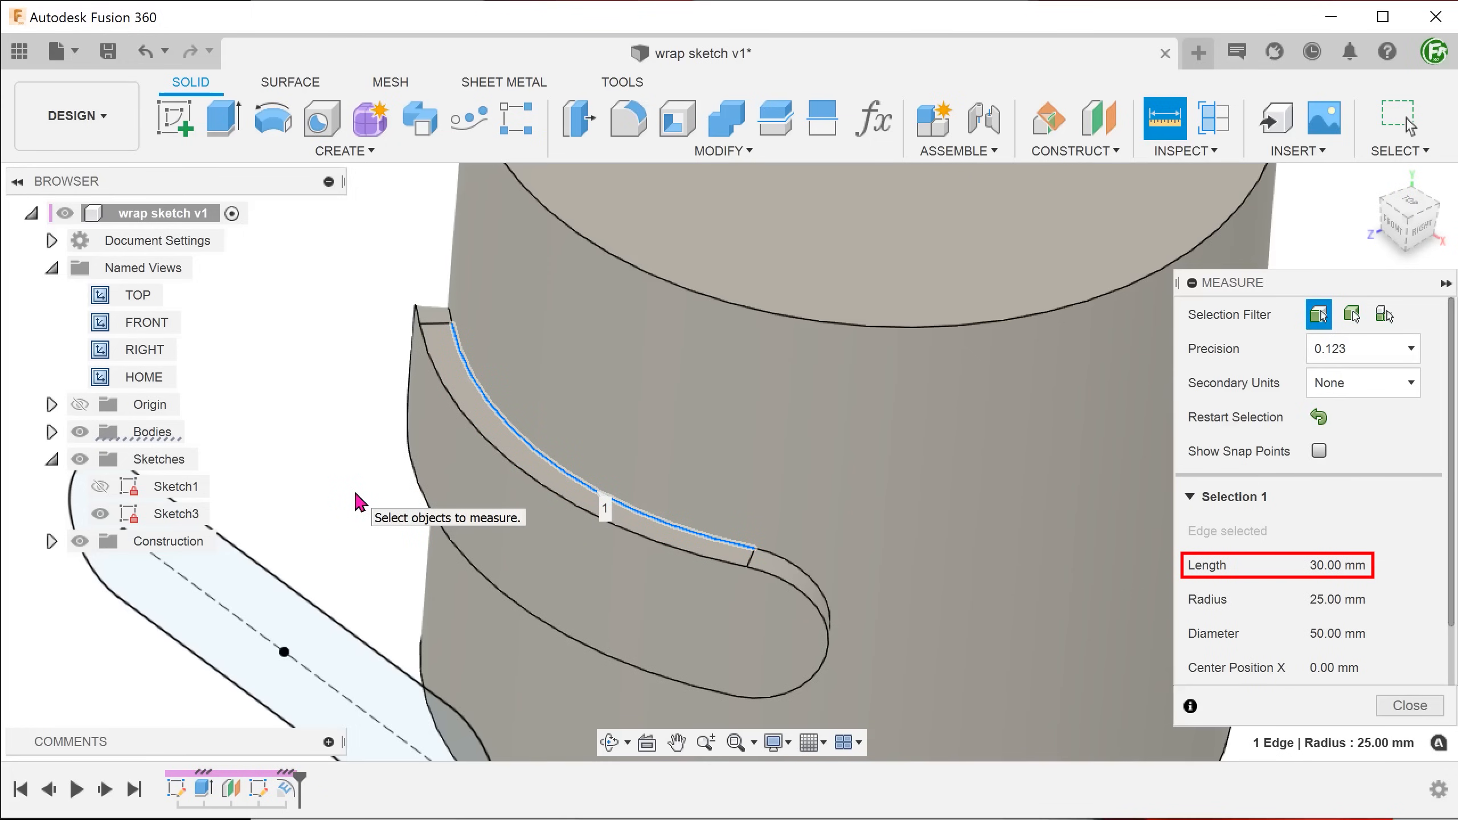
{"action": "left_click", "coordinate": [1409, 706]}
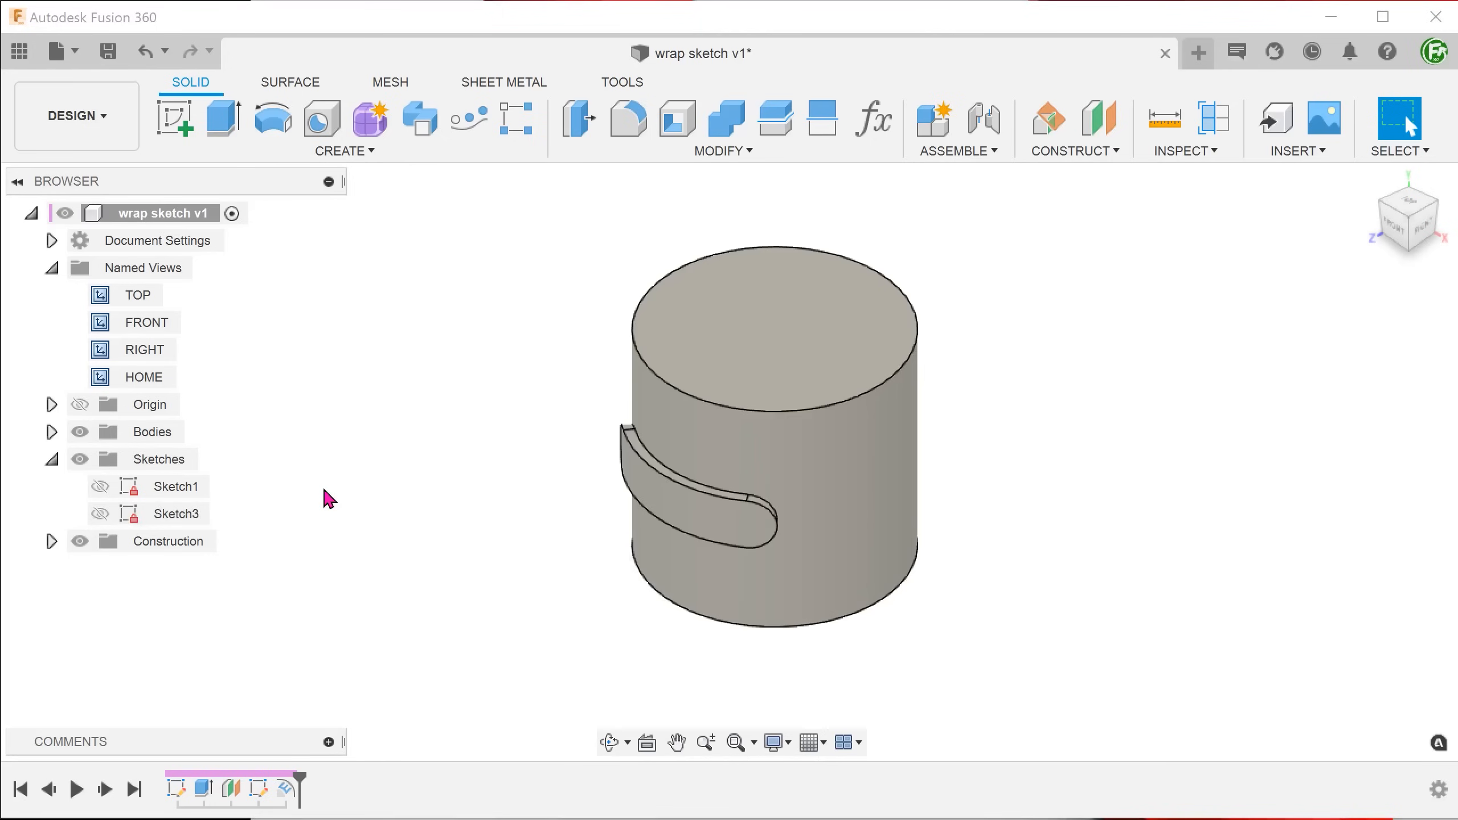
{"action": "mouse_move", "coordinate": [623, 163]}
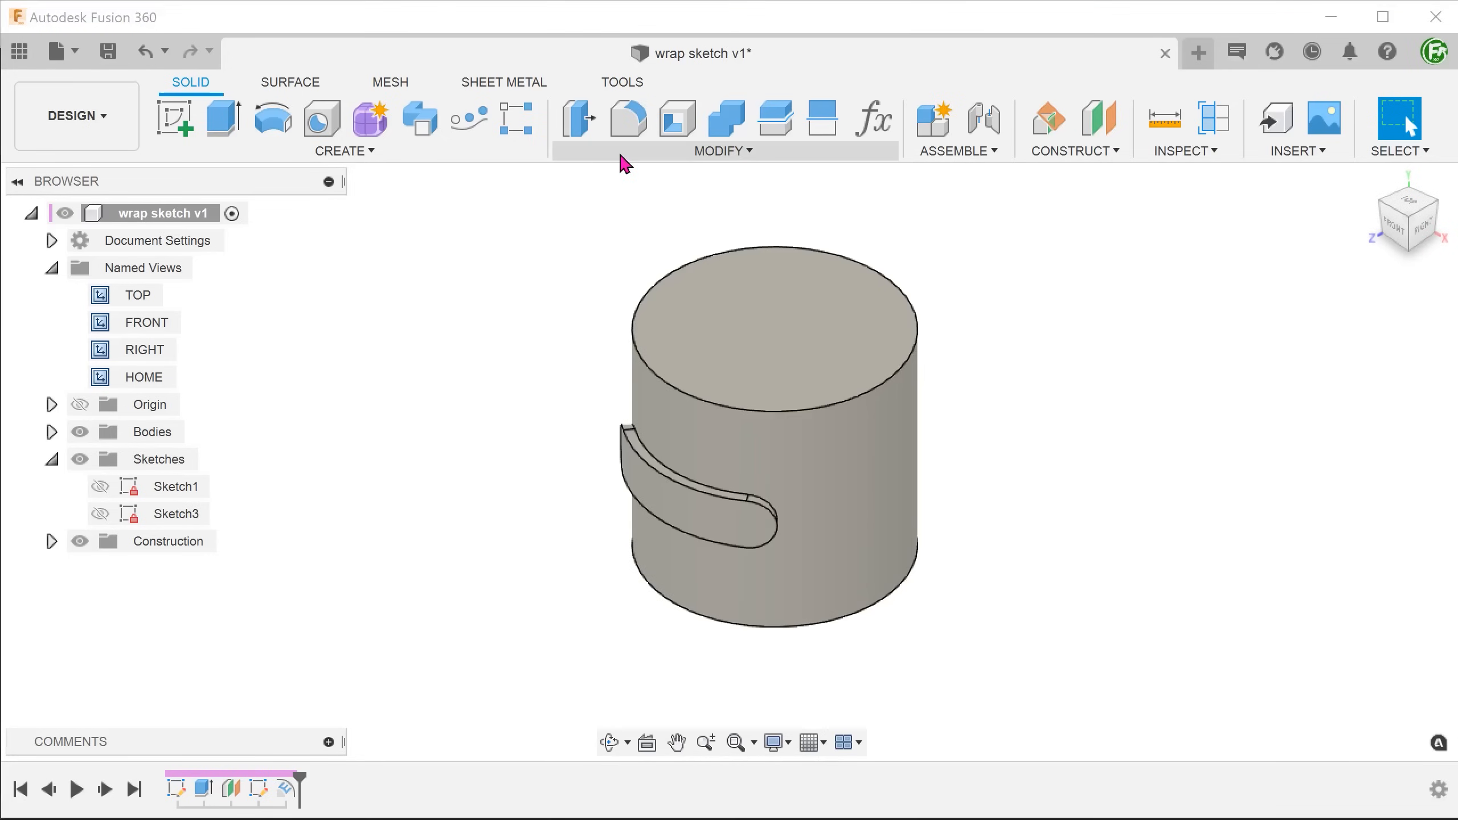
Split the cylinder into Body1 and Body2 and expand the Bodies folder.
{"action": "left_click", "coordinate": [722, 150]}
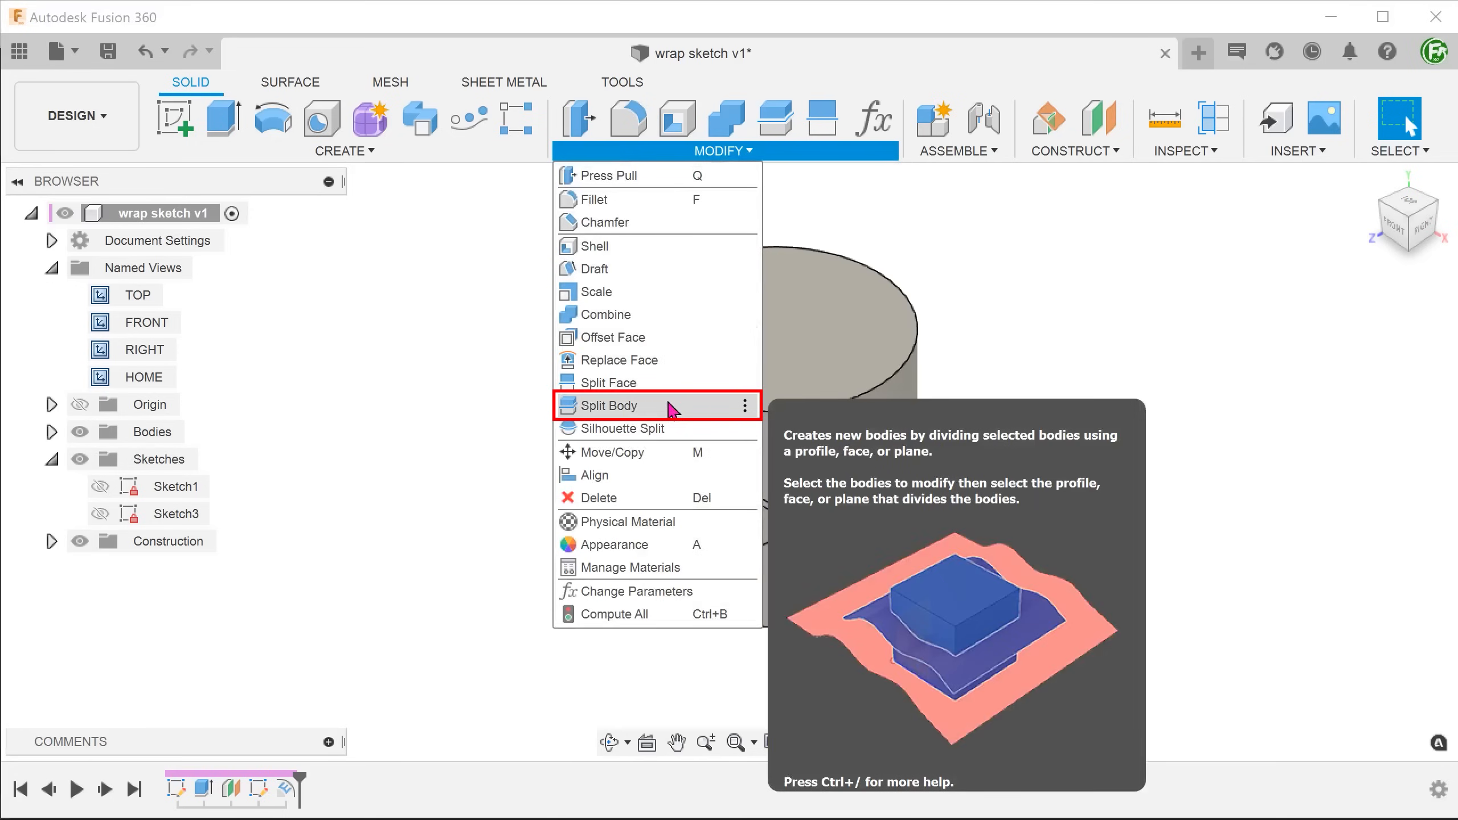
{"action": "left_click", "coordinate": [607, 405]}
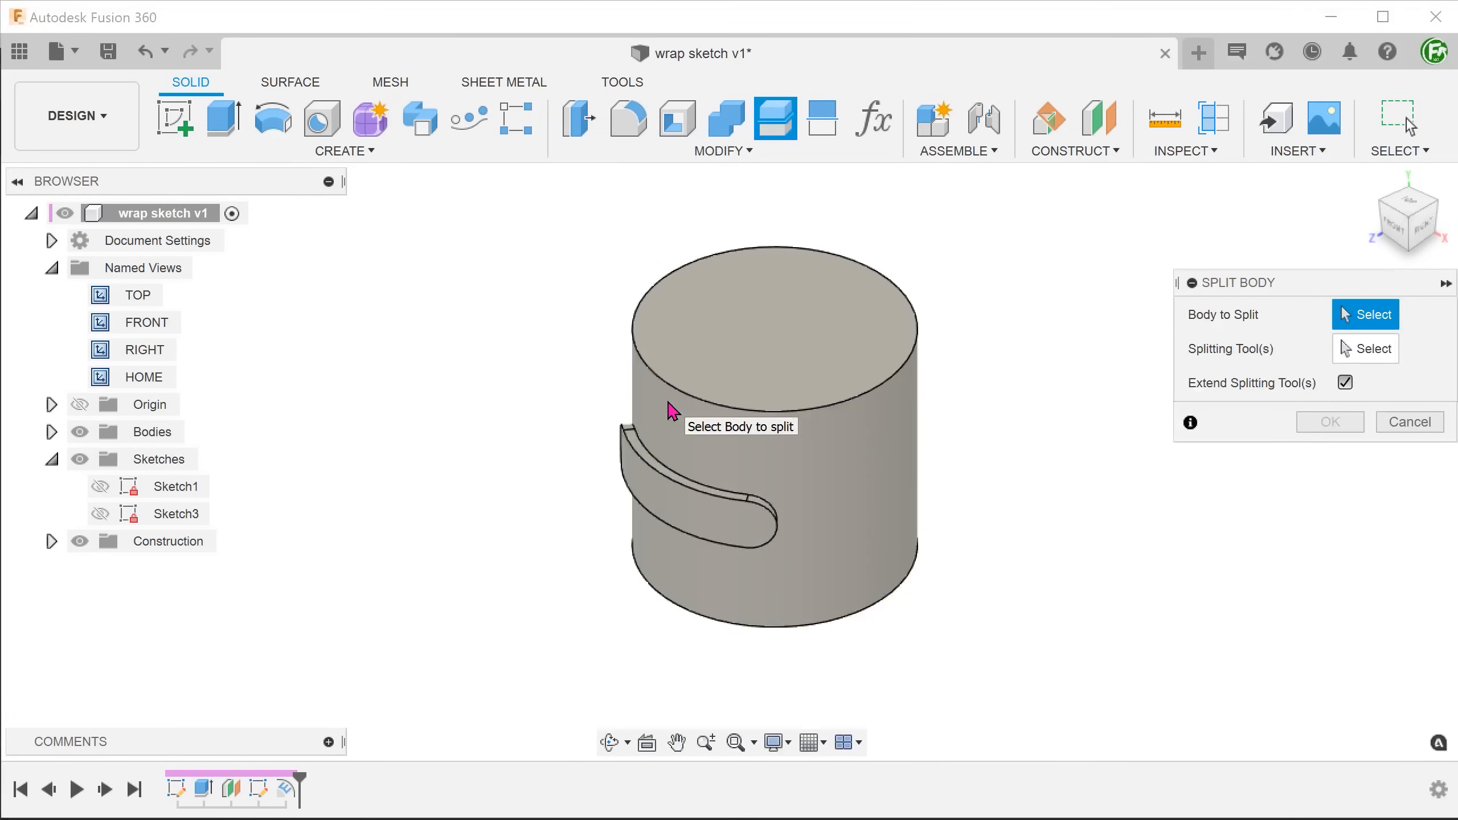
{"action": "mouse_move", "coordinate": [874, 447]}
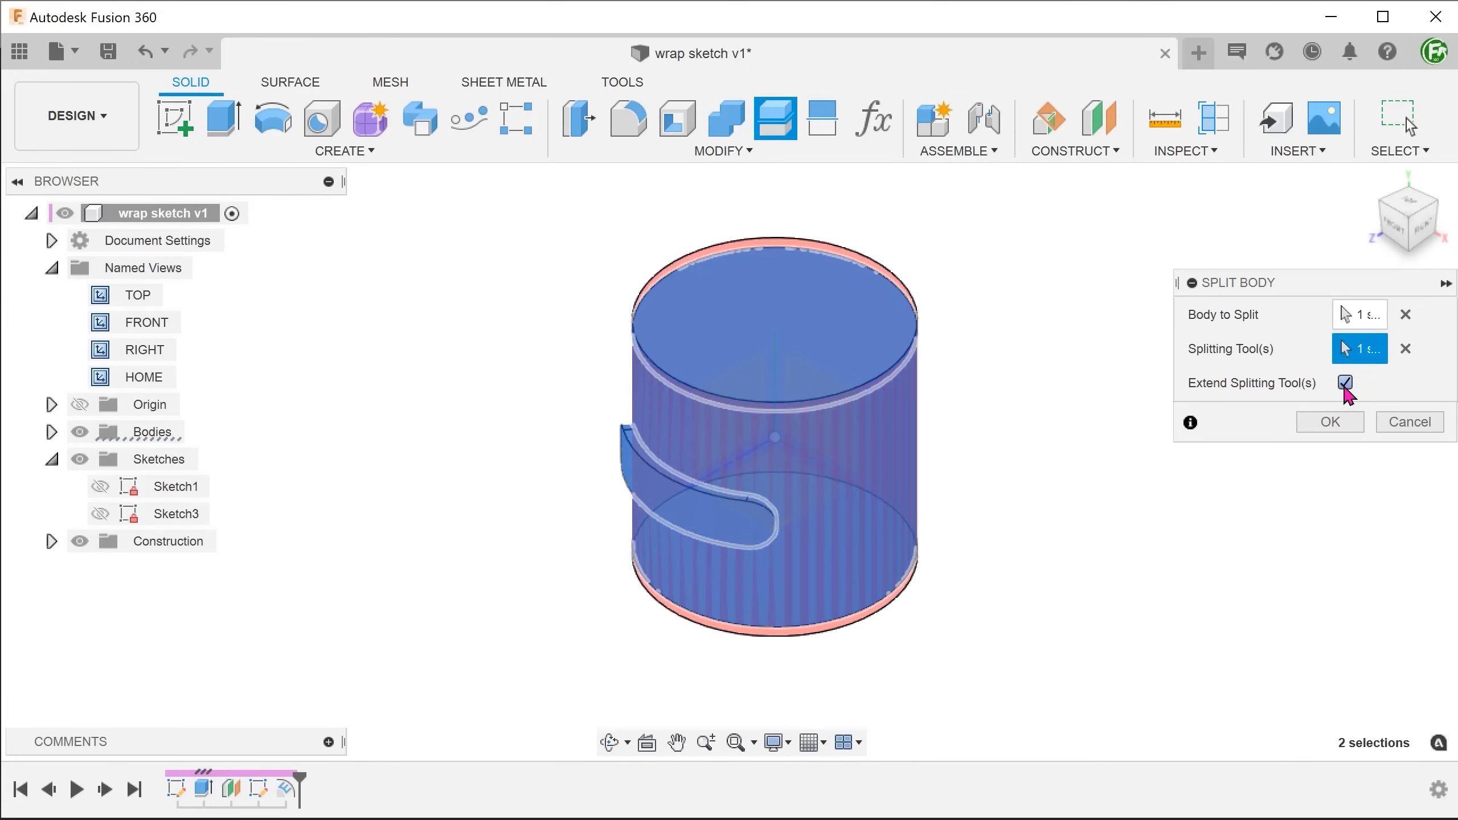
{"action": "left_click", "coordinate": [1329, 422]}
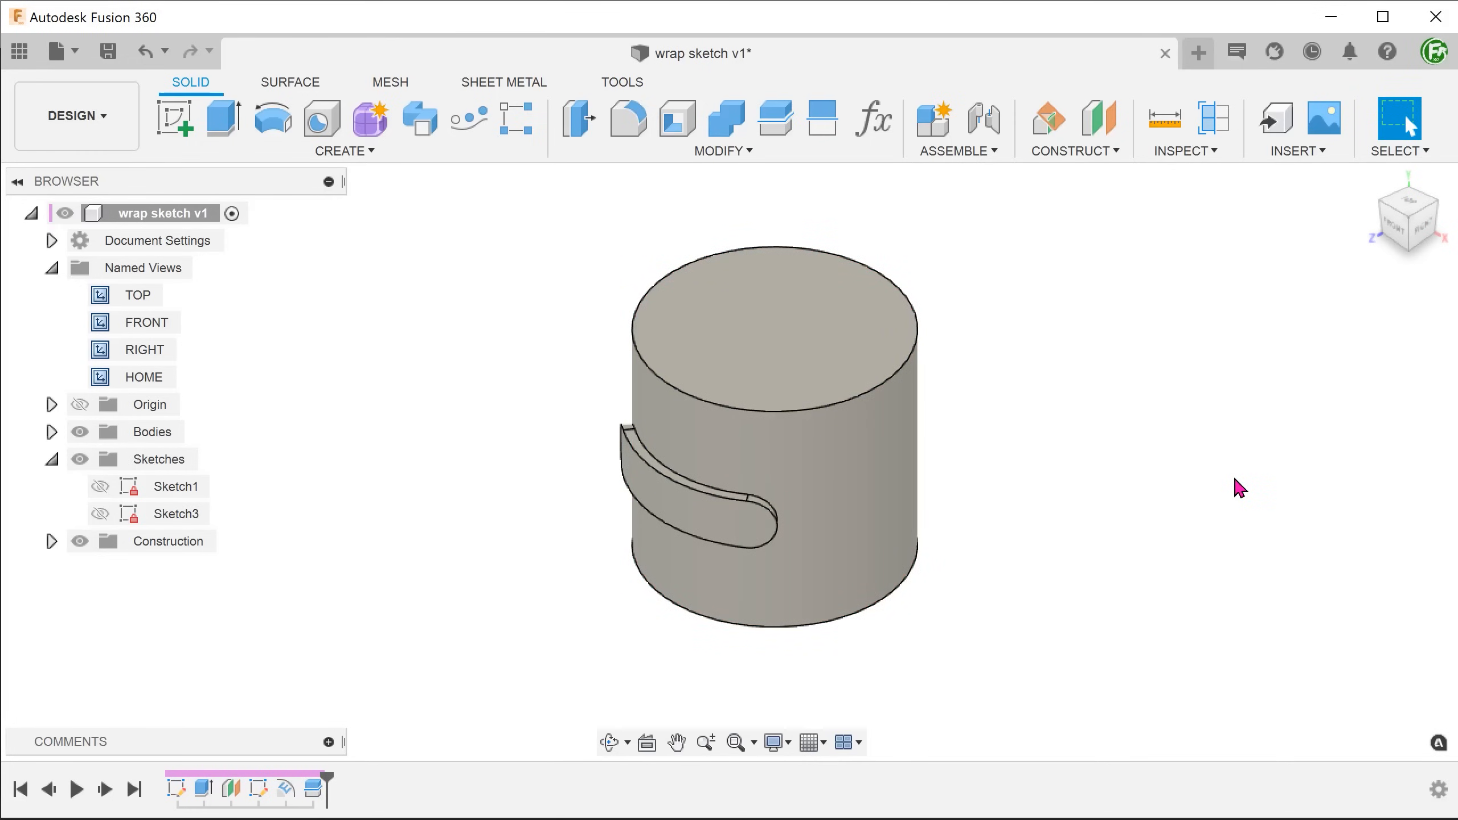
{"action": "mouse_move", "coordinate": [163, 458]}
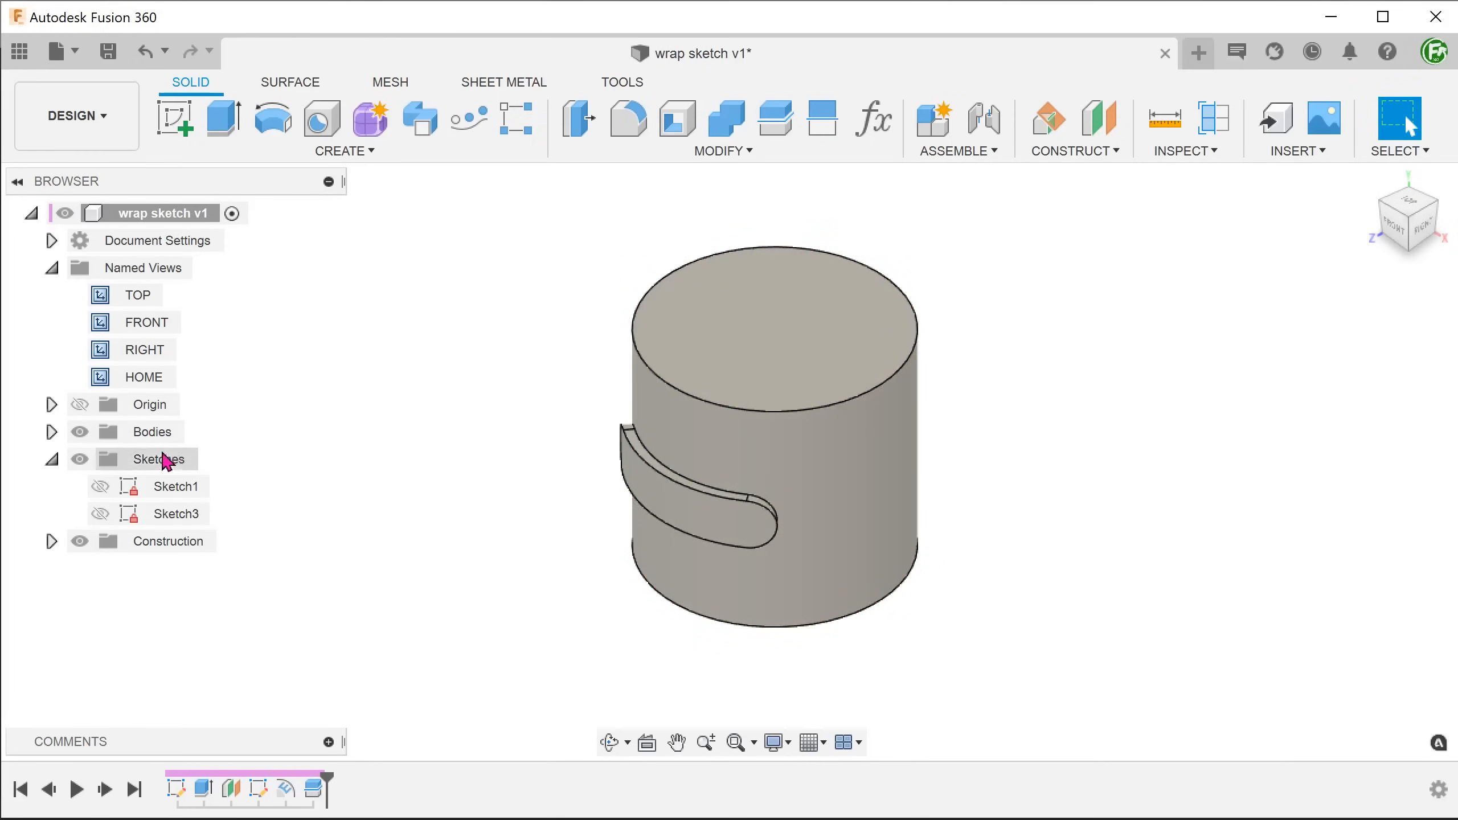
{"action": "left_click", "coordinate": [53, 432]}
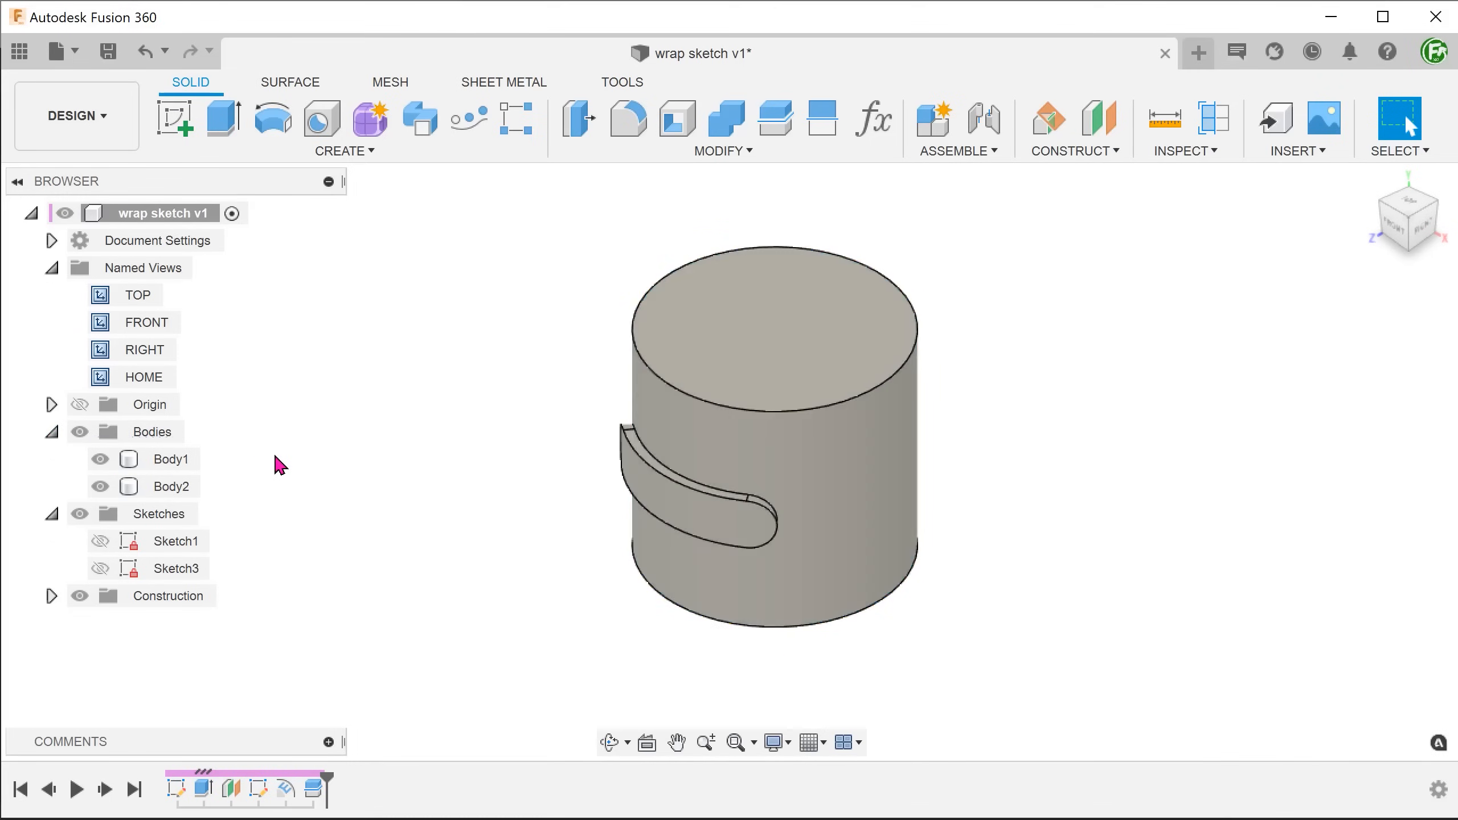
Hide Body1 and start a new sketch, Sketch6, from the marking menu.
{"action": "left_click", "coordinate": [171, 458]}
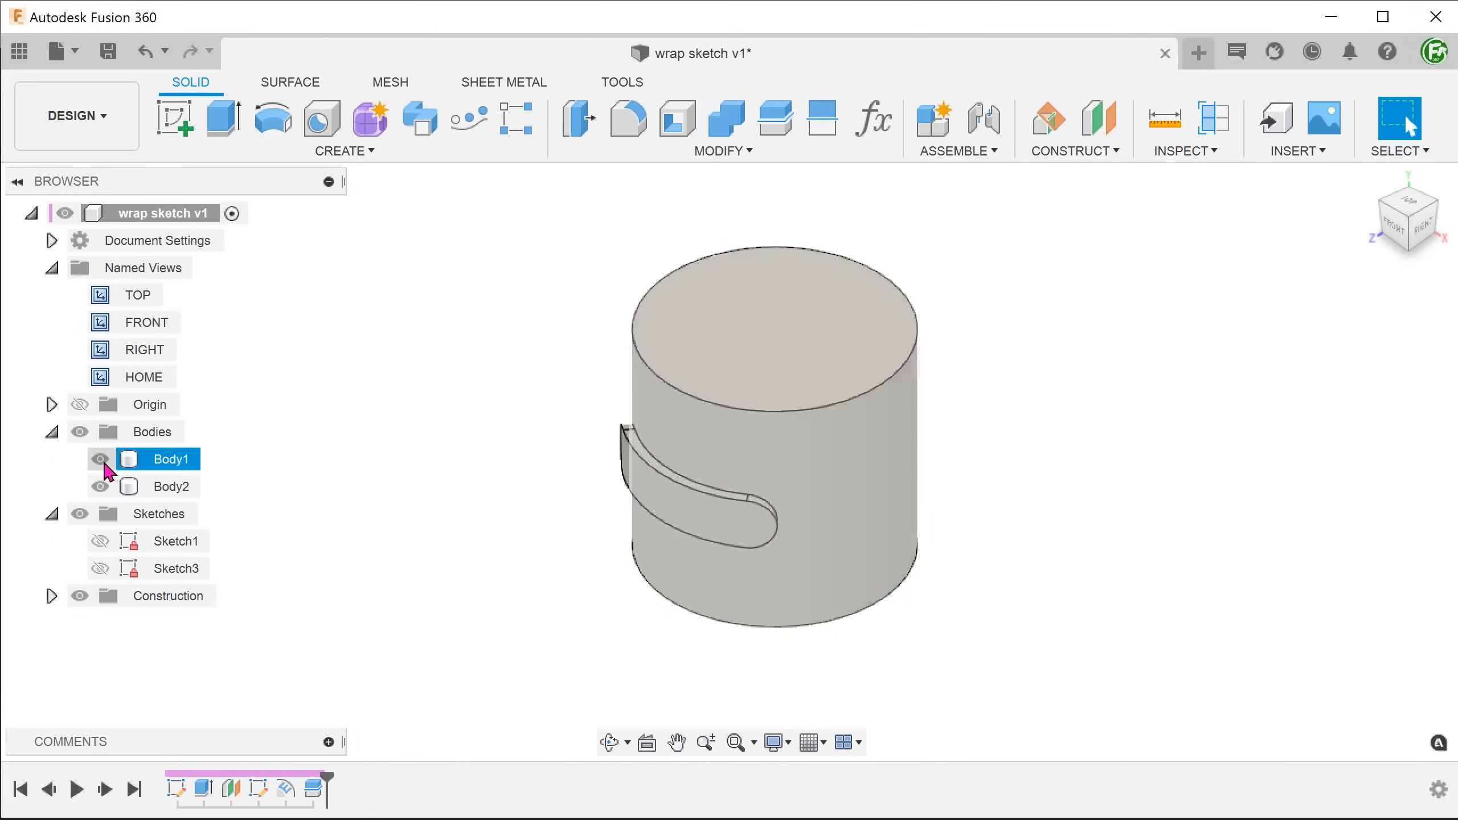
{"action": "left_click", "coordinate": [99, 458]}
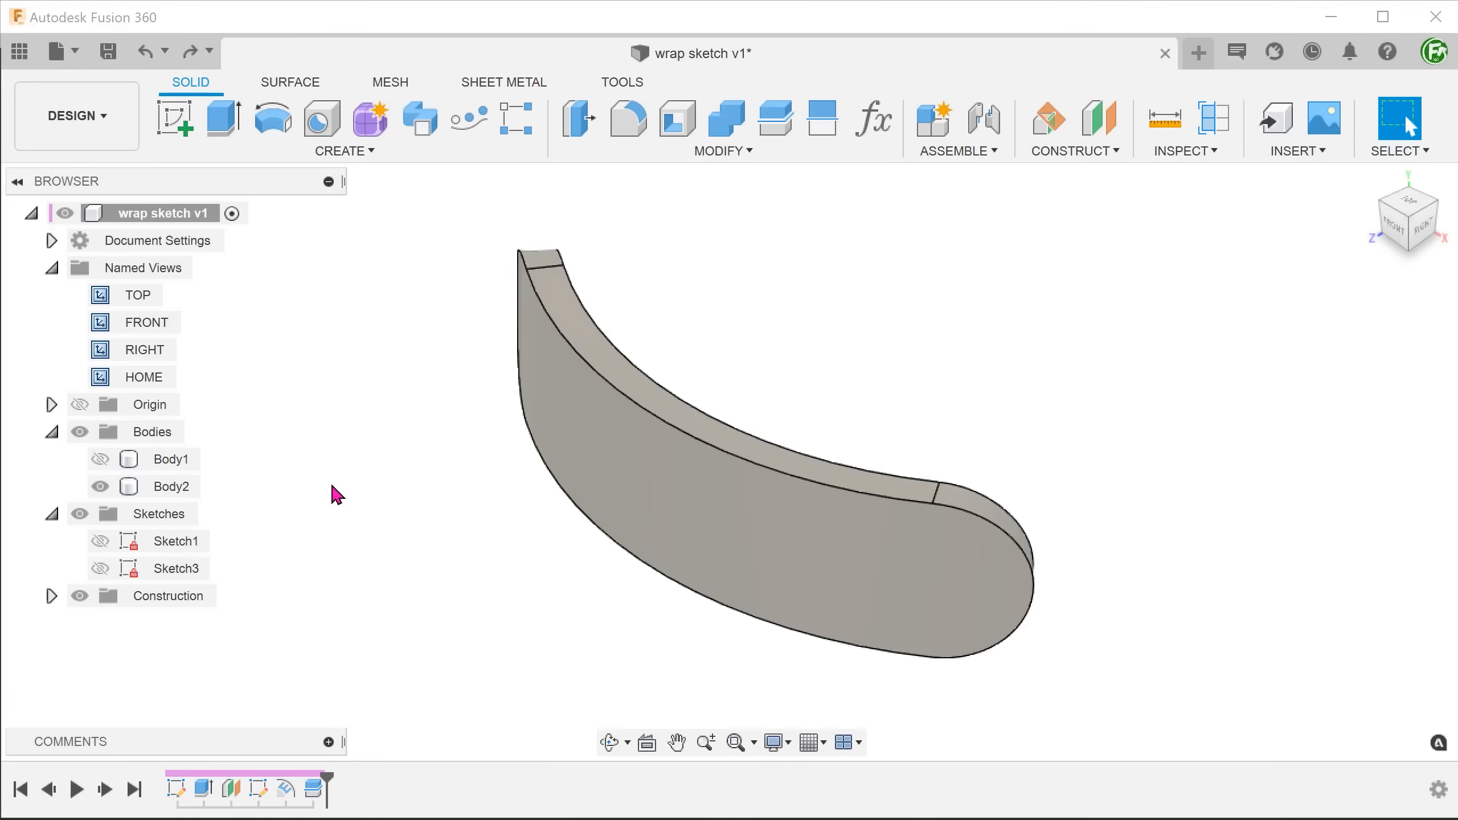
{"action": "right_click", "coordinate": [337, 493]}
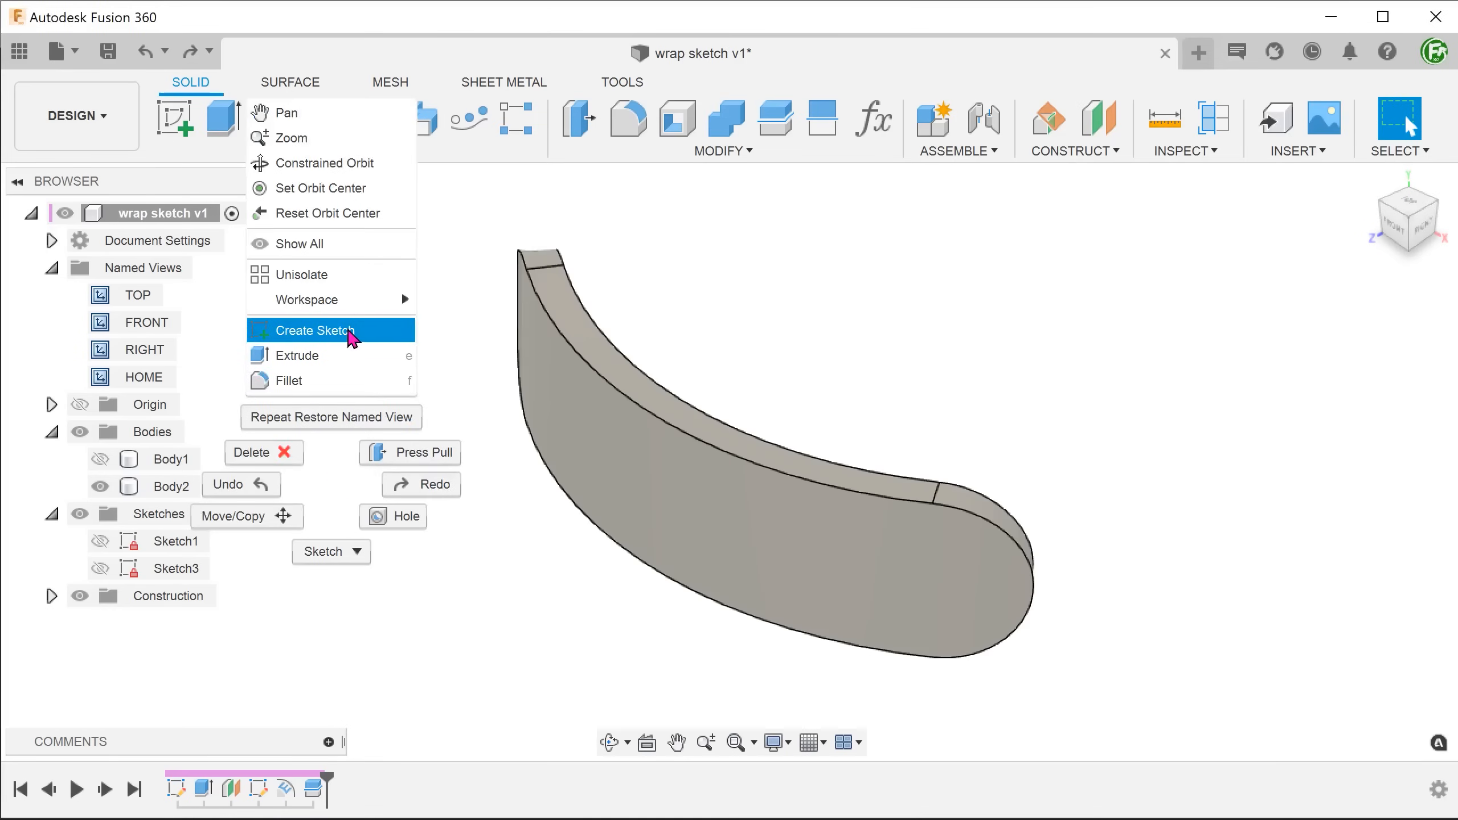
{"action": "left_click", "coordinate": [317, 330]}
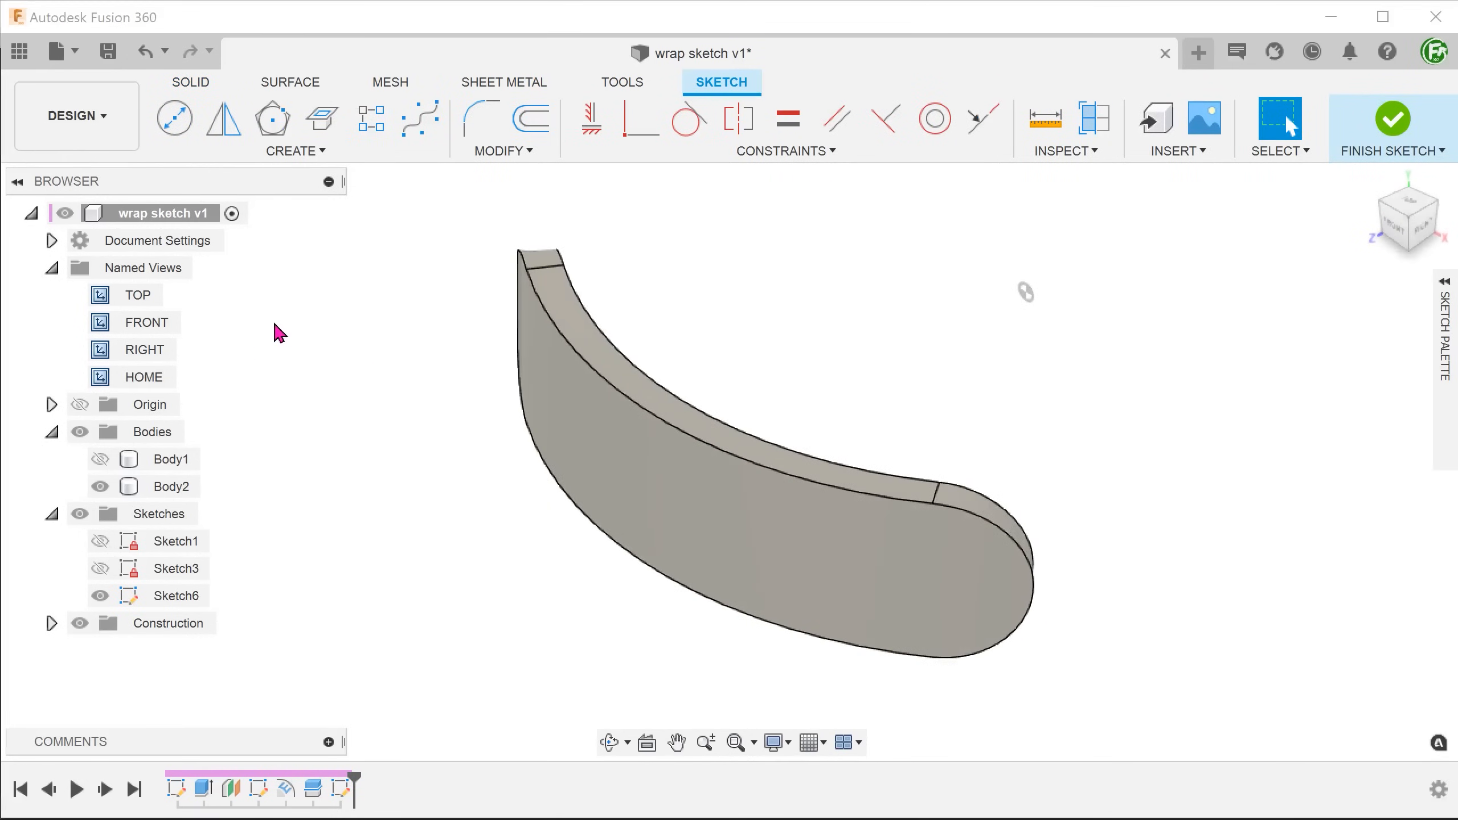
Include Body2's embossed slot edges as 3D geometry in Sketch6, then hide Body2.
{"action": "left_click", "coordinate": [294, 149]}
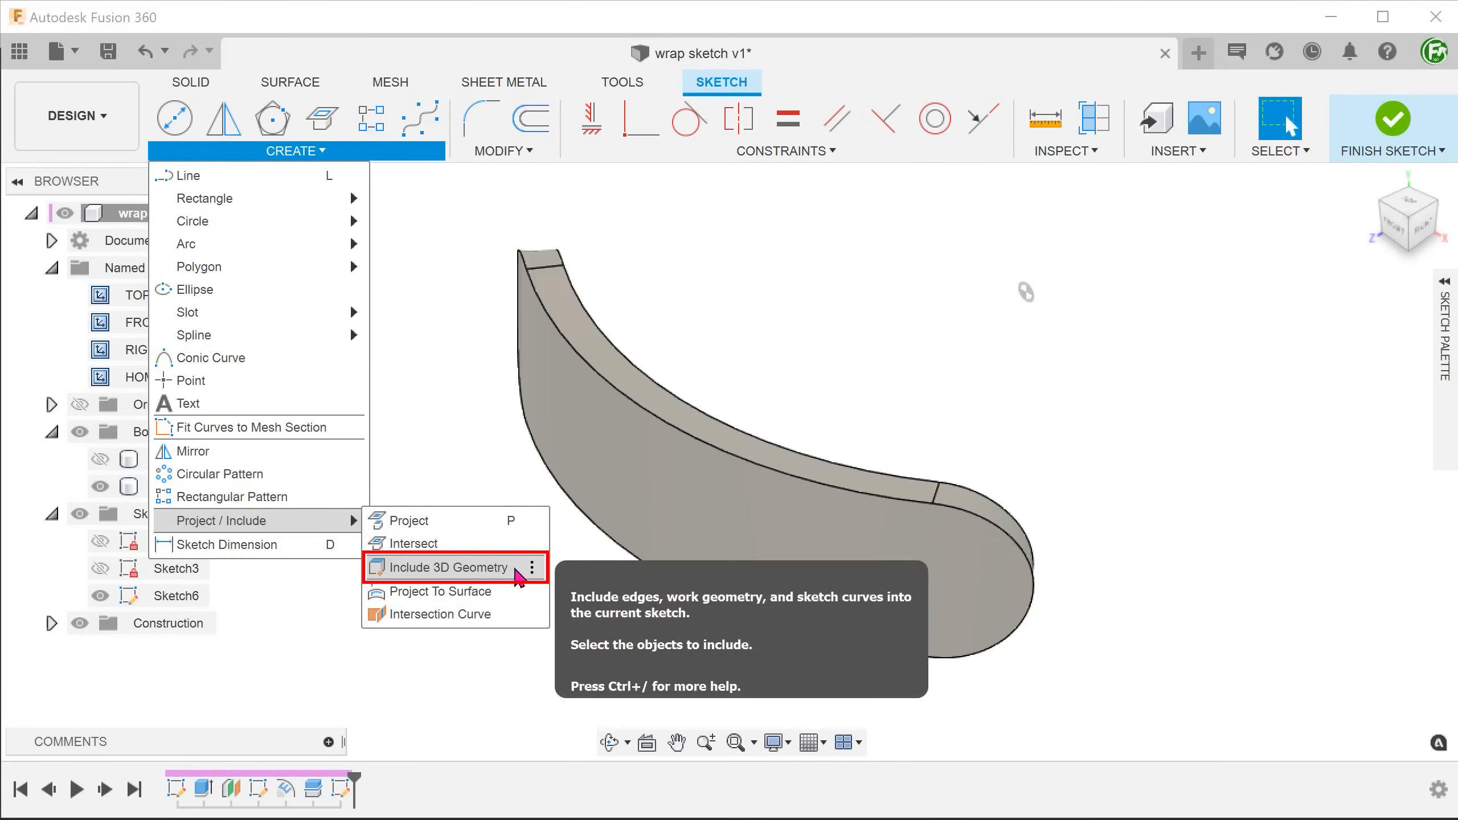
{"action": "left_click", "coordinate": [452, 567]}
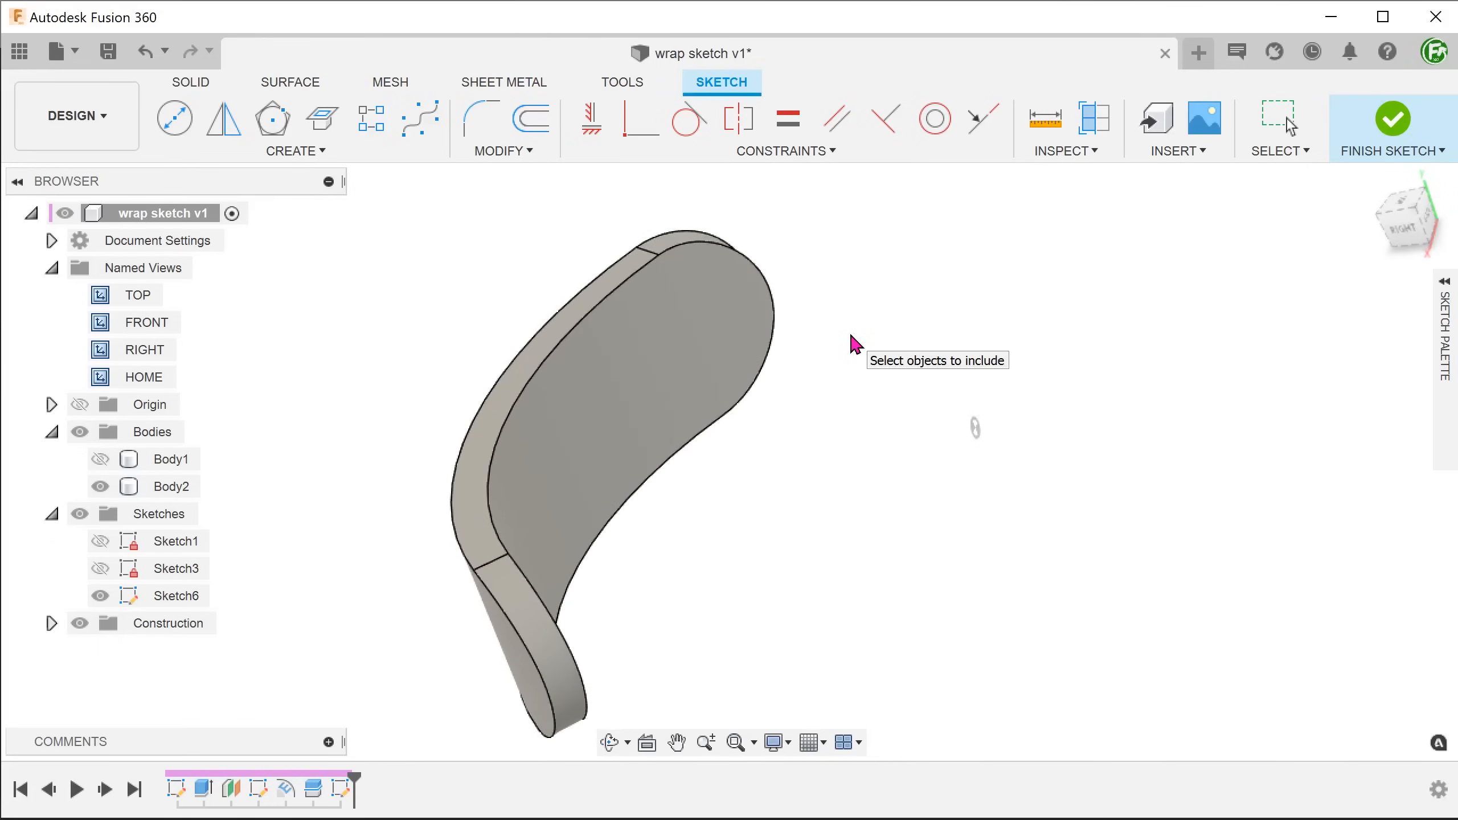
{"action": "left_click", "coordinate": [666, 372]}
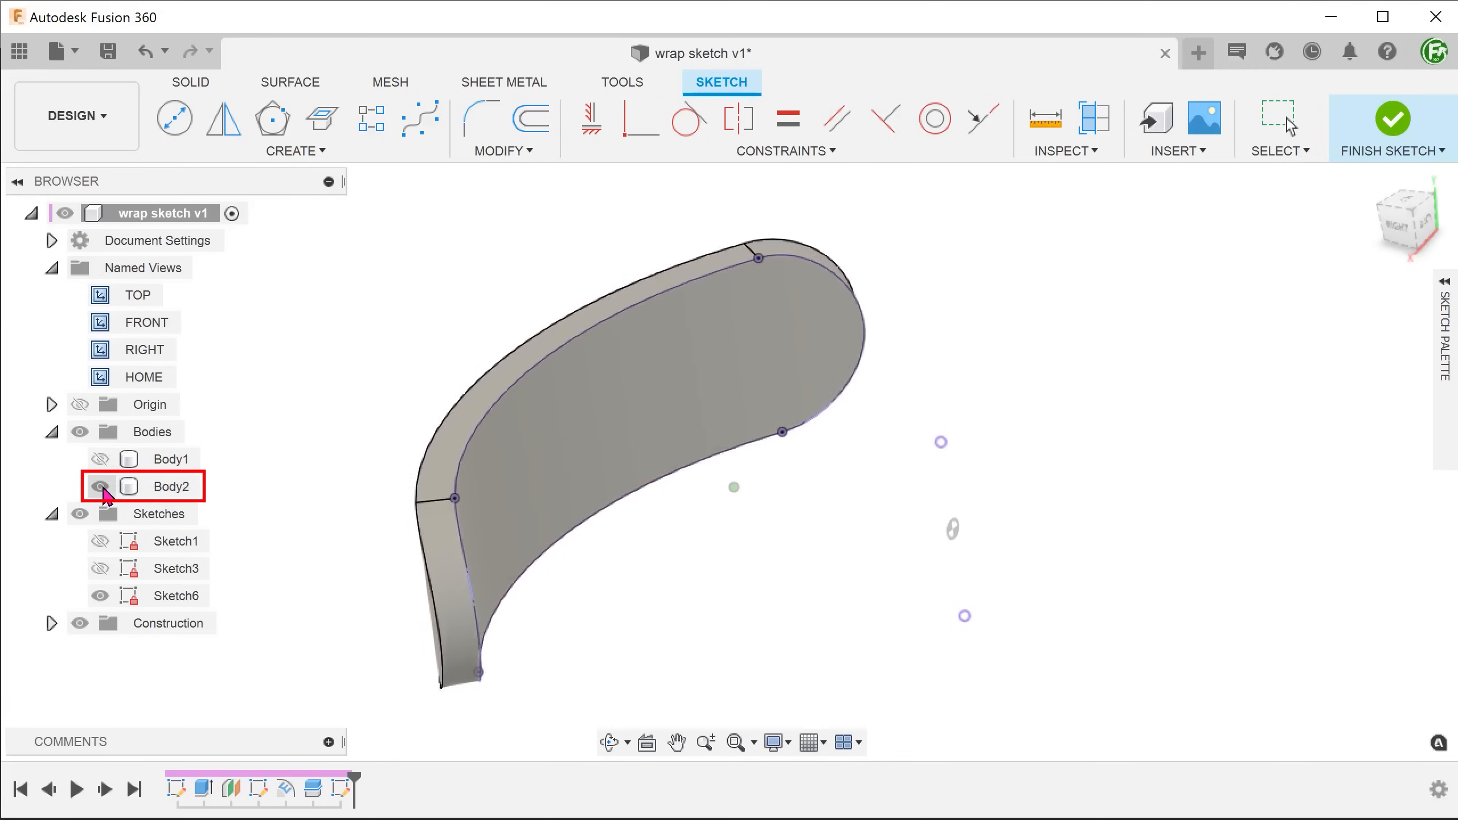
{"action": "left_click", "coordinate": [99, 485]}
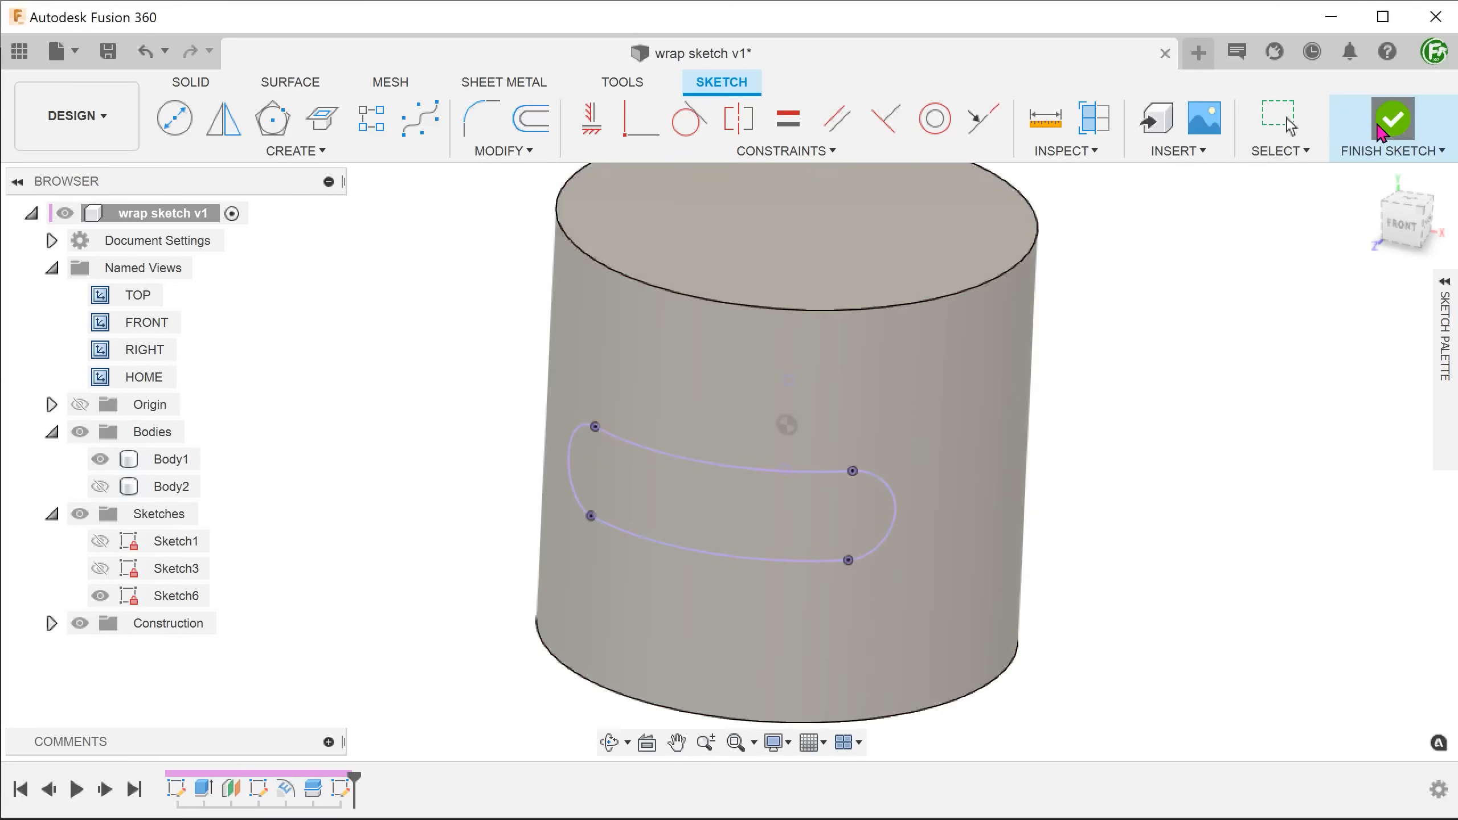
Finish the sketch and start a Pipe along the slot outline.
{"action": "left_click", "coordinate": [1390, 122]}
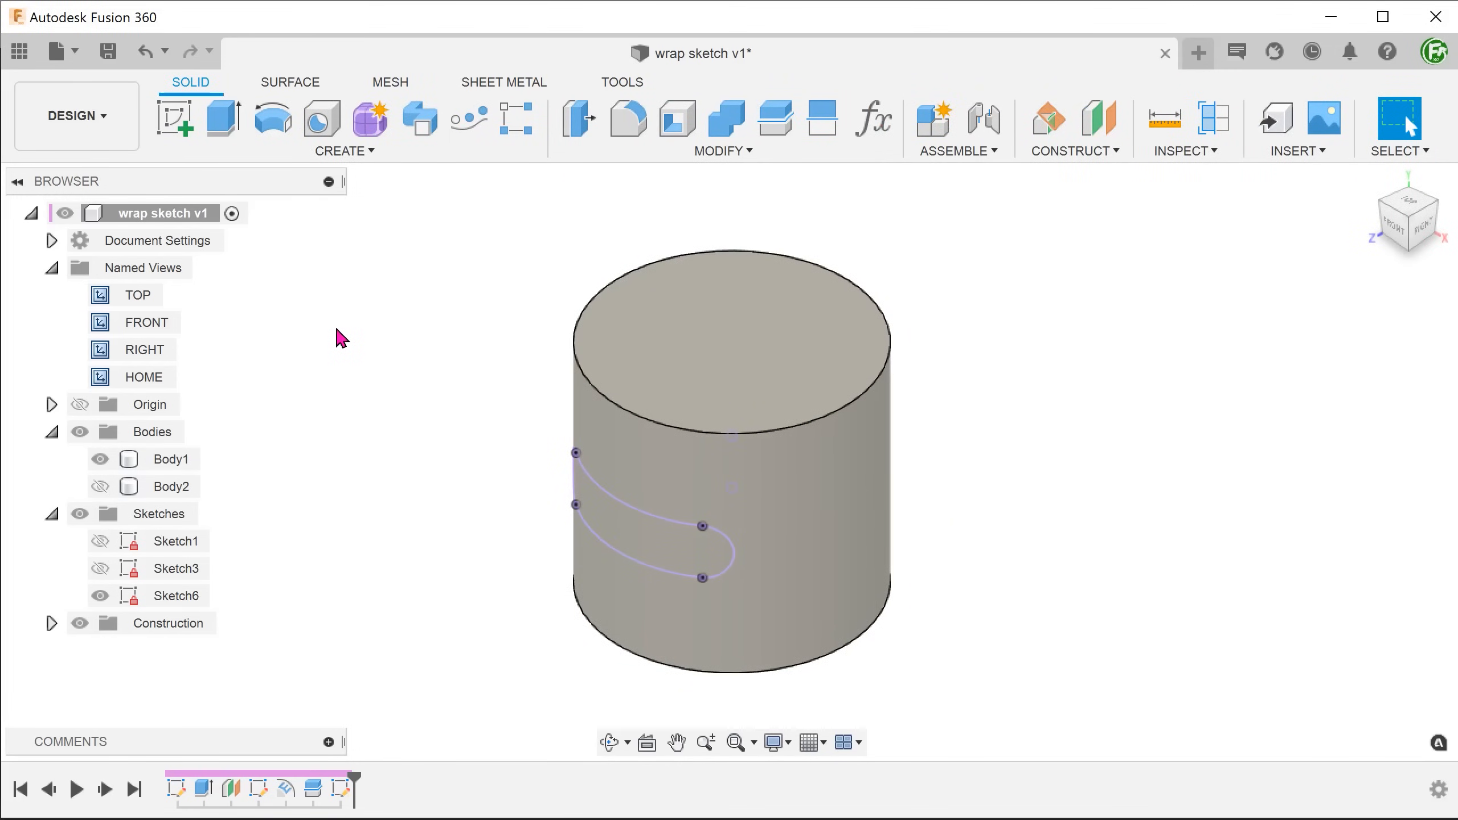
{"action": "left_click", "coordinate": [342, 149]}
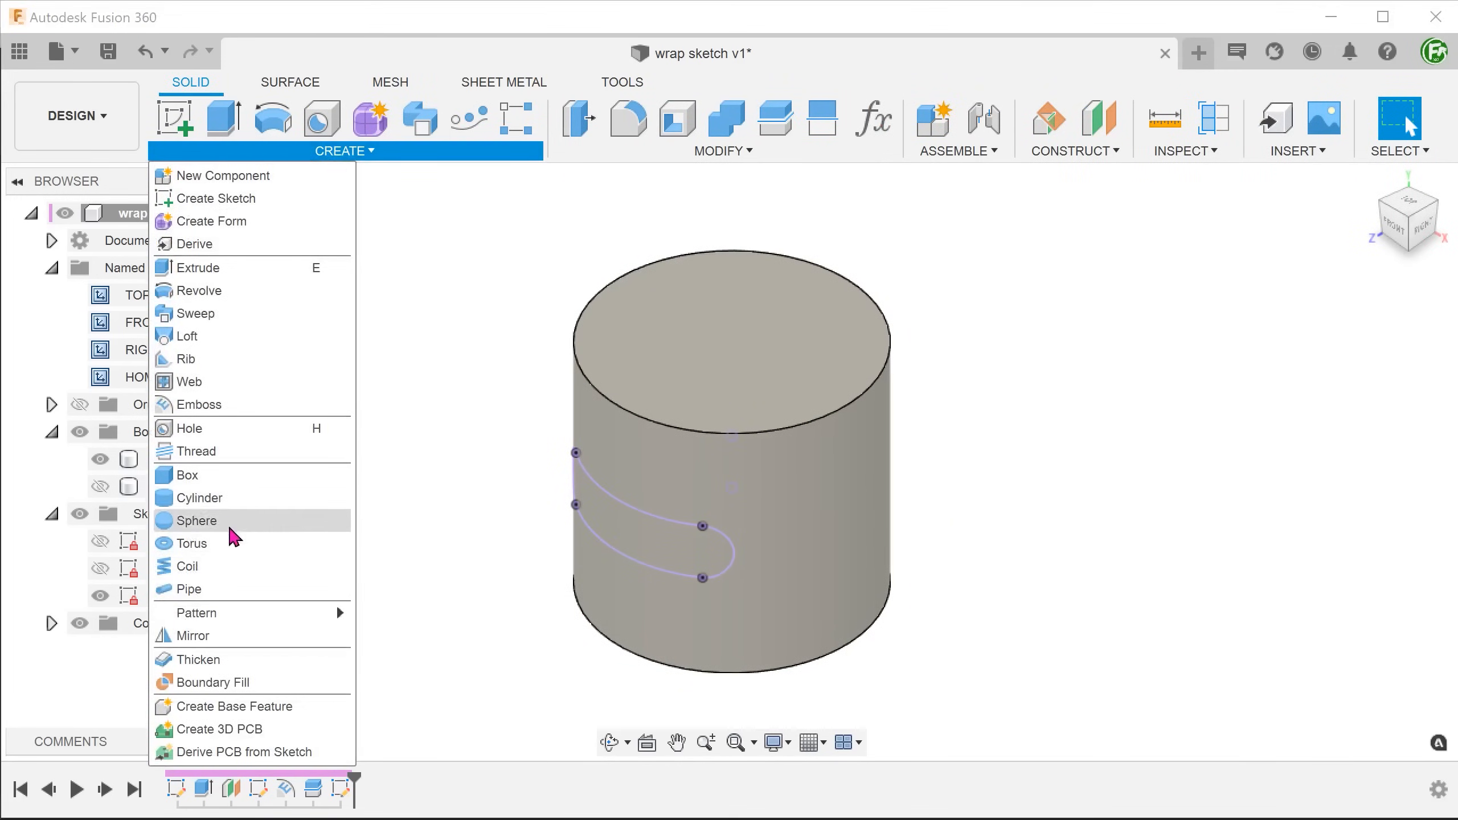
{"action": "mouse_move", "coordinate": [246, 589]}
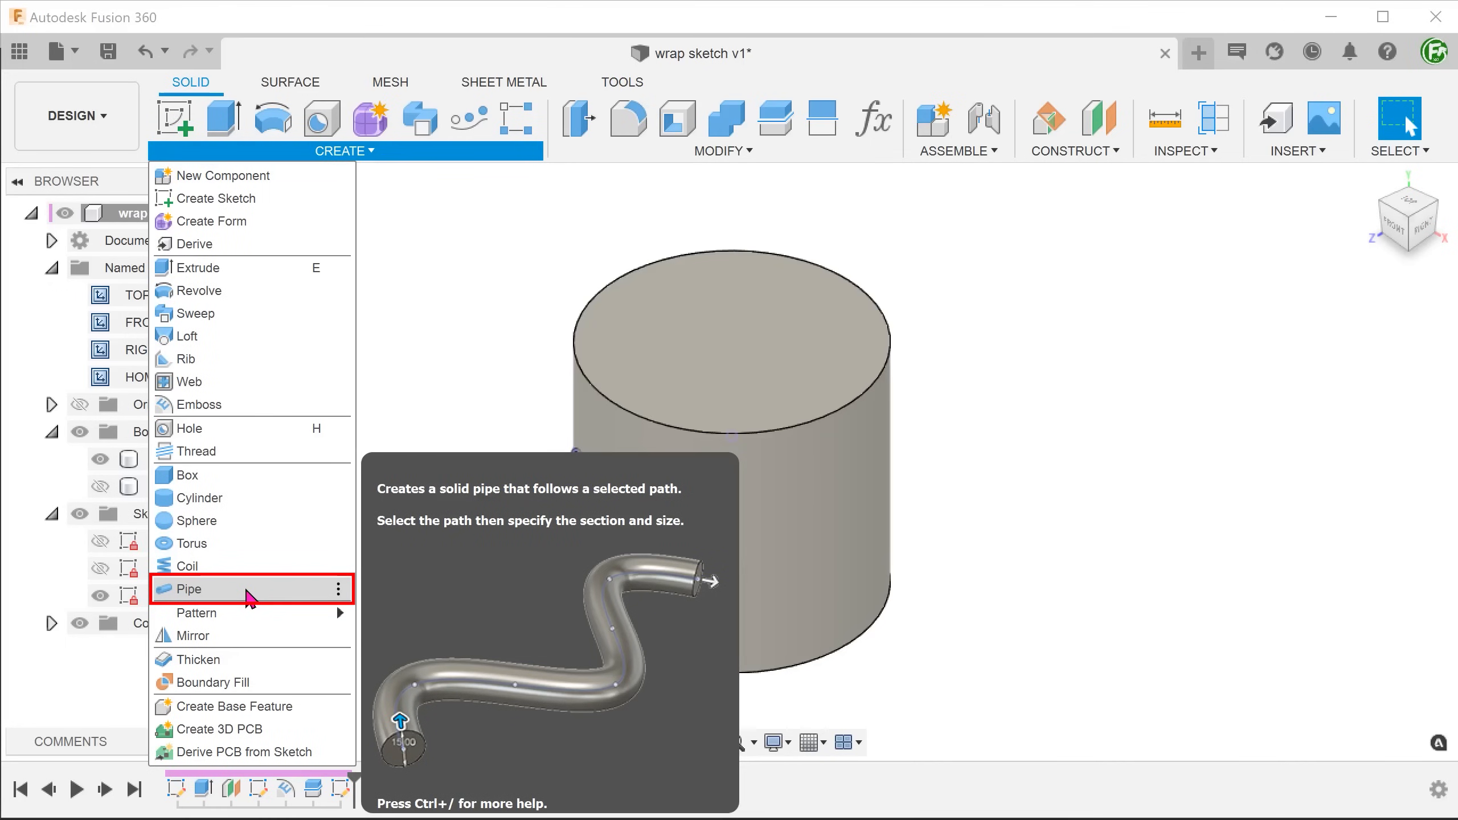
{"action": "left_click", "coordinate": [191, 589]}
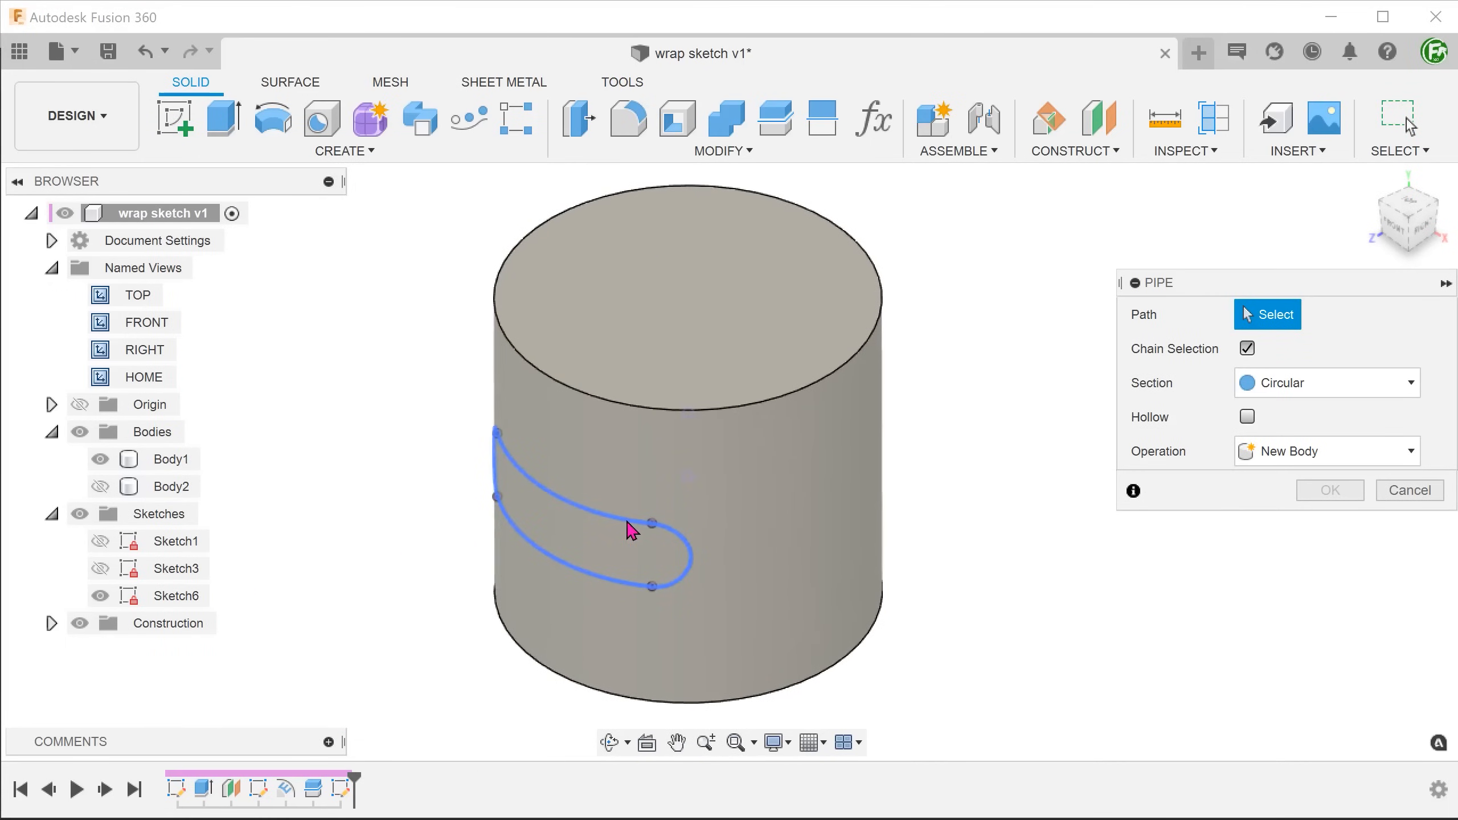
{"action": "left_click", "coordinate": [614, 530]}
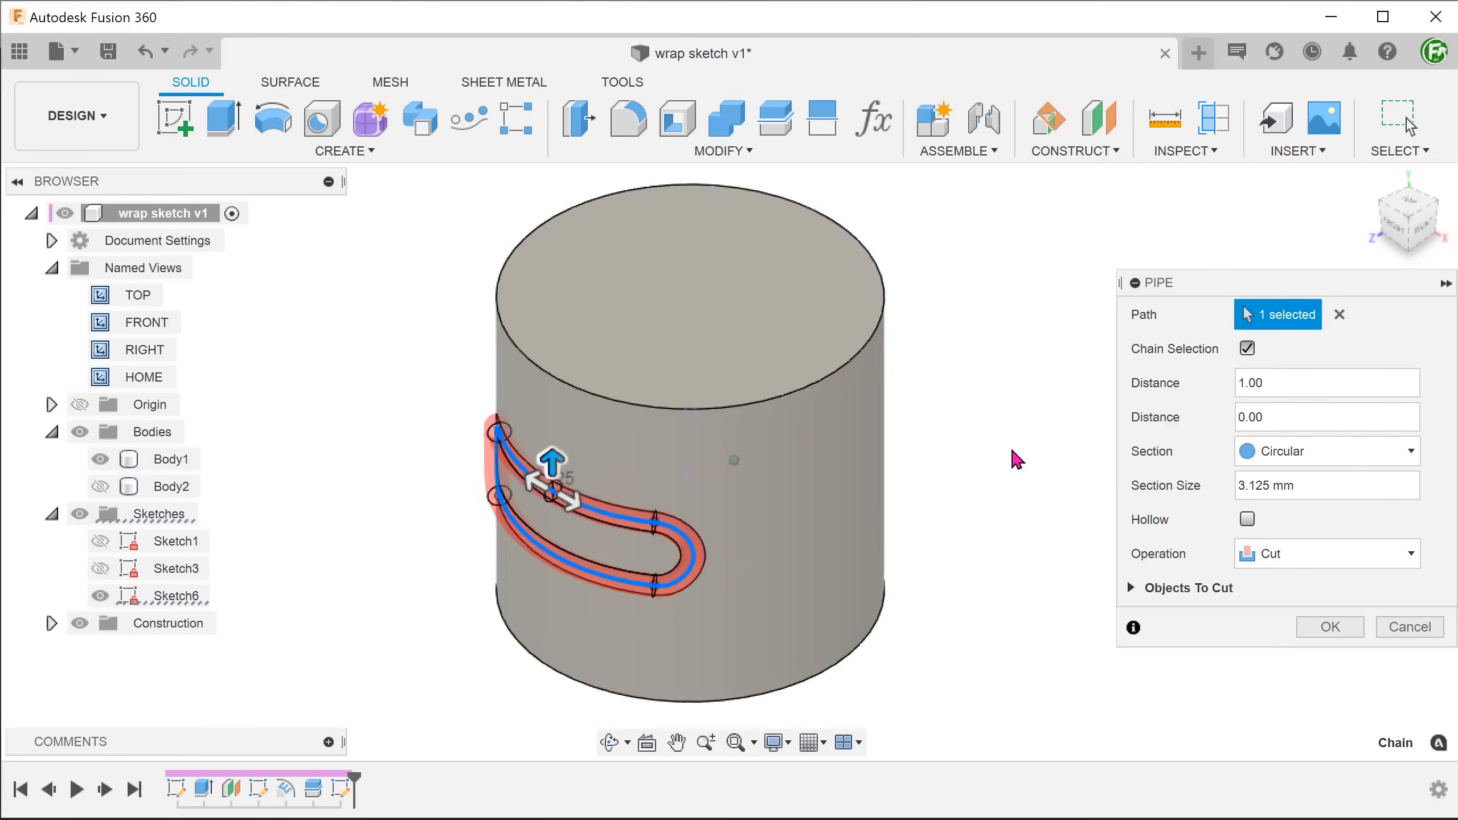
Set the pipe section size to 2 mm with Join operation and confirm it.
{"action": "triple_click", "coordinate": [1326, 484]}
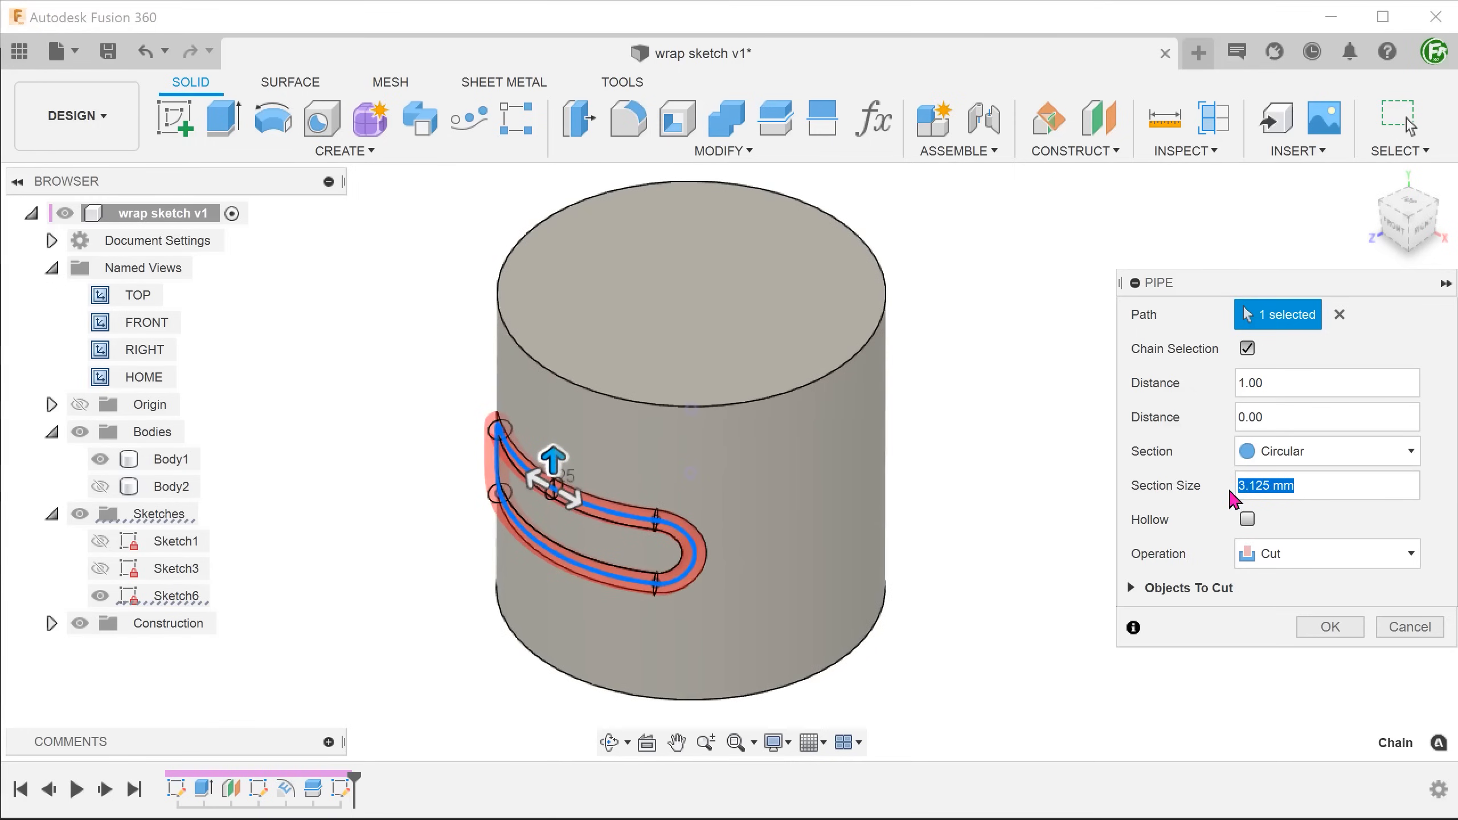
{"action": "type", "text": "2"}
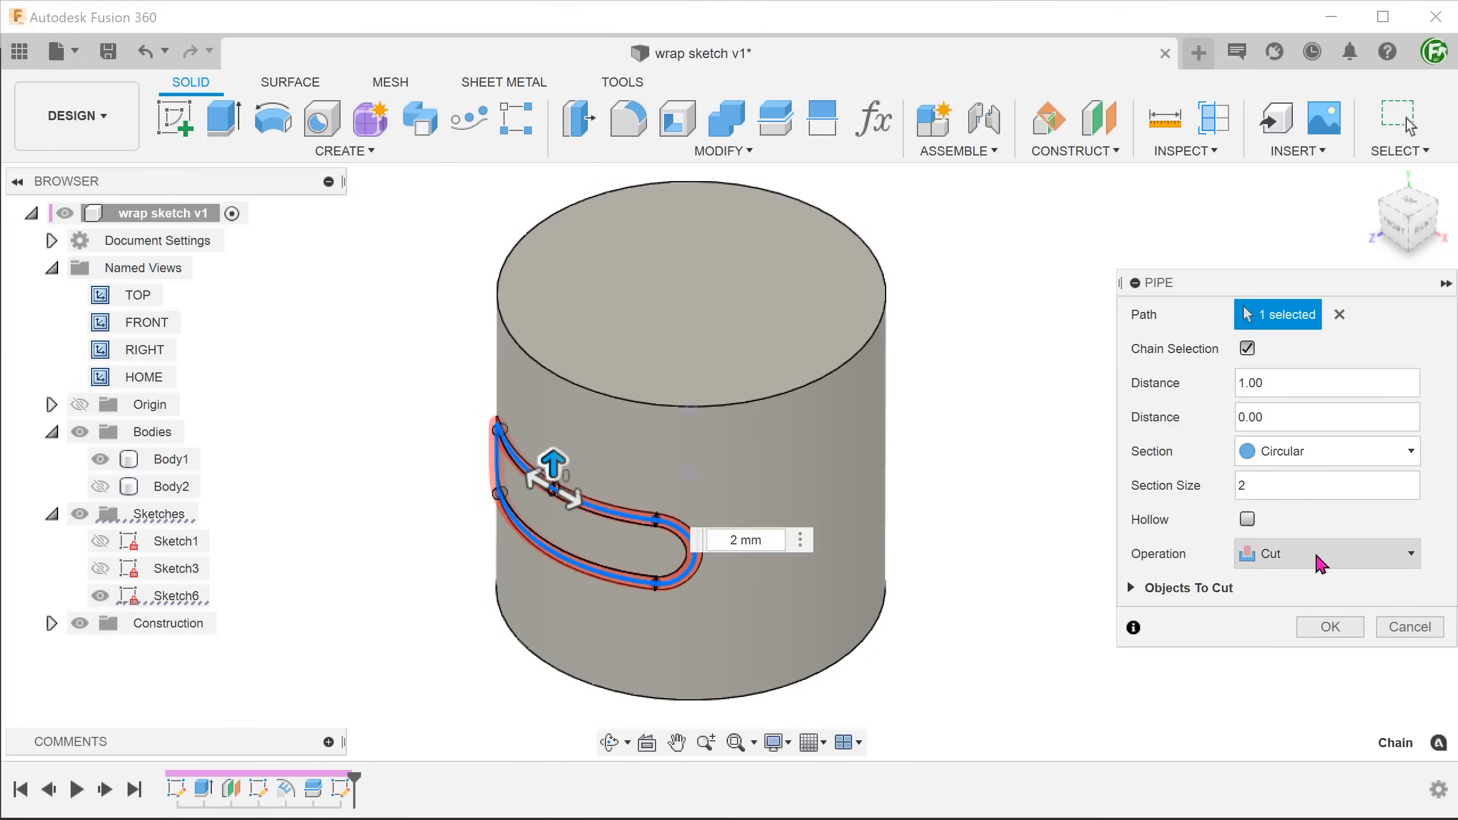
{"action": "left_click", "coordinate": [1326, 554]}
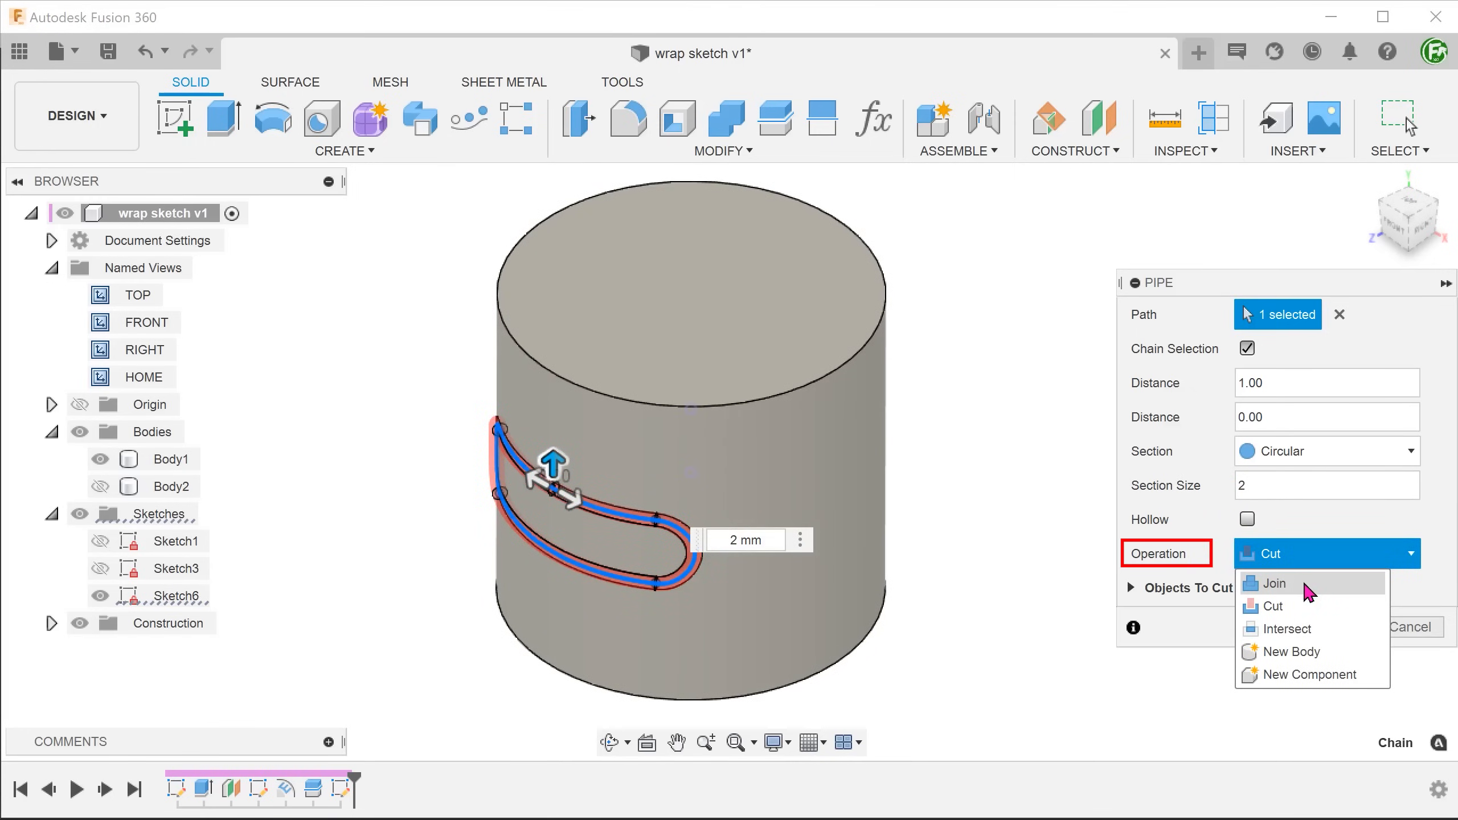
{"action": "left_click", "coordinate": [1273, 583]}
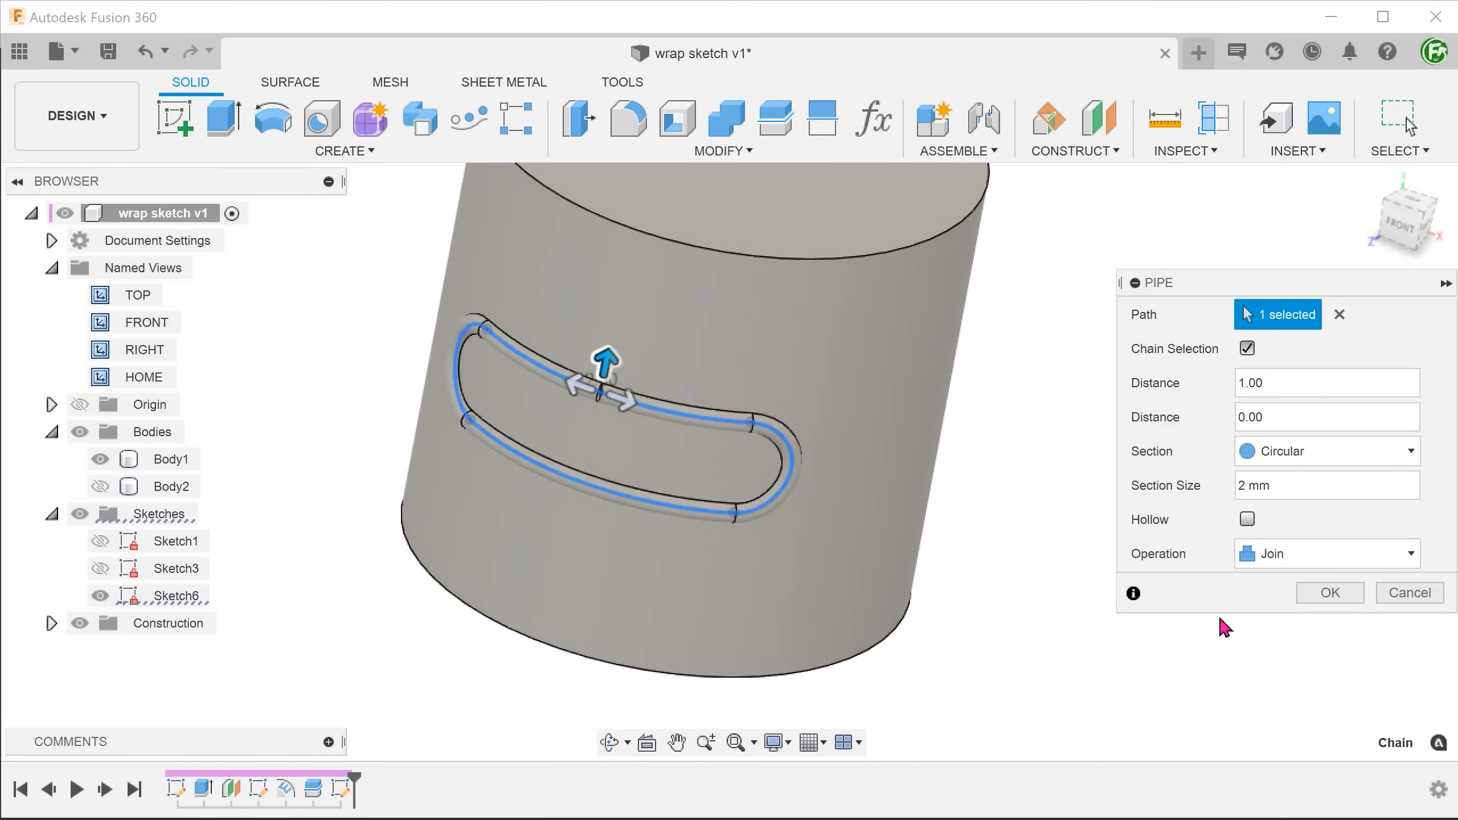
{"action": "left_click", "coordinate": [1328, 592]}
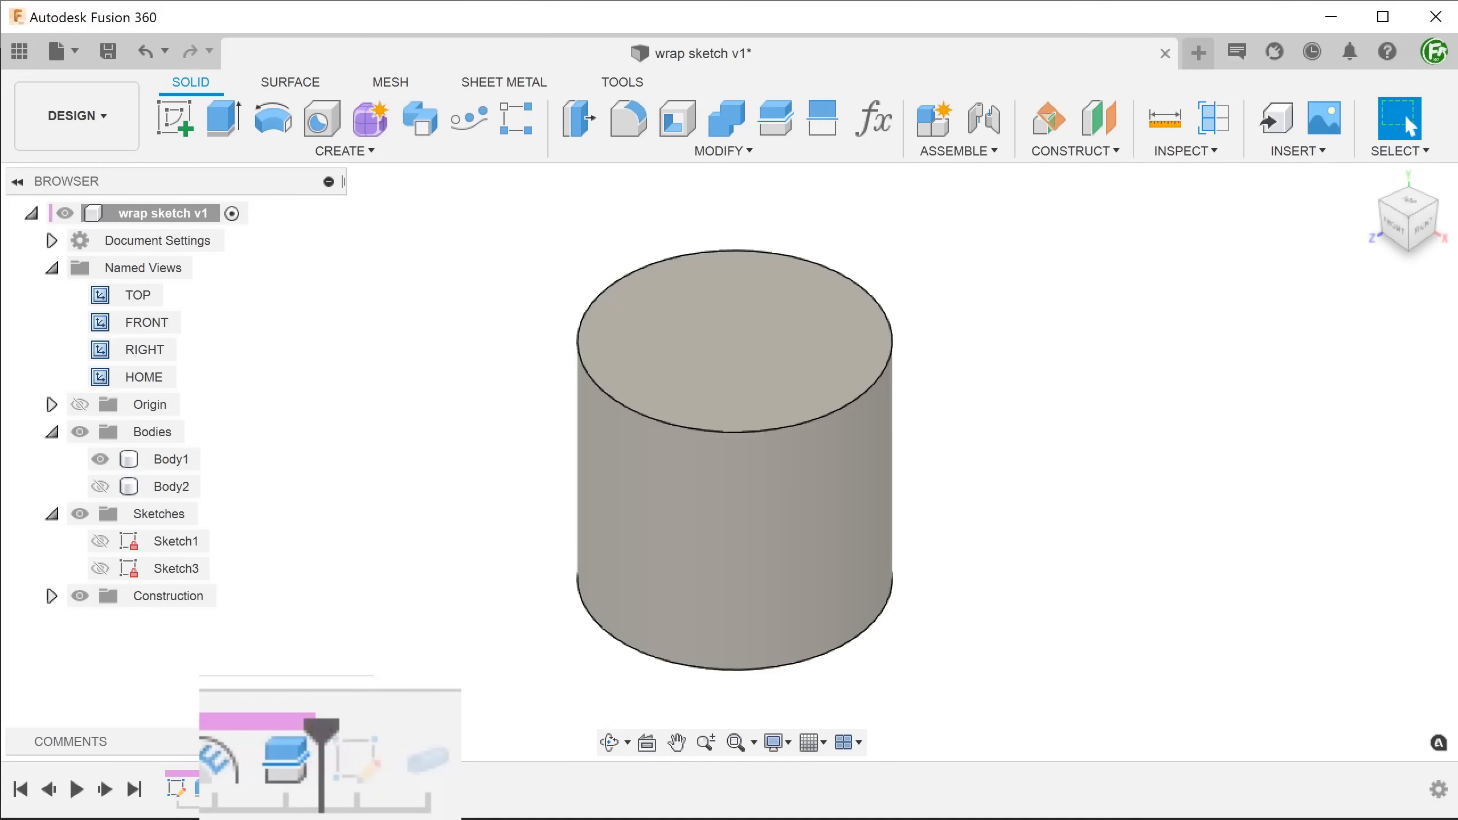
{"action": "mouse_move", "coordinate": [359, 558]}
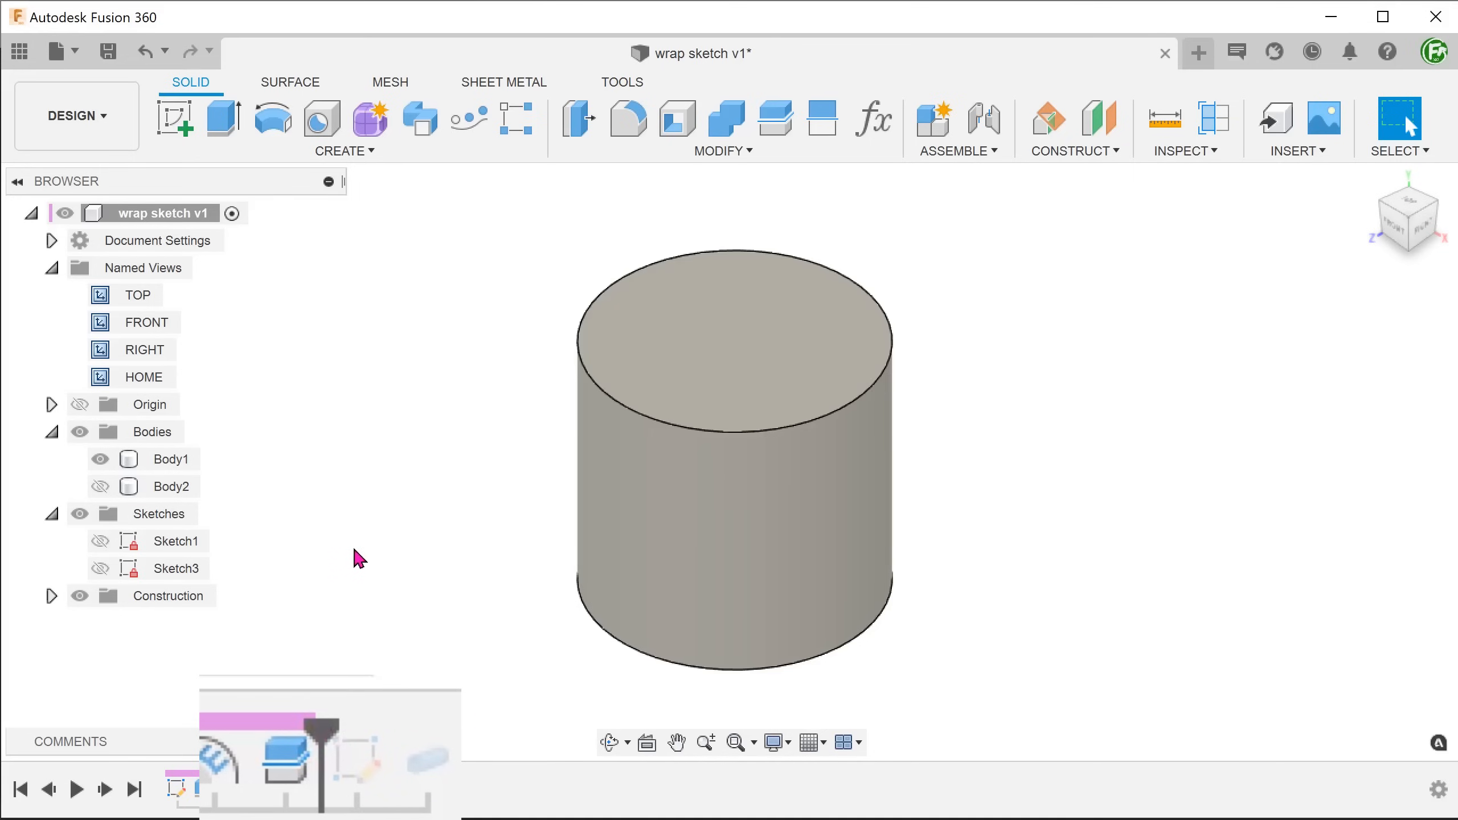
Show Body2 again and preview a Pipe following its embossed slot edge.
{"action": "left_click", "coordinate": [100, 486]}
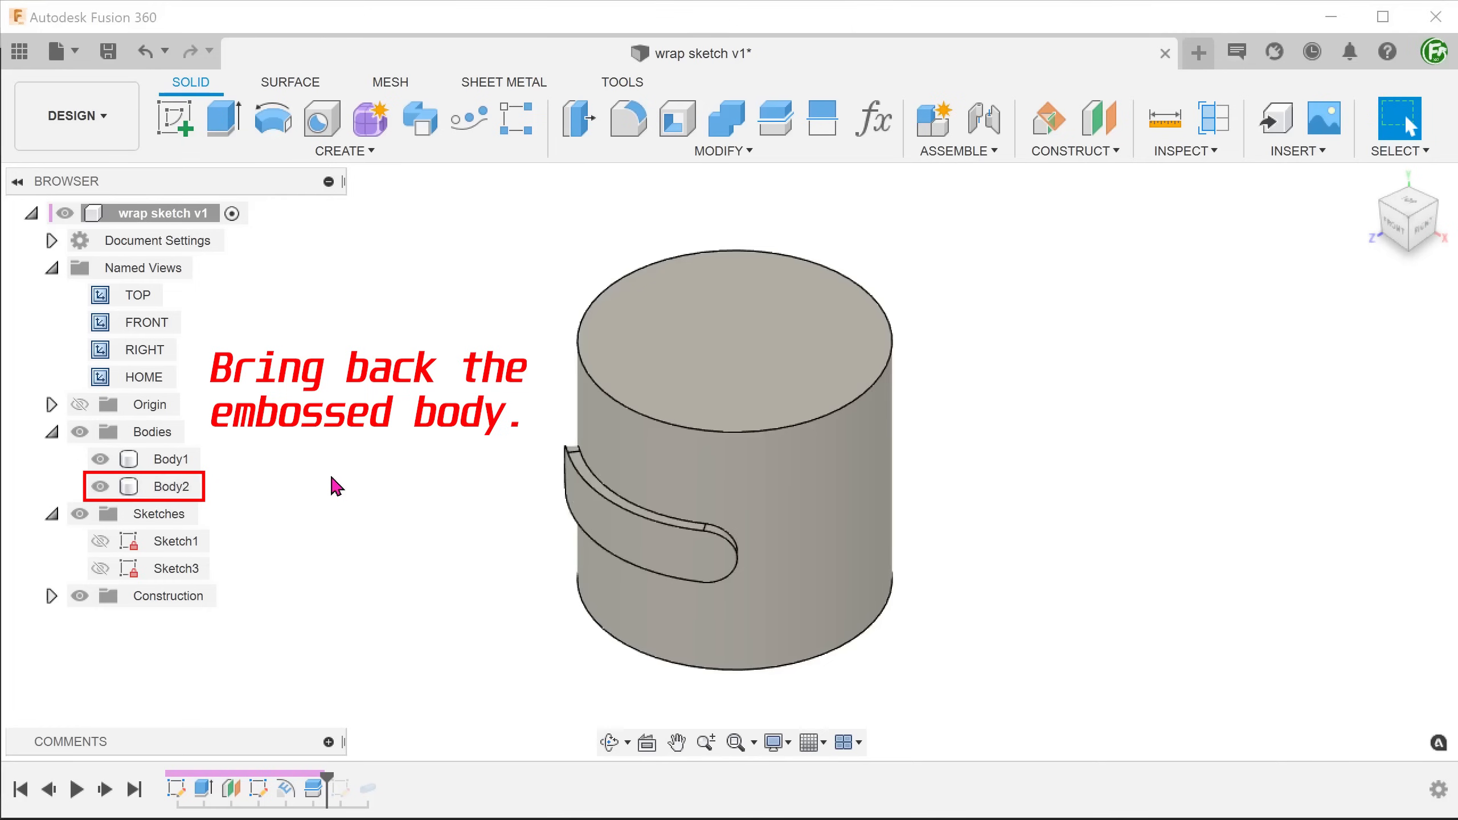
{"action": "left_click", "coordinate": [342, 127]}
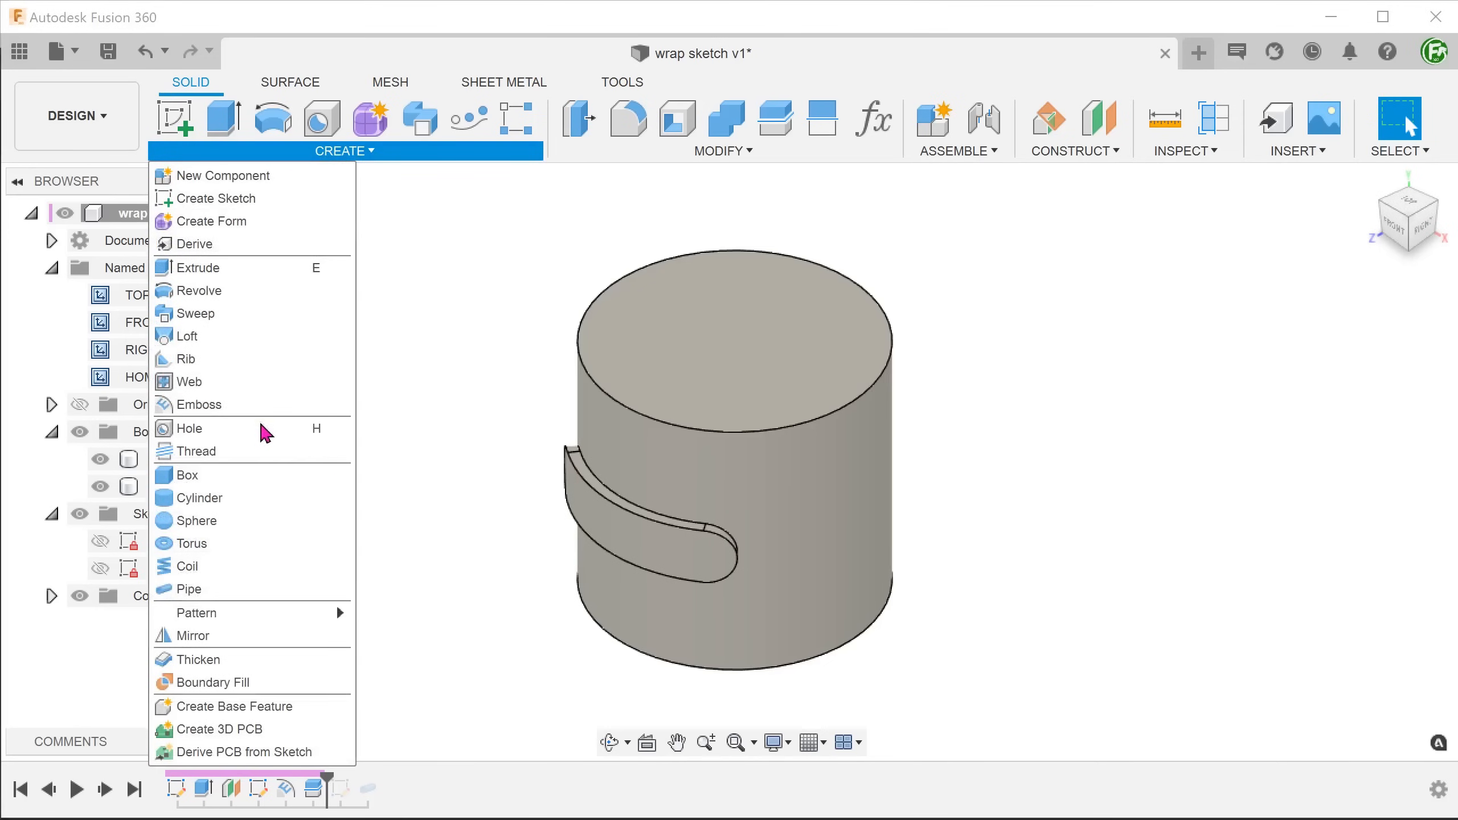
{"action": "left_click", "coordinate": [189, 590]}
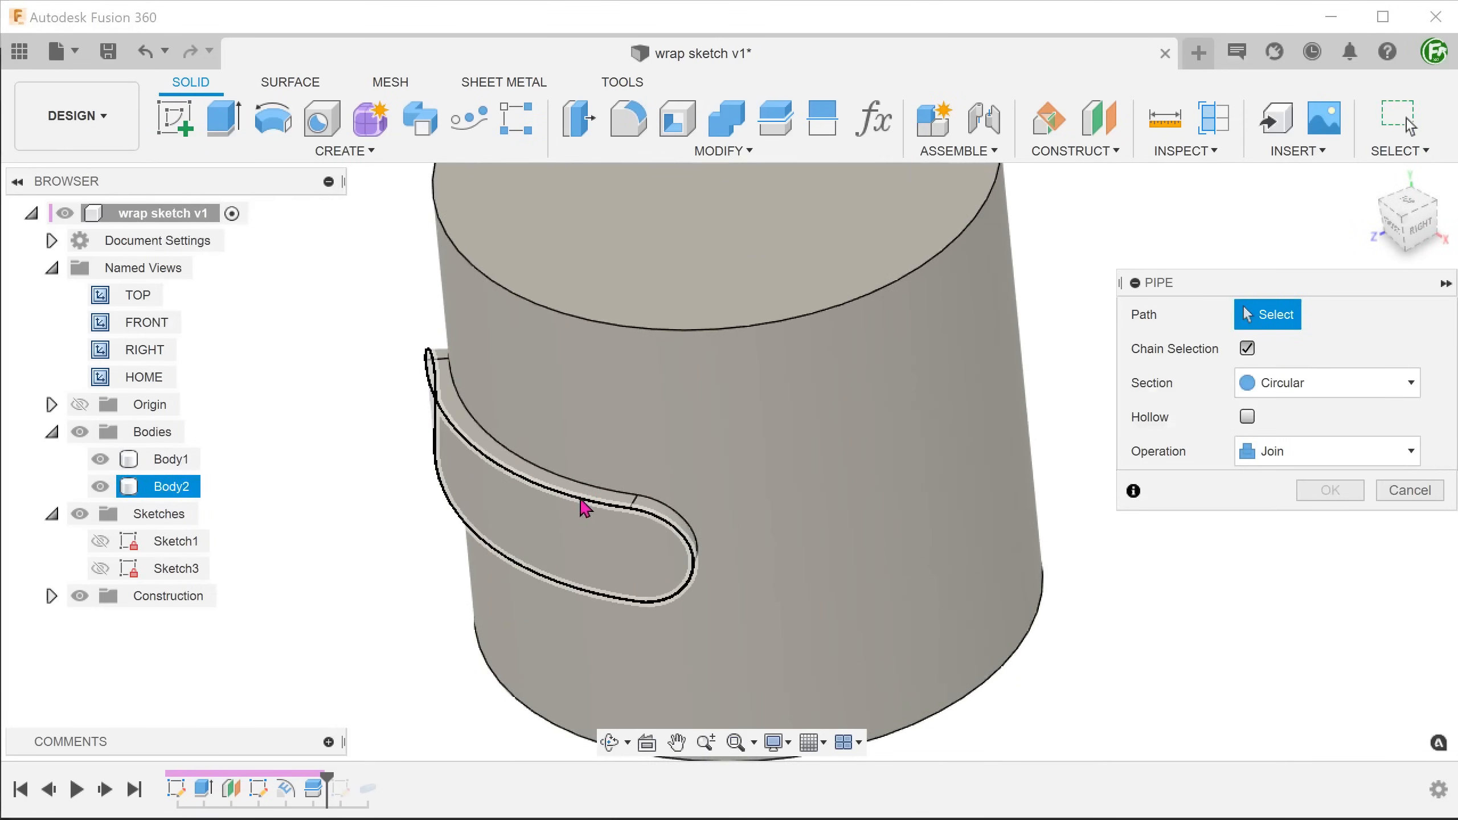
{"action": "left_click", "coordinate": [585, 507]}
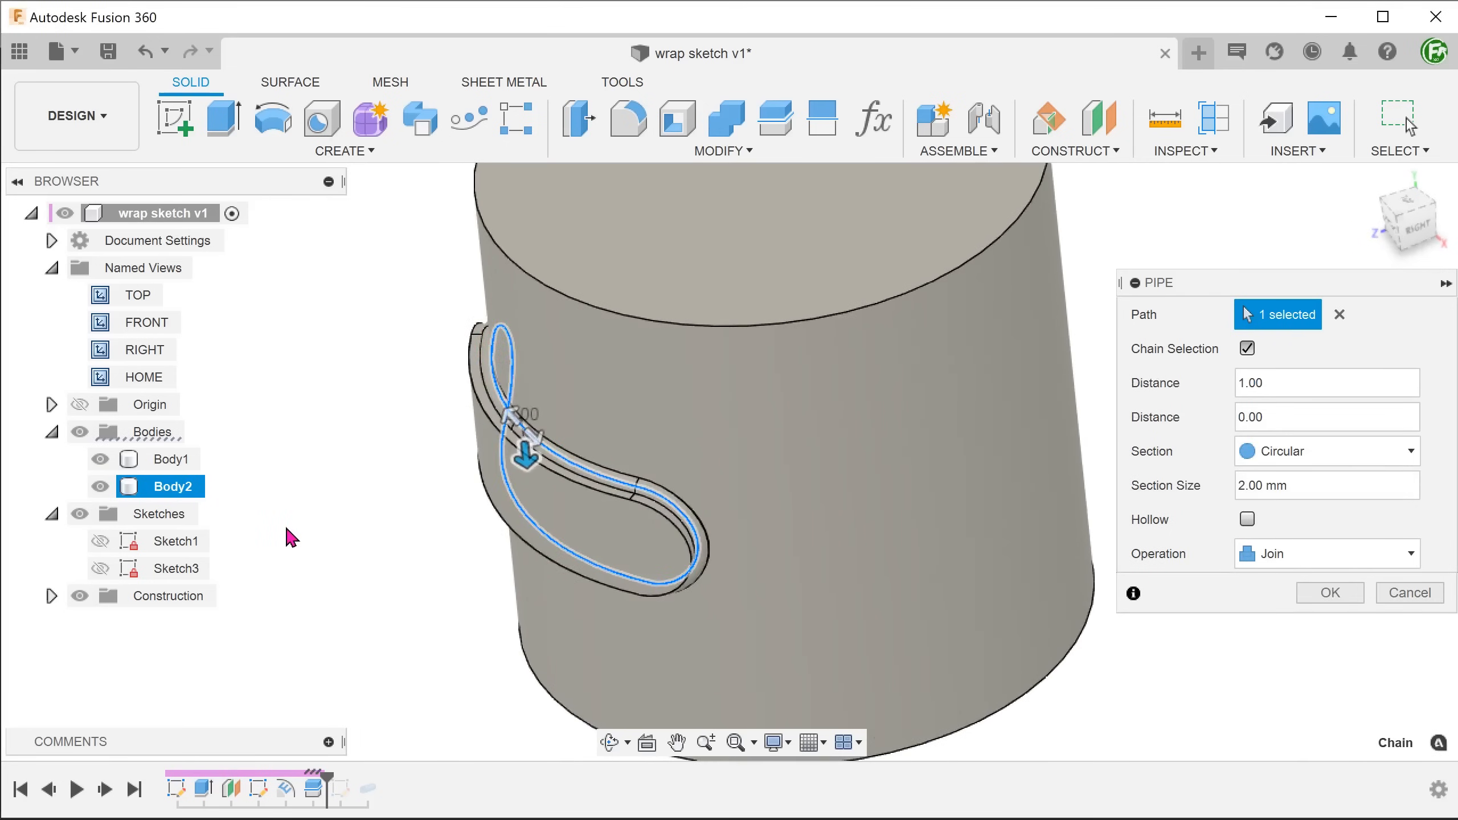